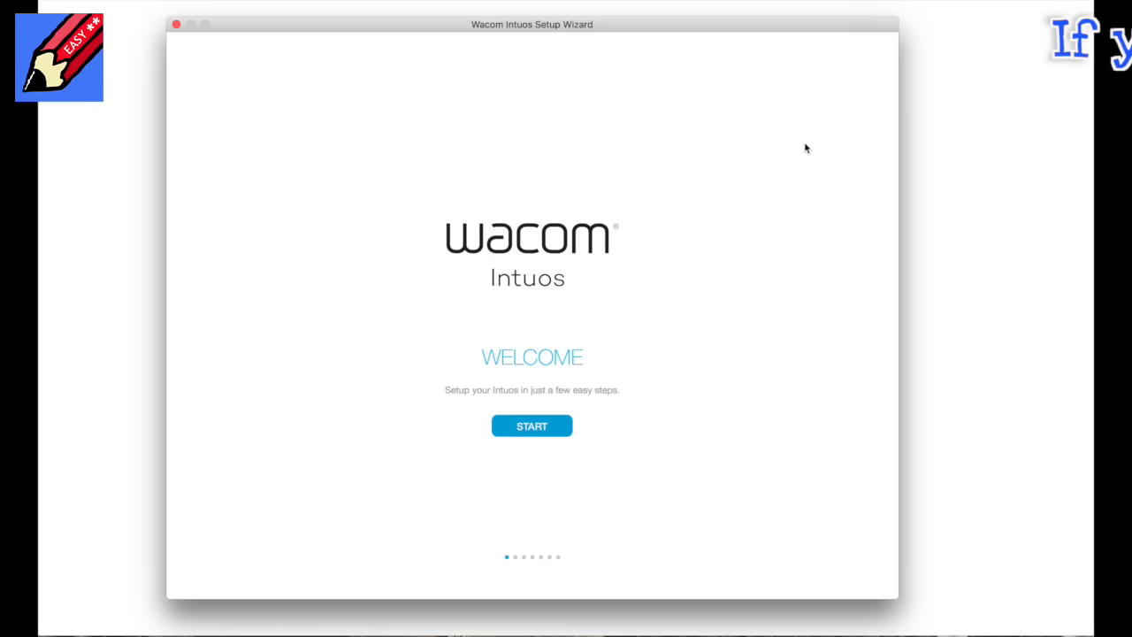
mouse_move(531, 232)
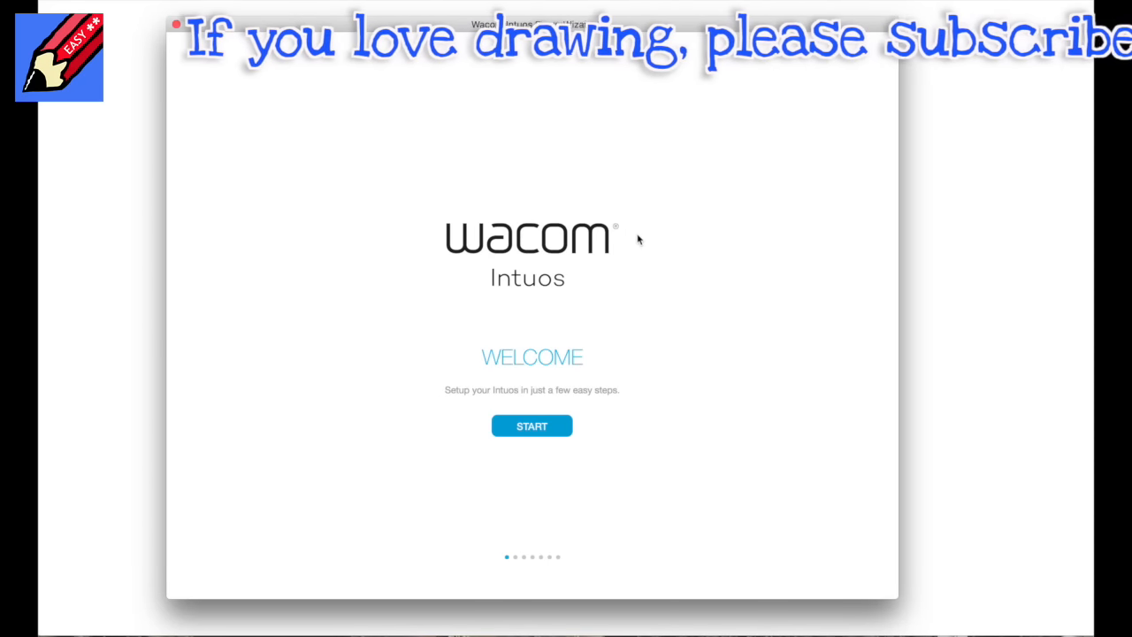
Advance the Intuos setup wizard past the welcome, Pen Buttons and Pen Hover pages
click(532, 426)
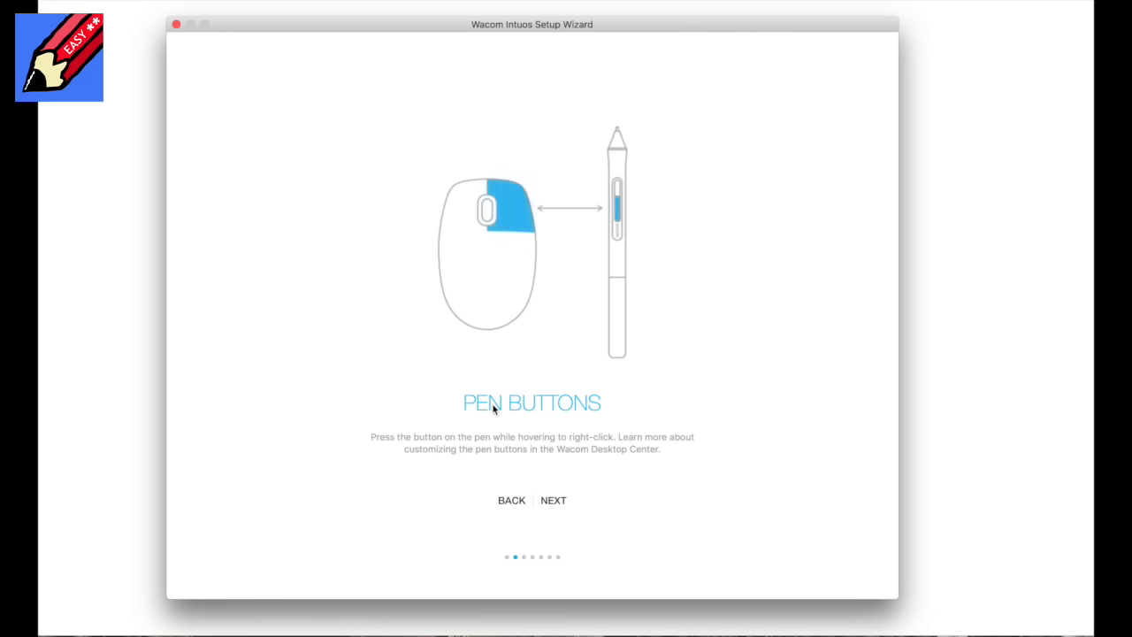
mouse_move(599, 266)
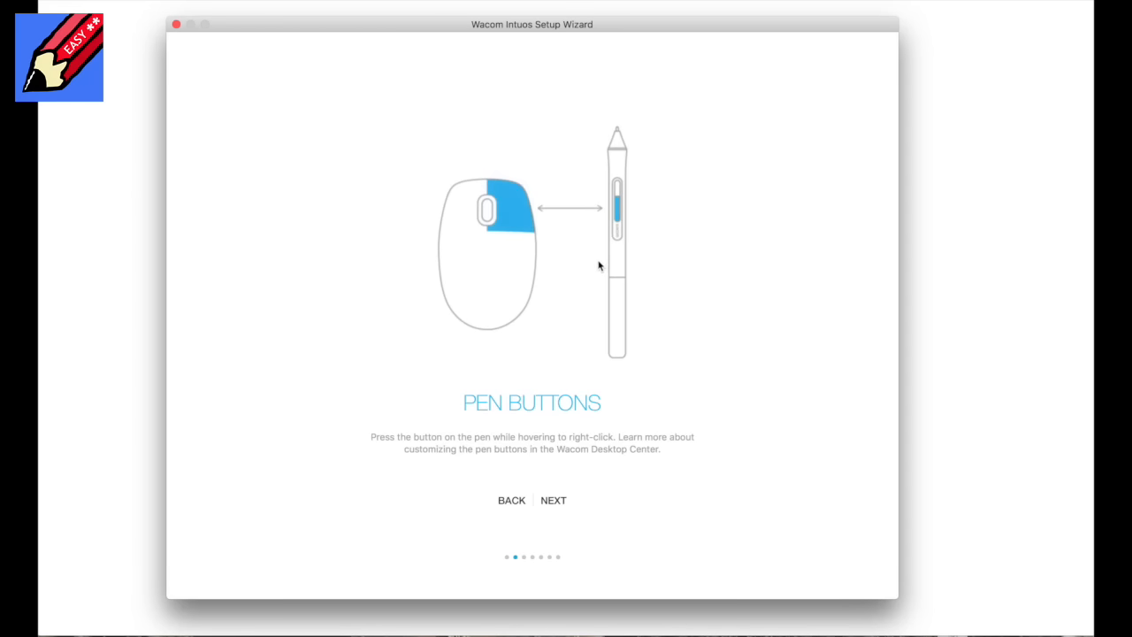
click(554, 500)
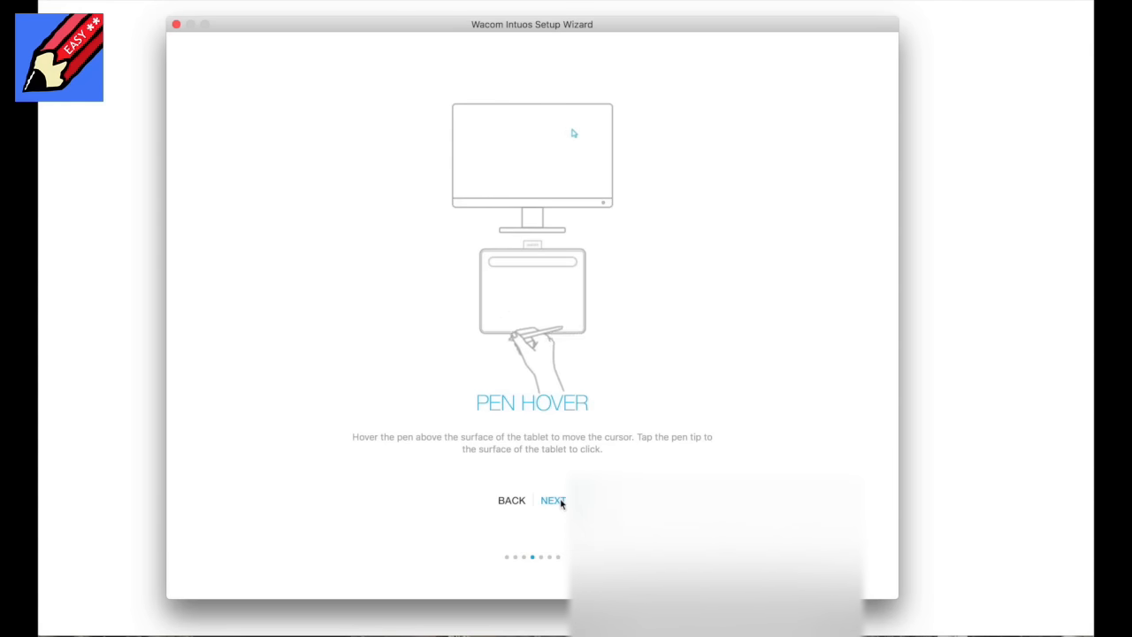
click(552, 500)
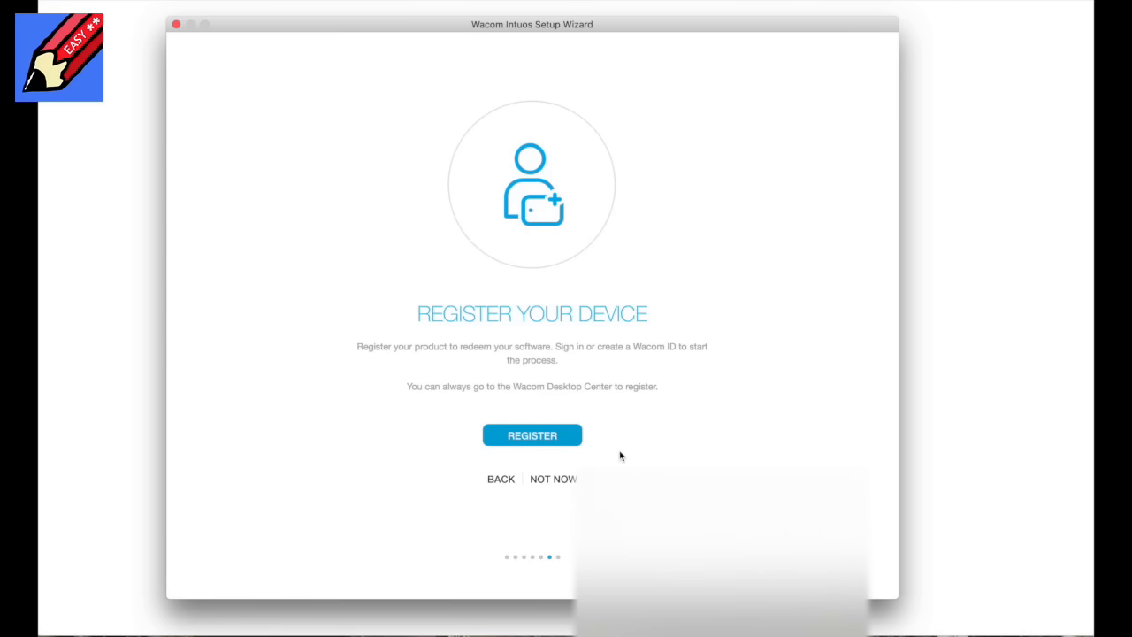
mouse_move(707, 379)
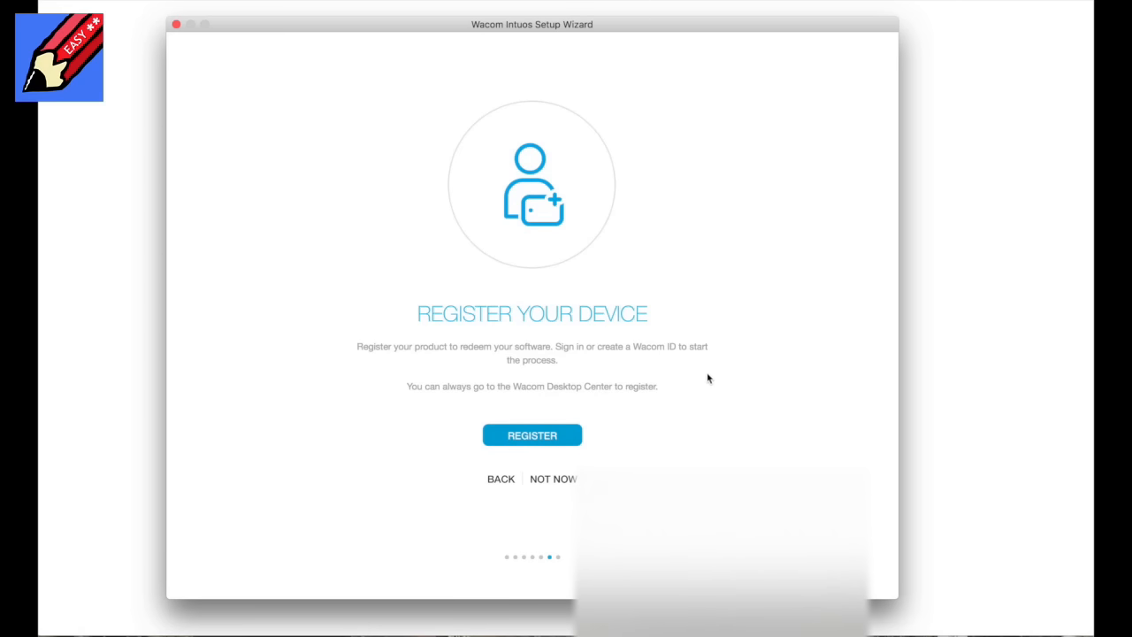
mouse_move(629, 391)
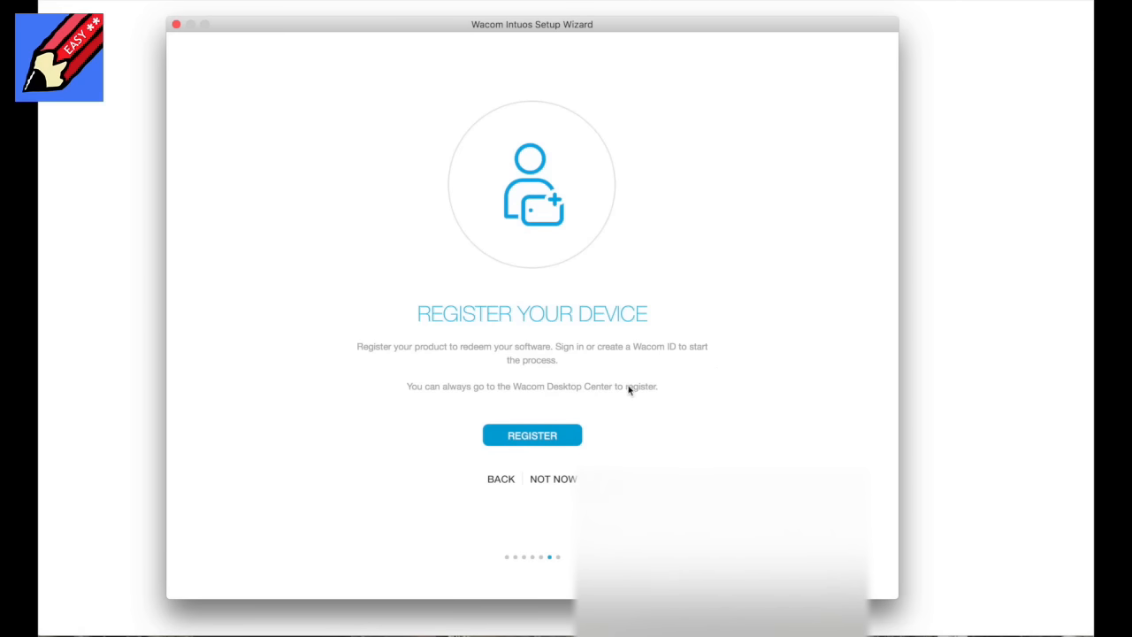
Choose self-employed/freelancer, create the Wacom ID, and acknowledge the verification notice
click(531, 434)
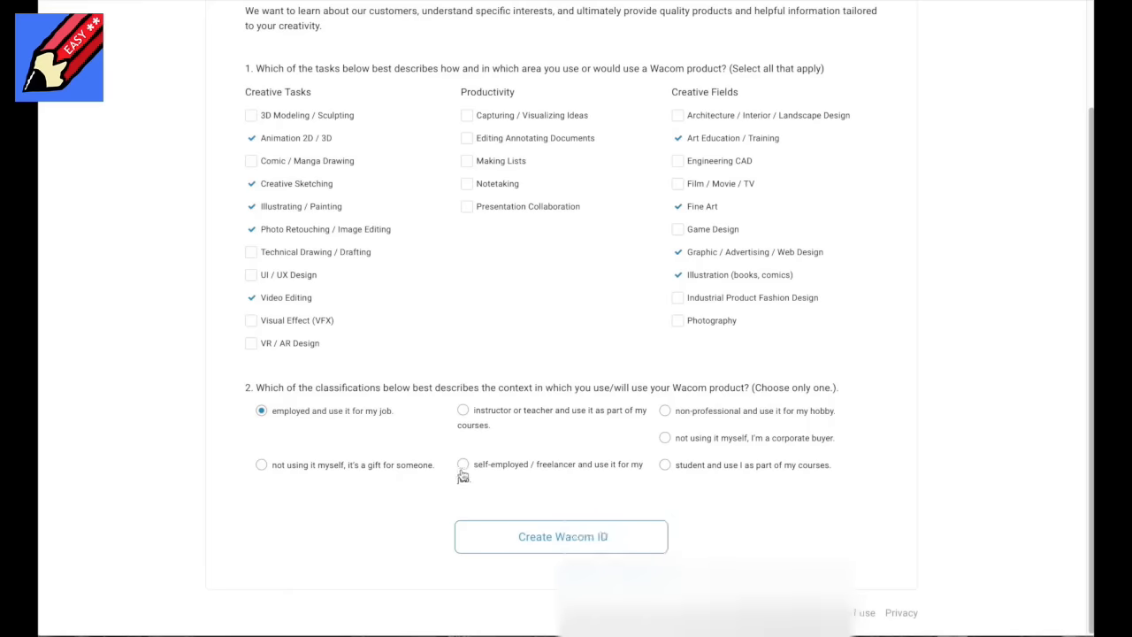
click(463, 463)
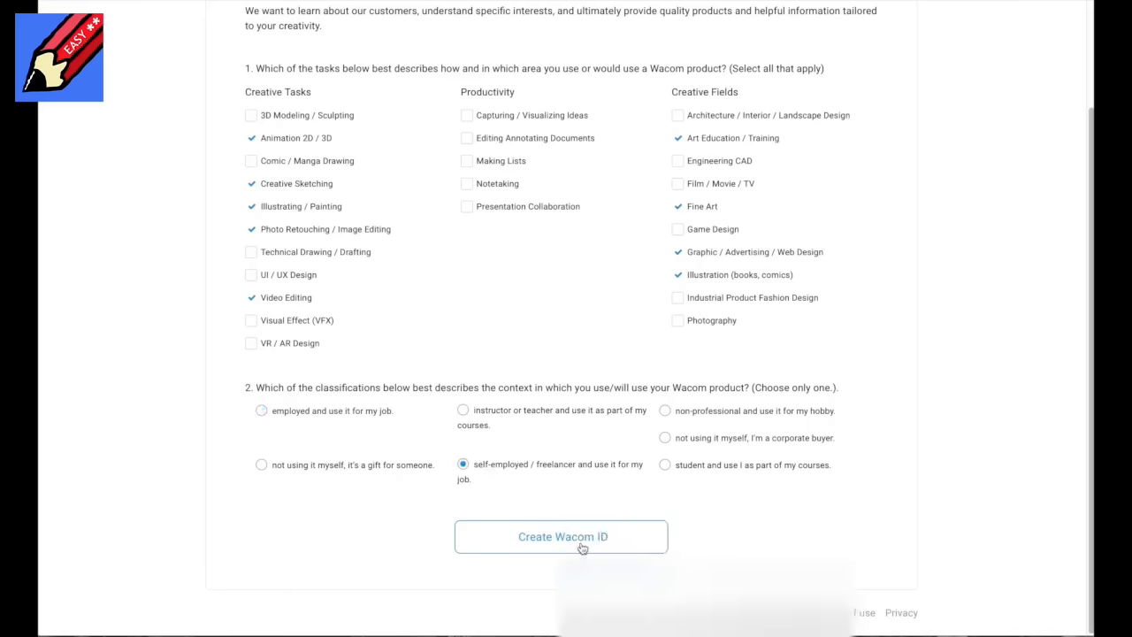
click(561, 536)
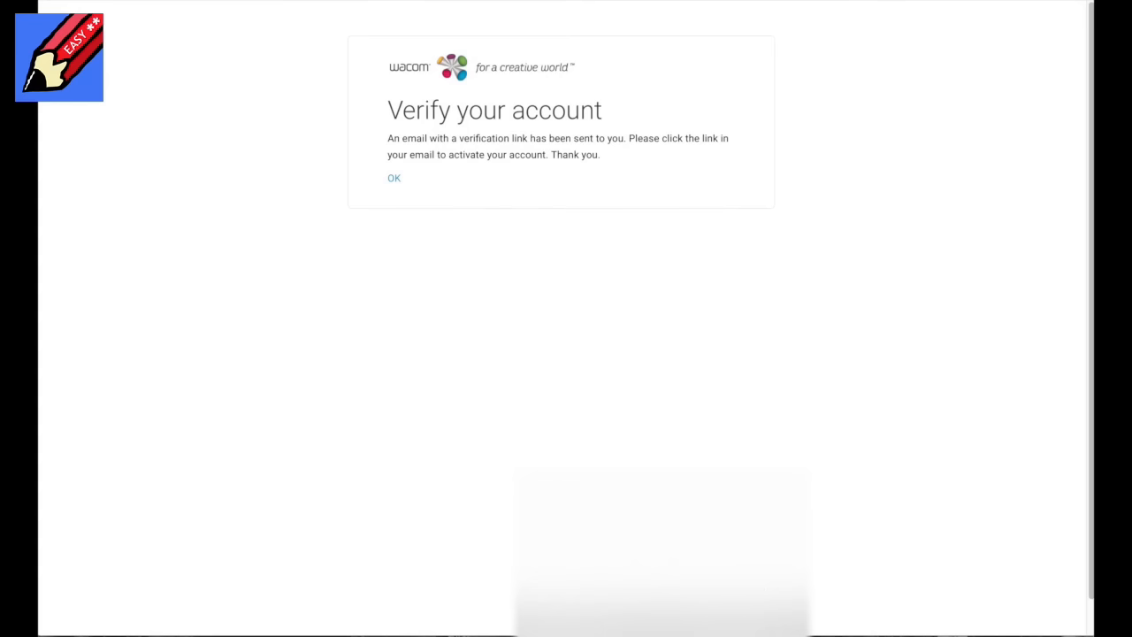
click(394, 177)
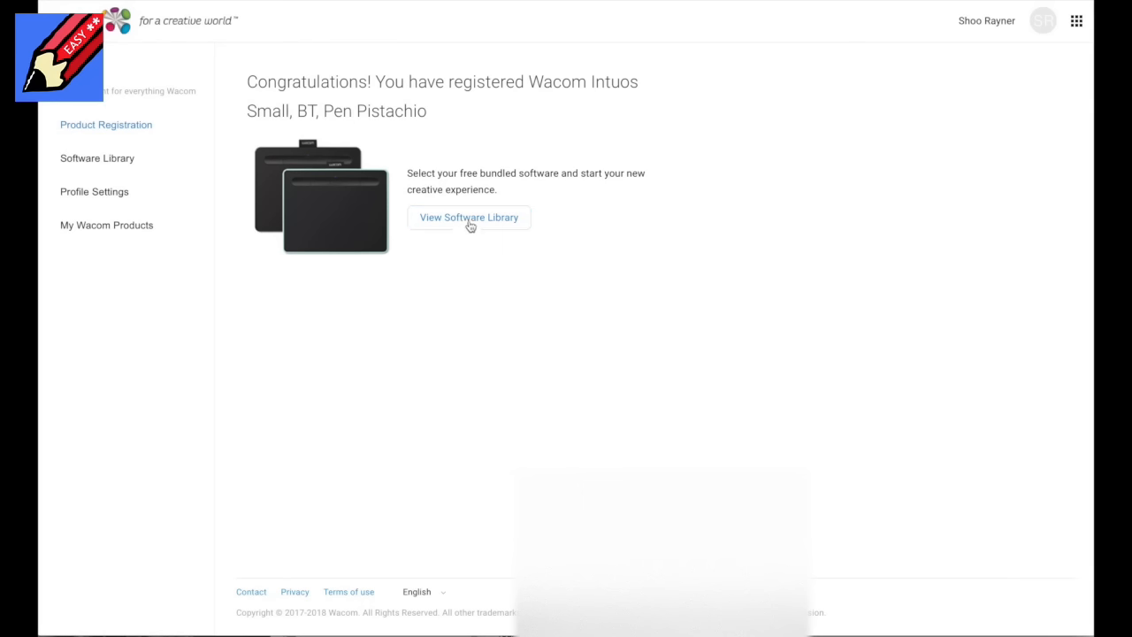
mouse_move(482, 230)
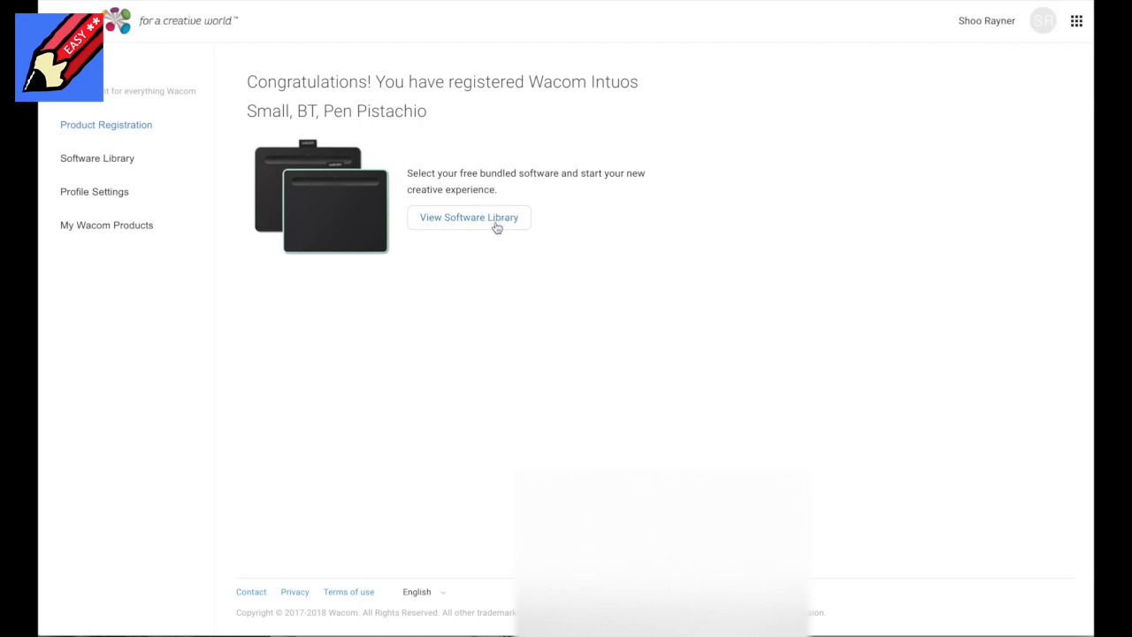
Add Painter Essentials 6 to the Wacom ID software library
click(469, 217)
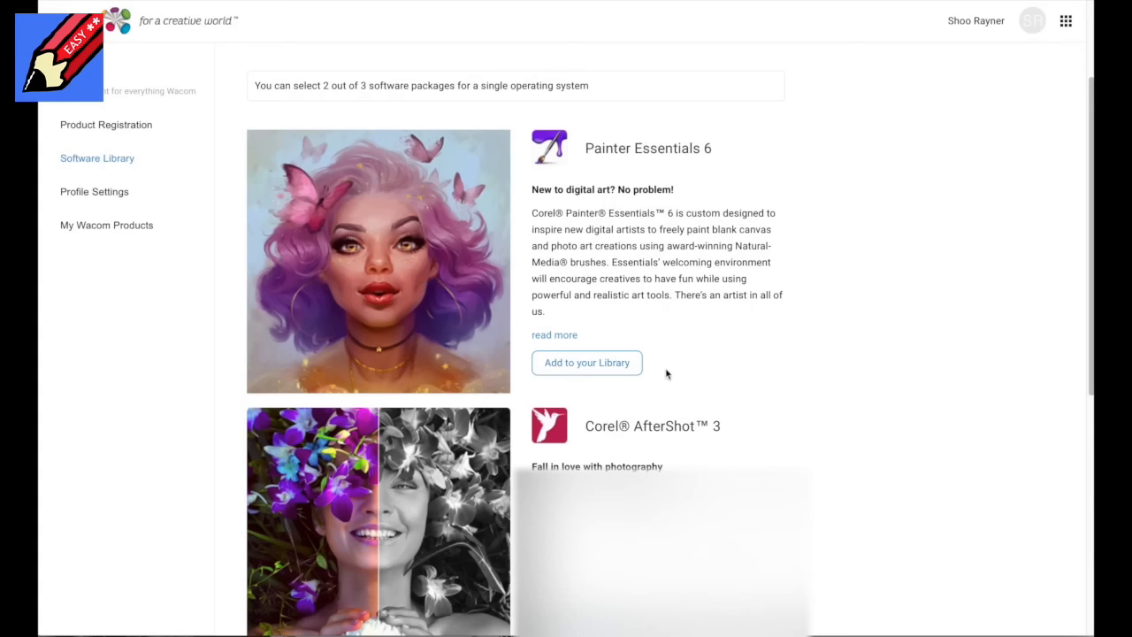
mouse_move(606, 367)
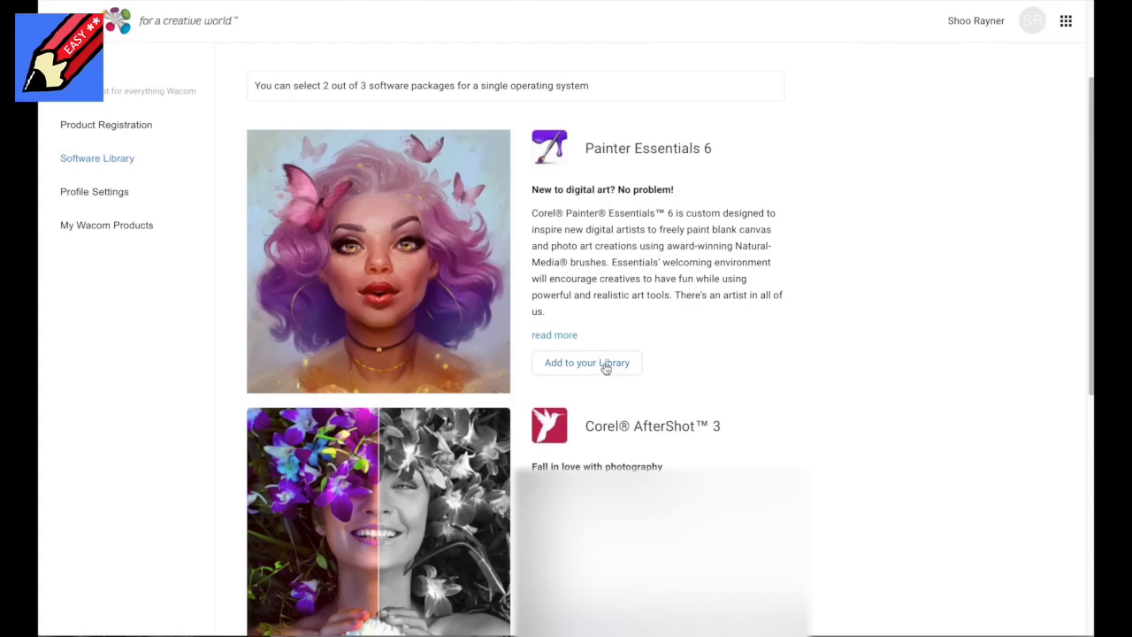
click(587, 363)
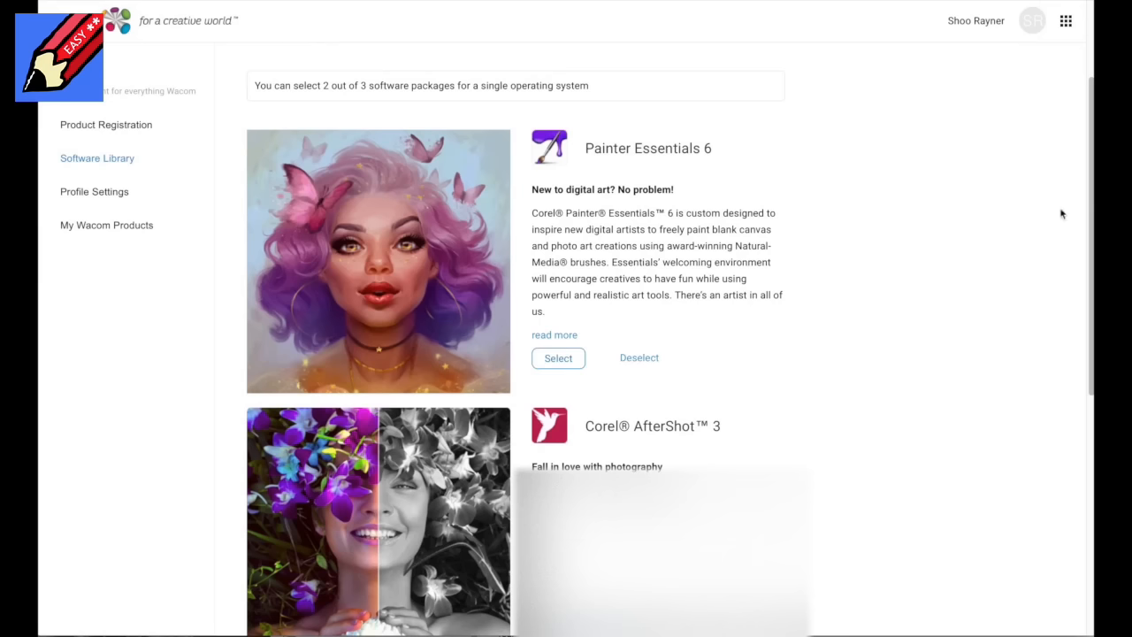
scroll(down, 3)
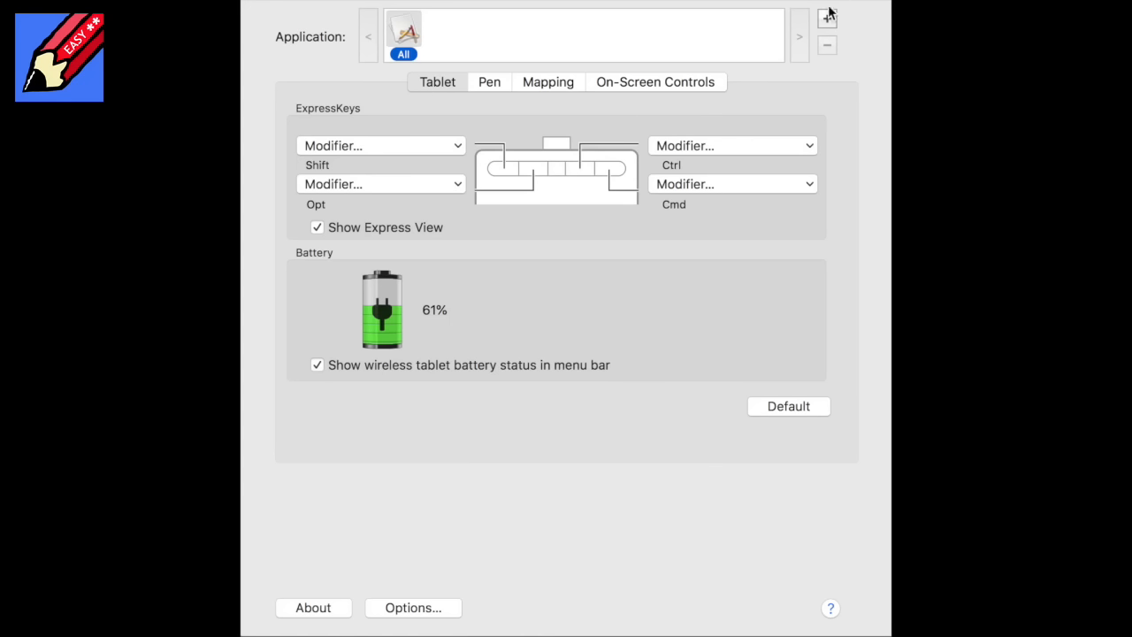
mouse_move(765, 240)
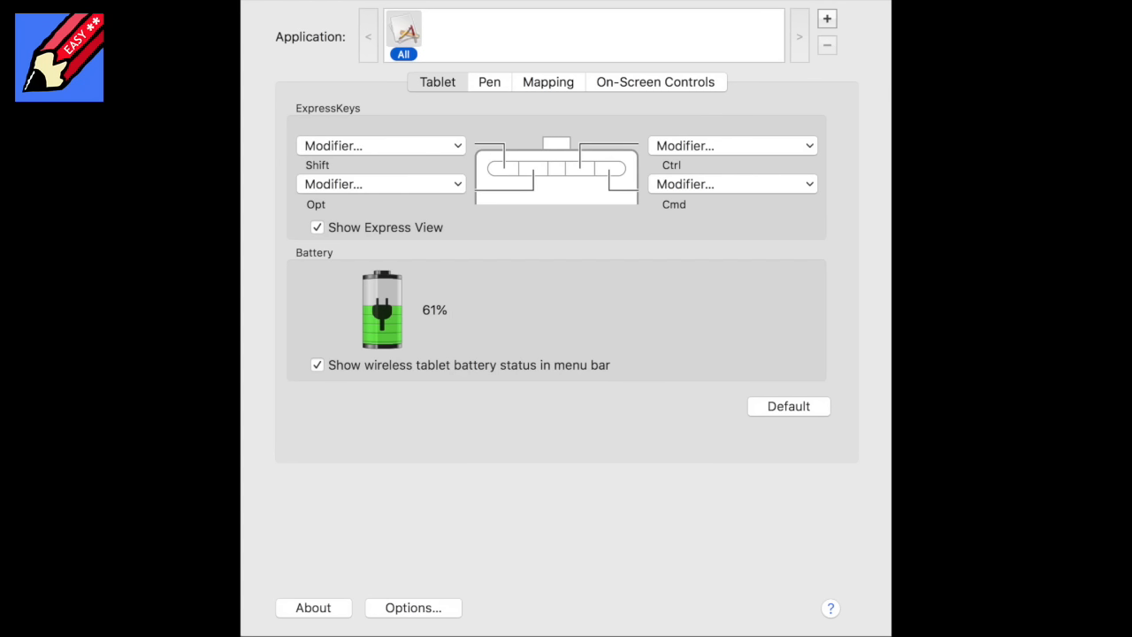
mouse_move(624, 39)
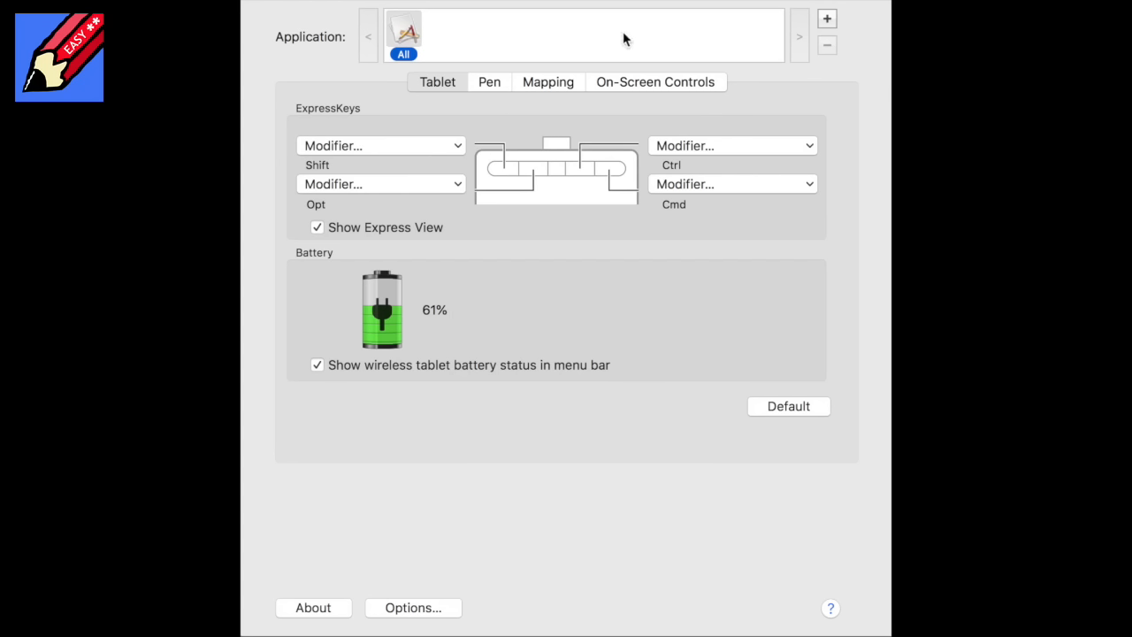
mouse_move(517, 93)
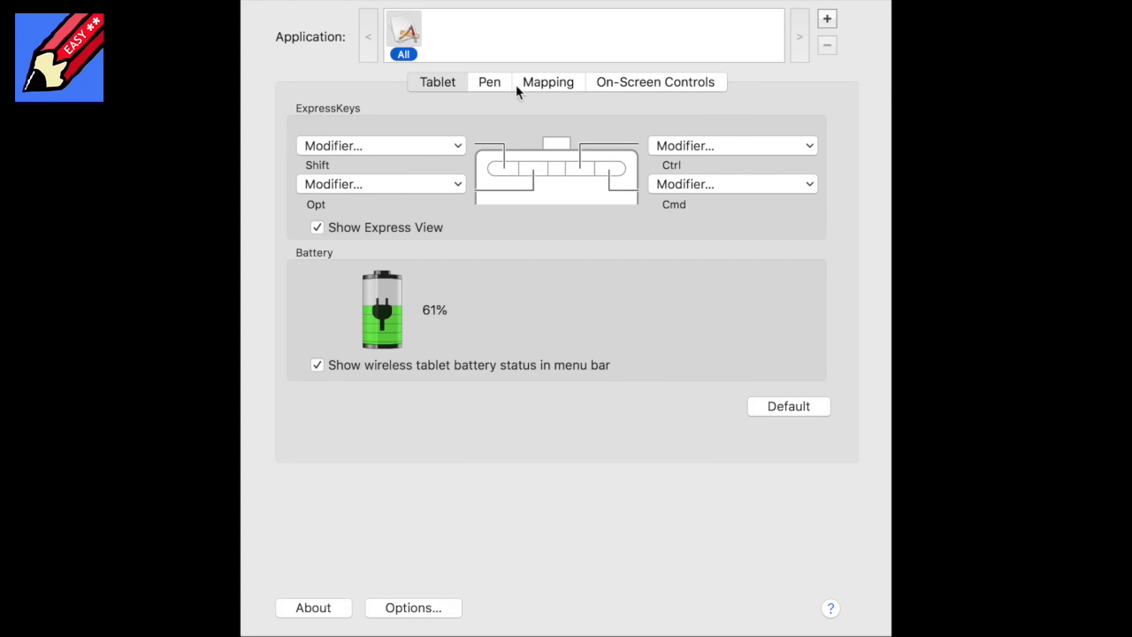
Show the All-applications ExpressKeys set to Shift, Ctrl, Opt and Cmd modifiers
click(436, 82)
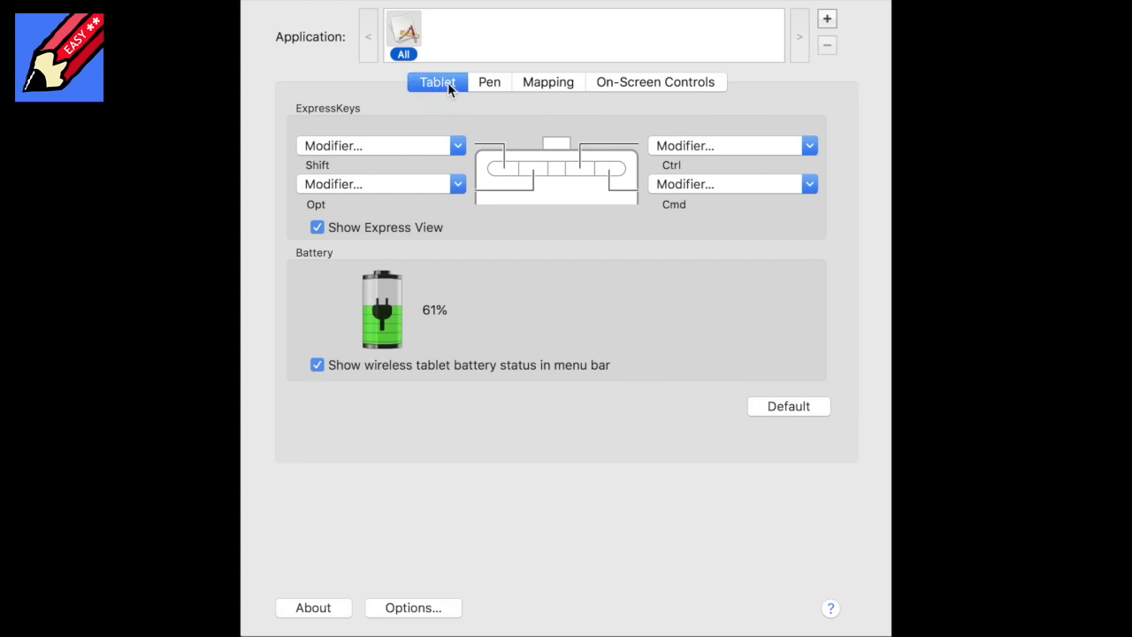
mouse_move(434, 103)
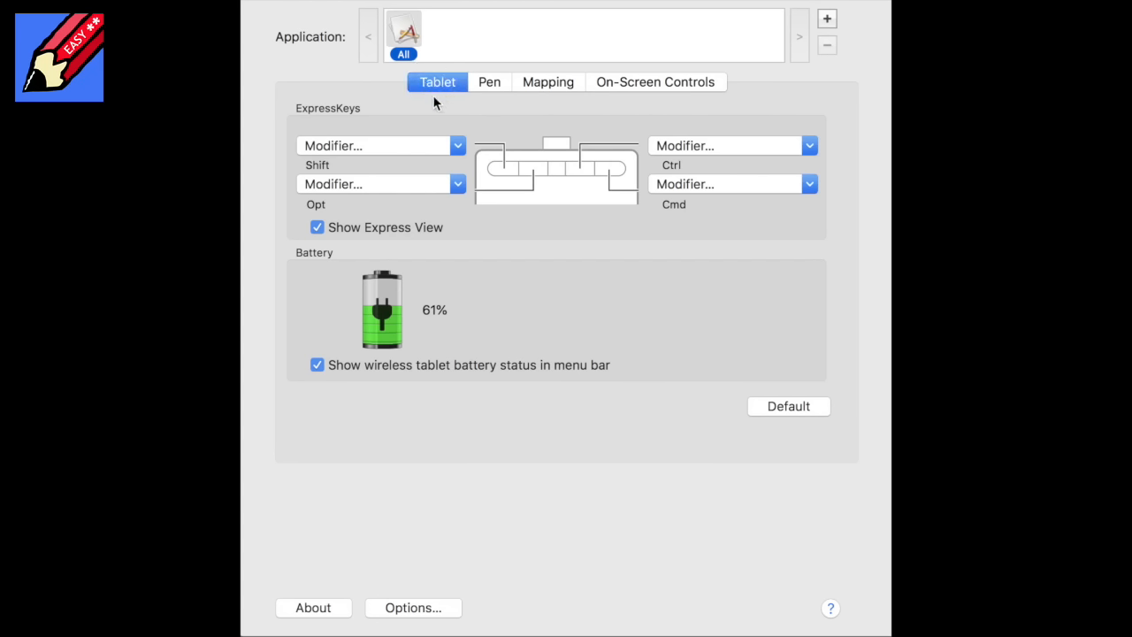
mouse_move(447, 93)
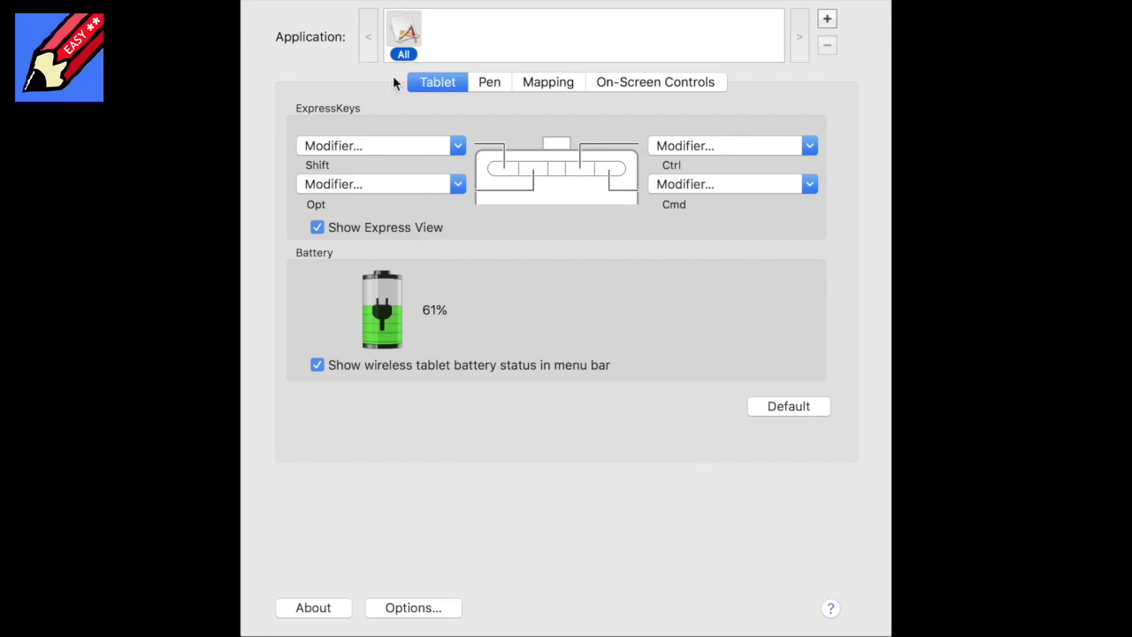
mouse_move(599, 181)
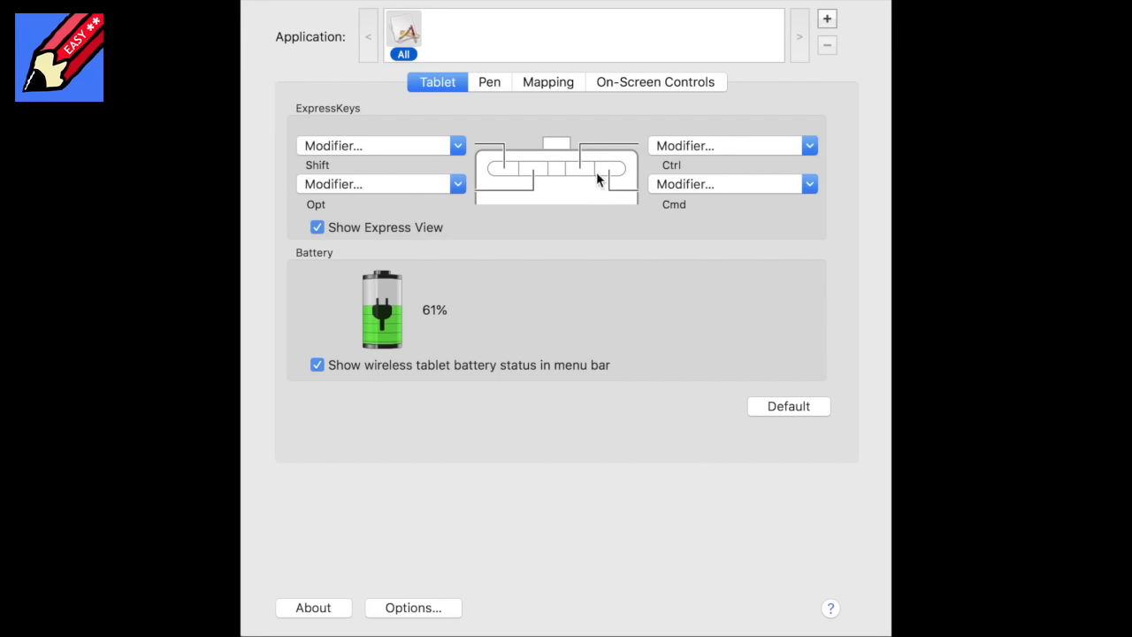
mouse_move(528, 169)
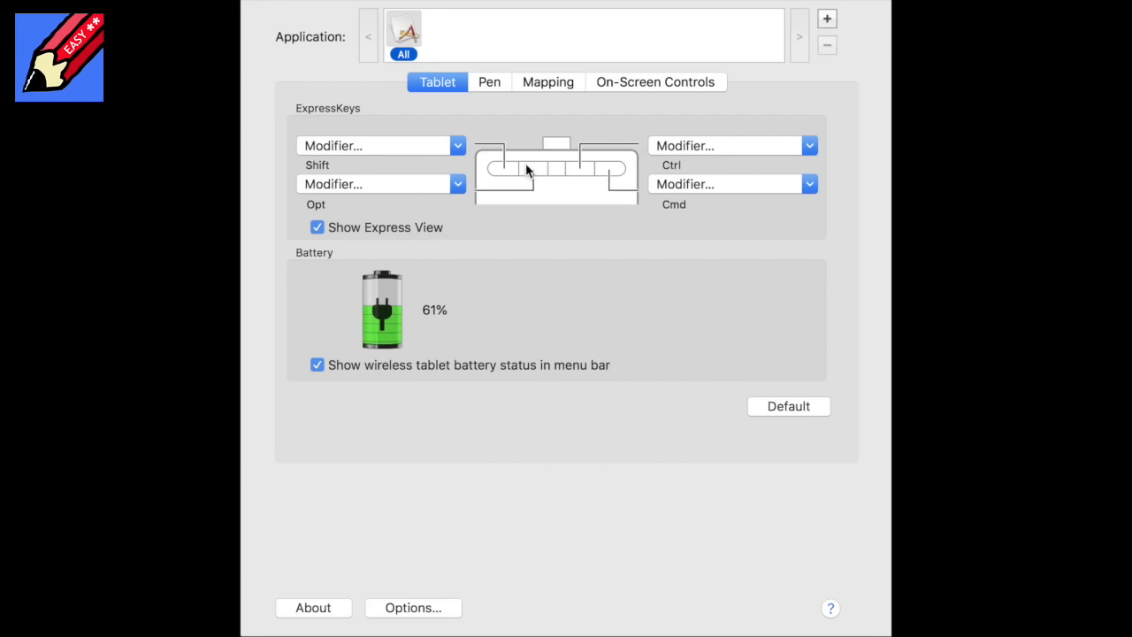
mouse_move(493, 174)
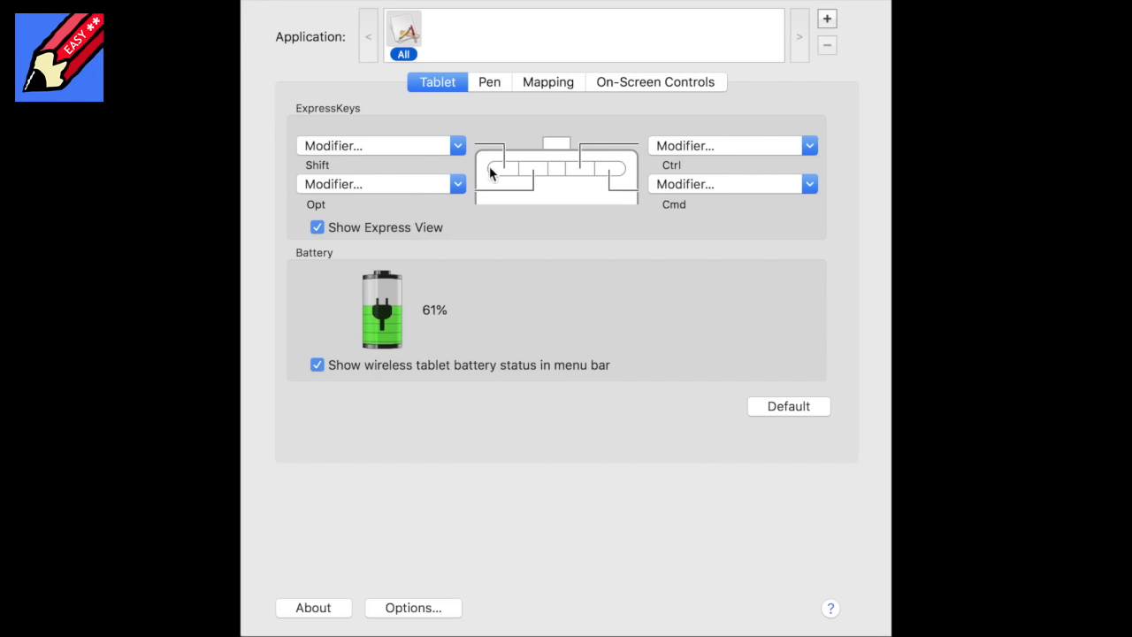
mouse_move(425, 161)
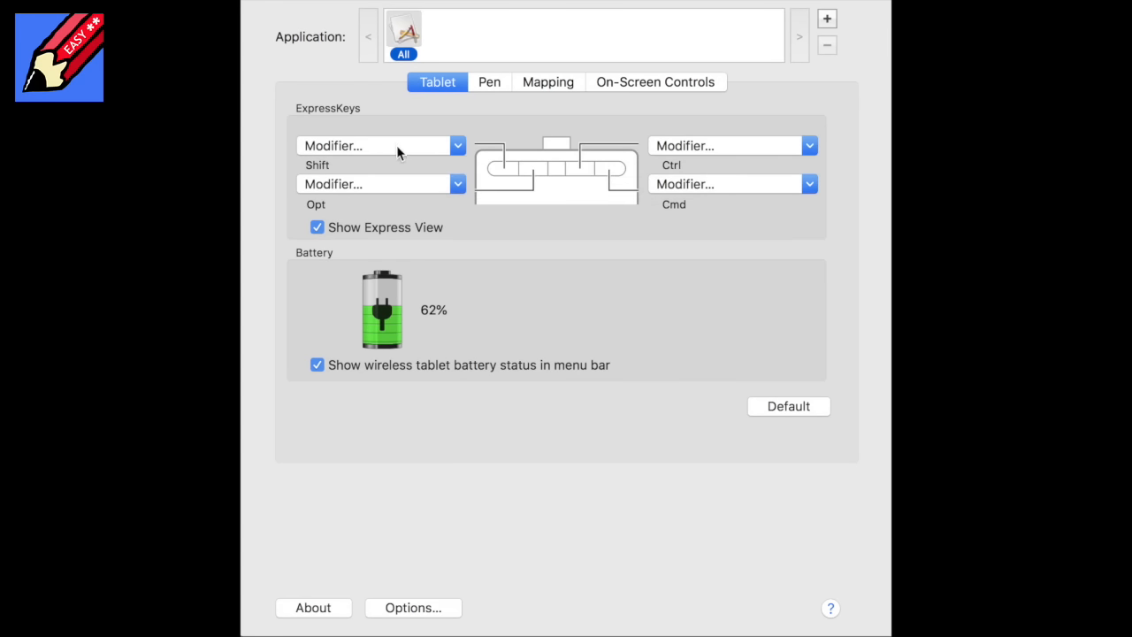
mouse_move(380, 158)
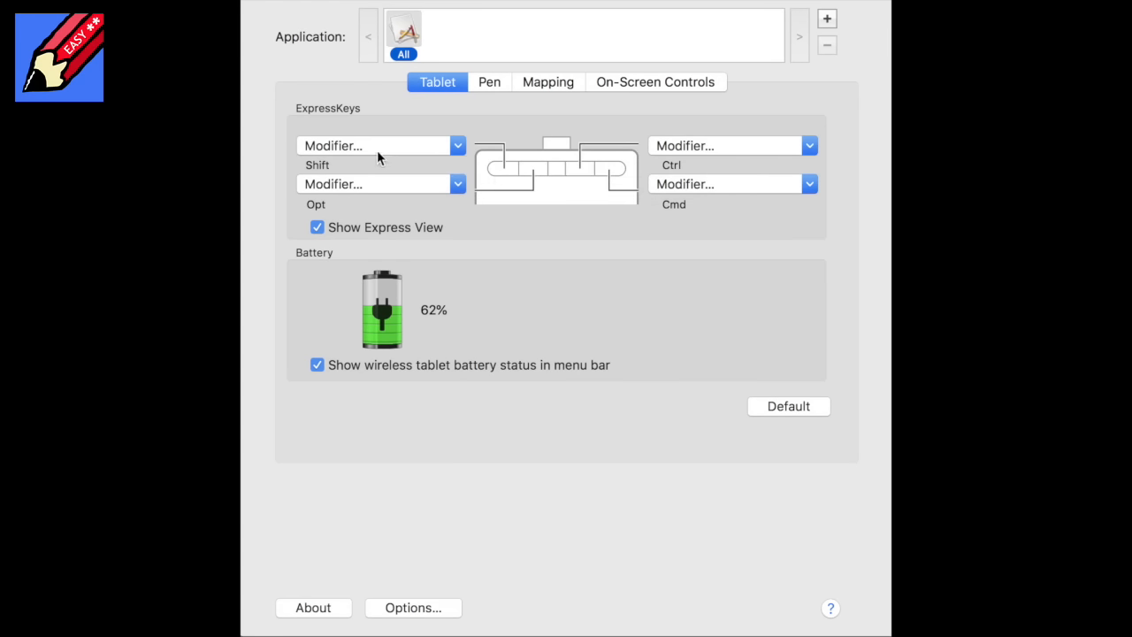
mouse_move(380, 145)
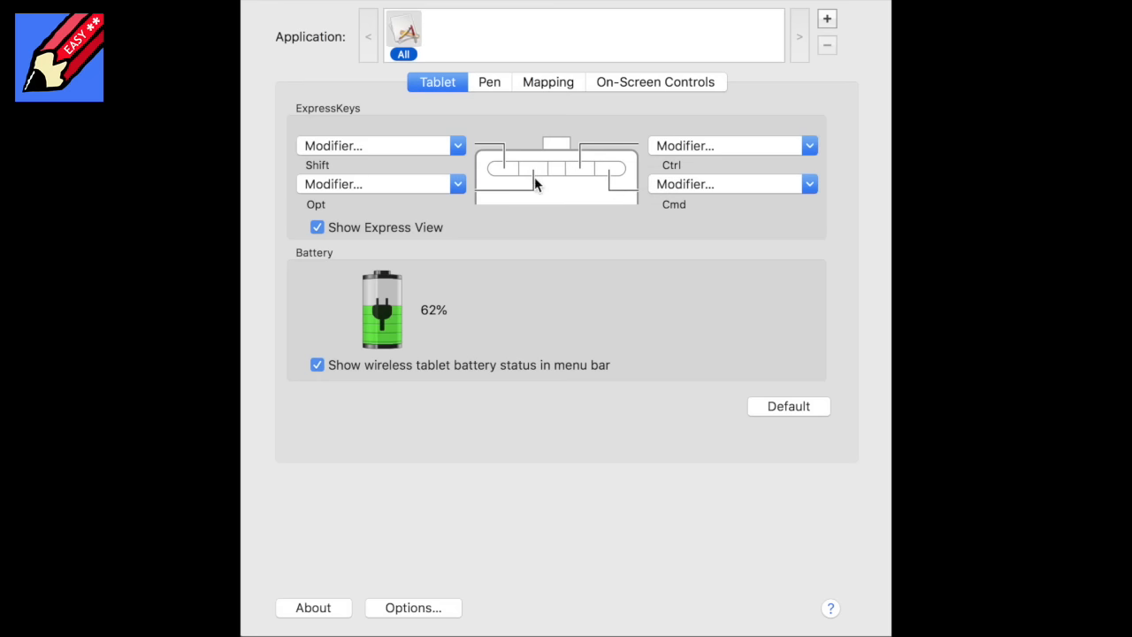
mouse_move(659, 190)
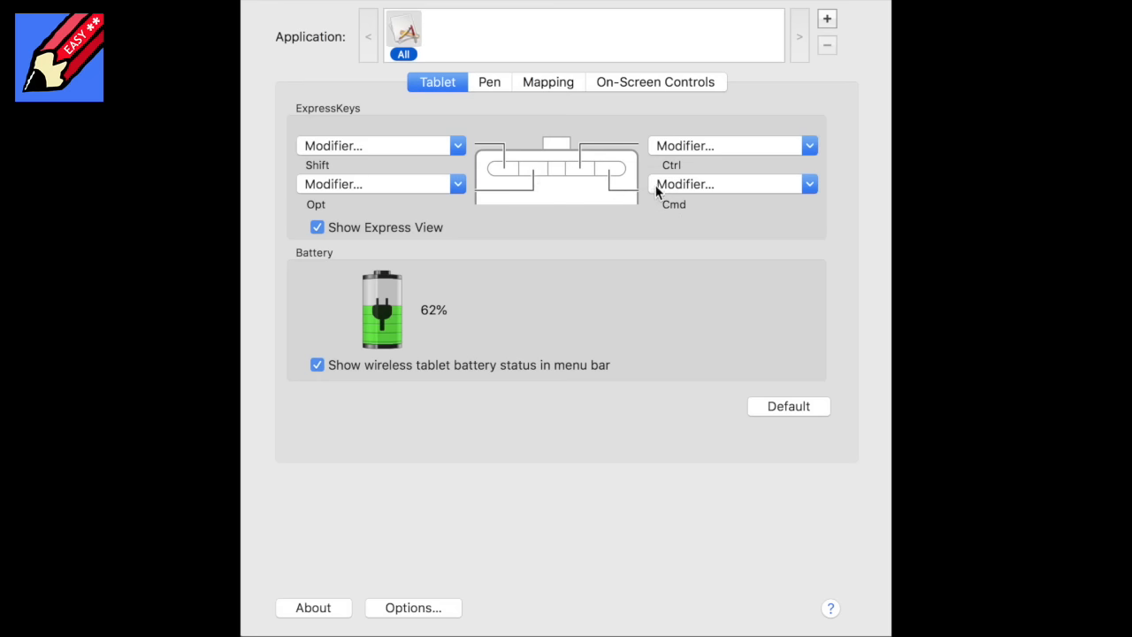
mouse_move(500, 176)
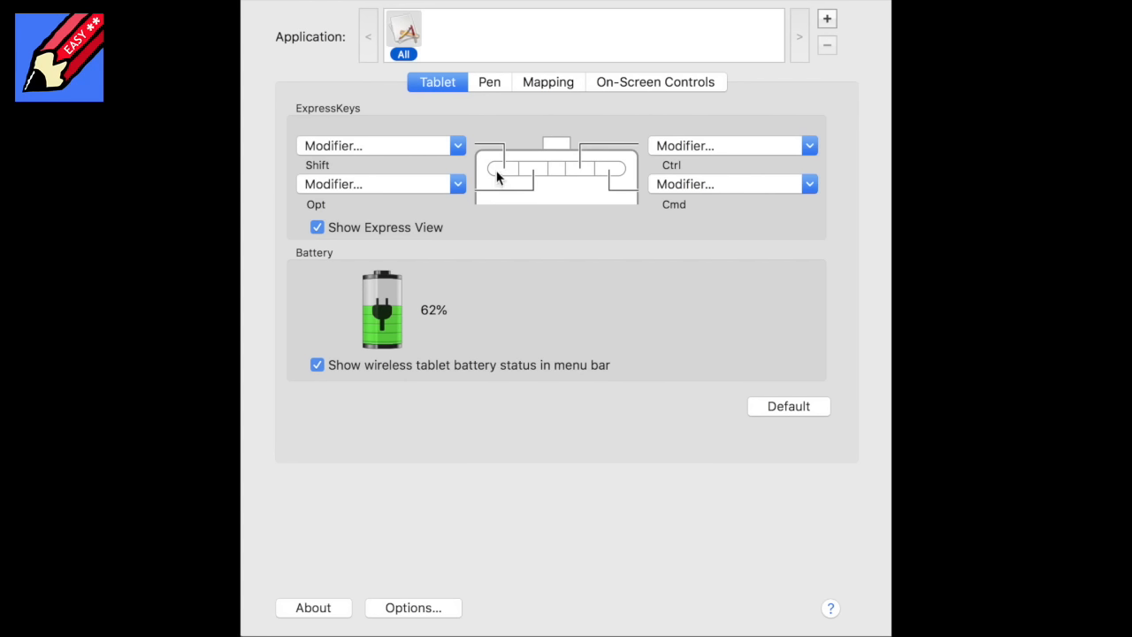
mouse_move(535, 183)
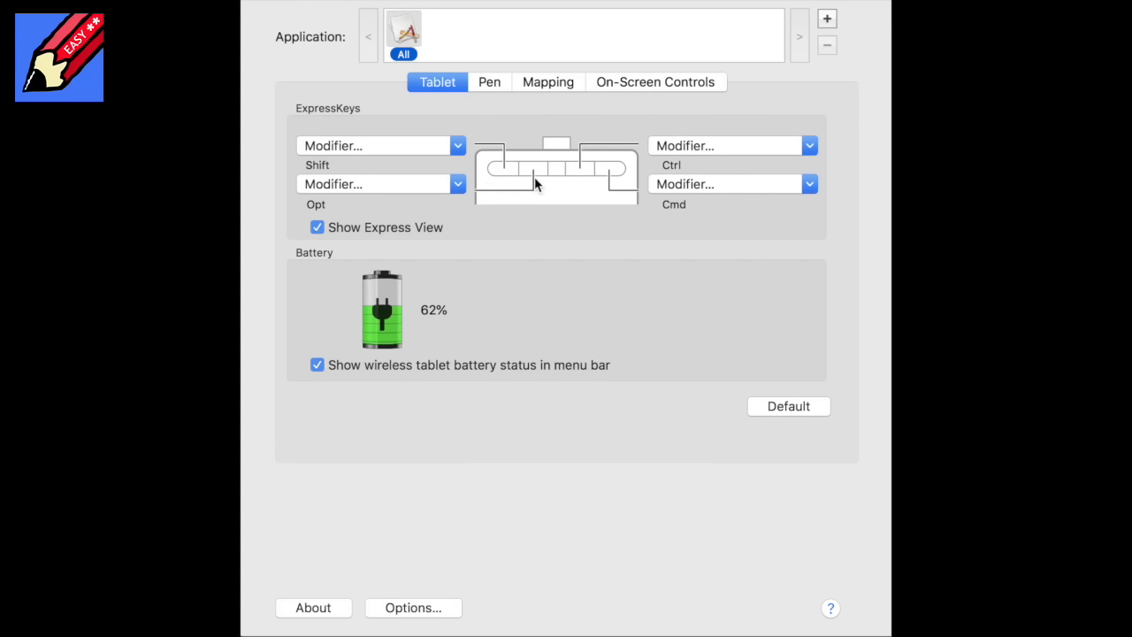
mouse_move(537, 179)
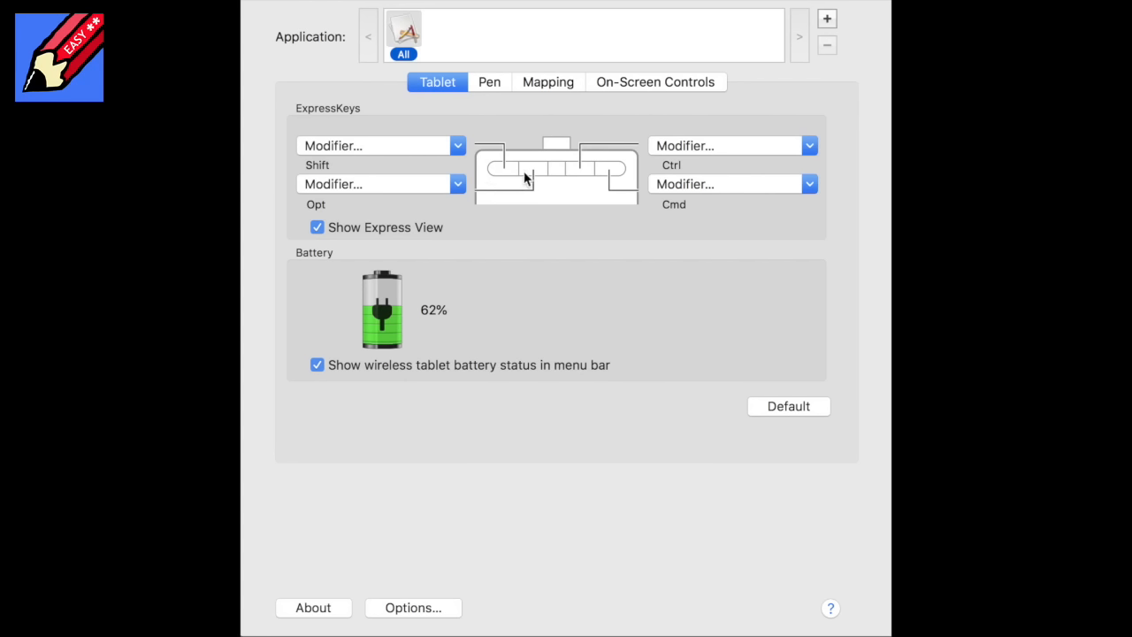
mouse_move(679, 208)
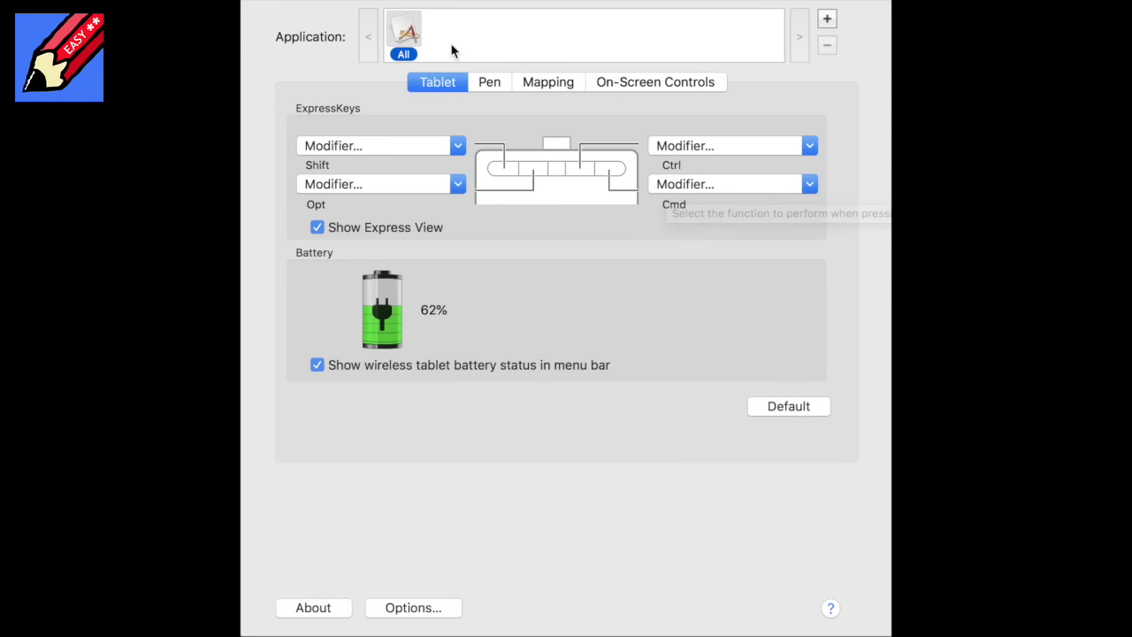
Set pen tip double-click distance to Large and choose Modifier for the lower switch
click(488, 81)
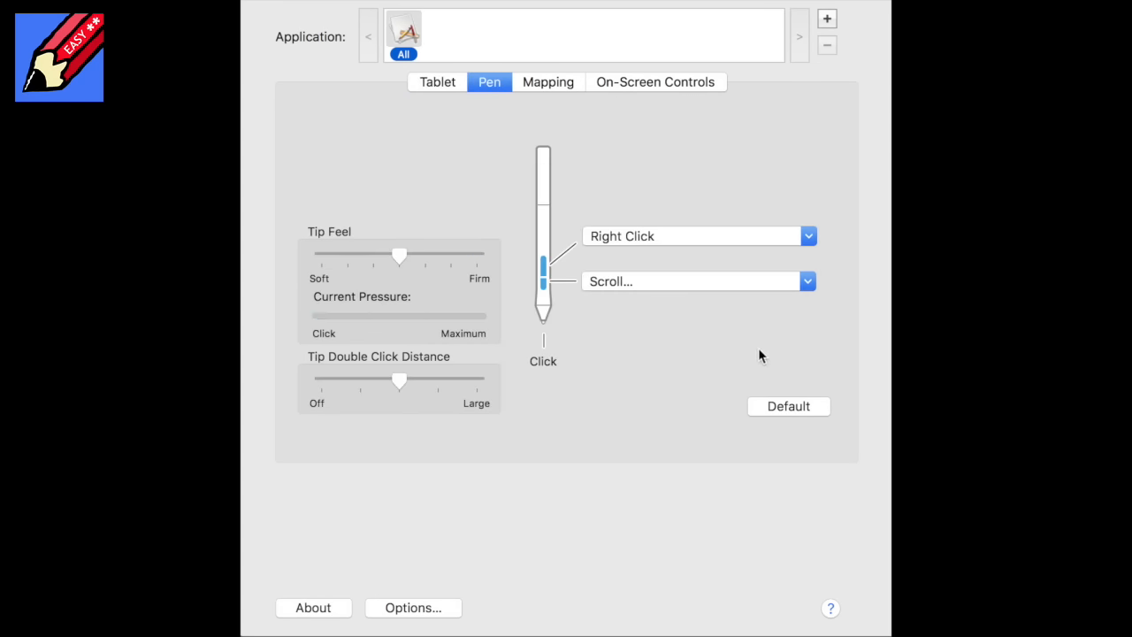
mouse_move(451, 277)
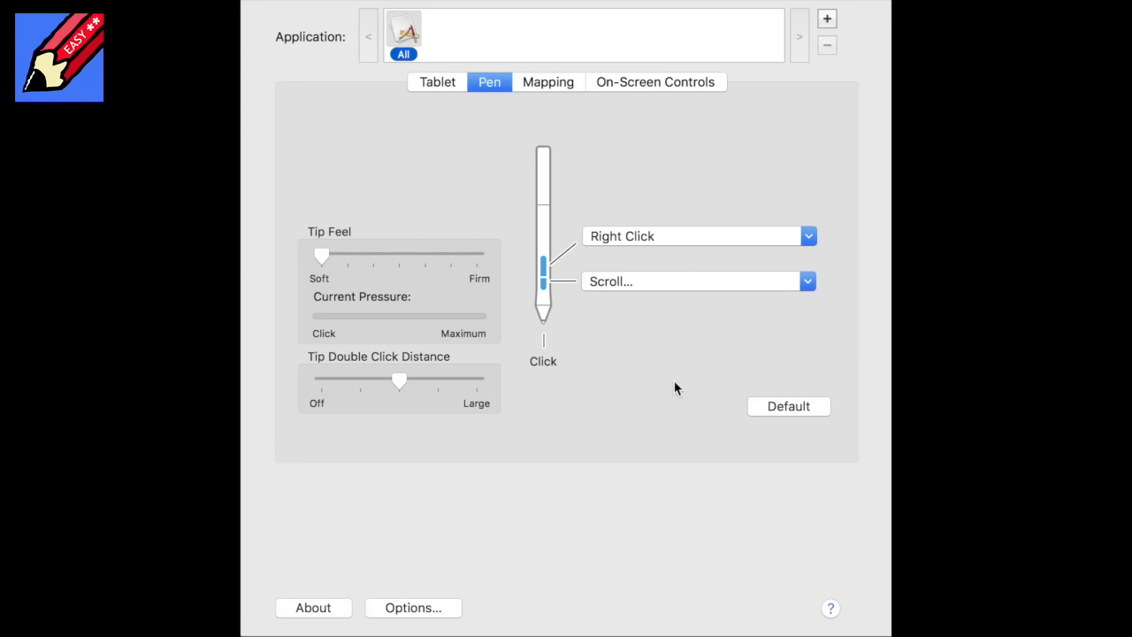
mouse_move(677, 374)
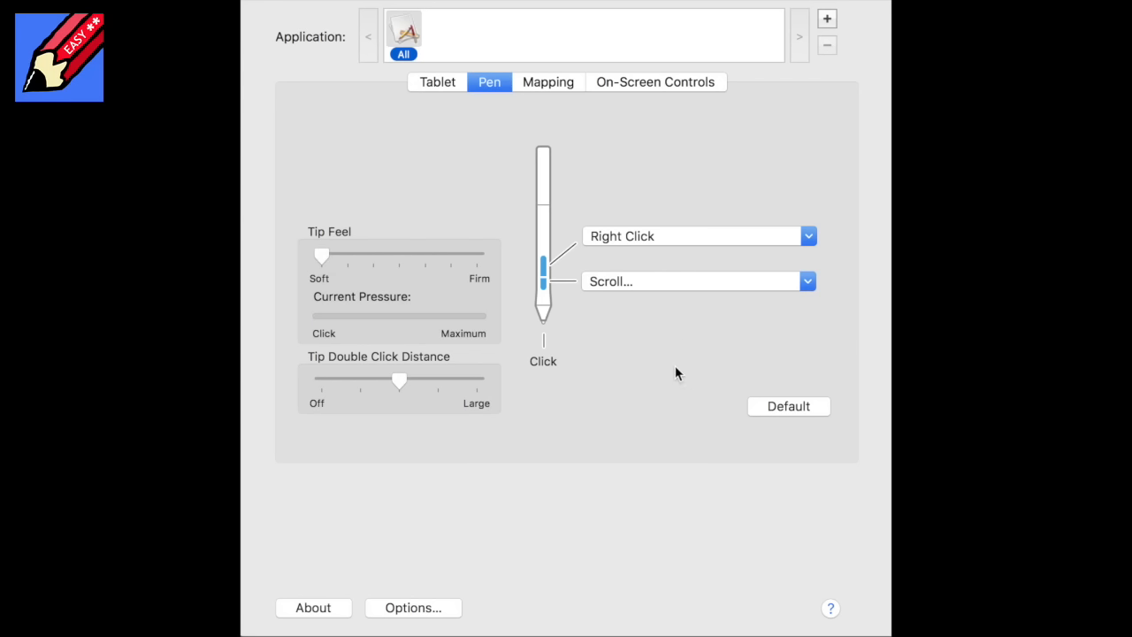
mouse_move(323, 263)
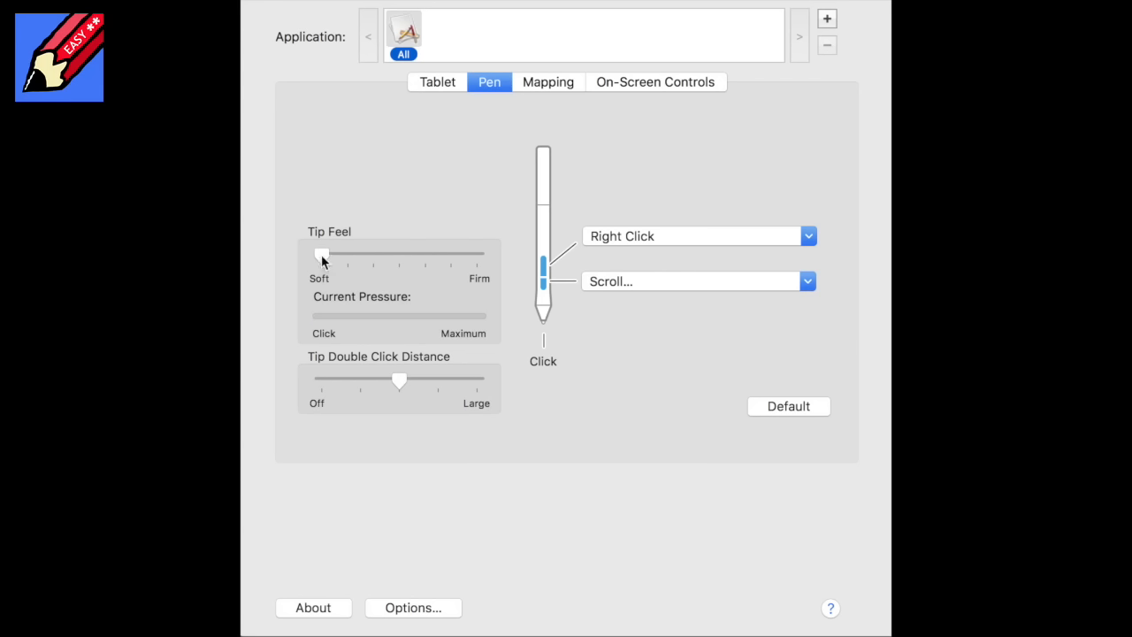
drag(321, 256, 477, 257)
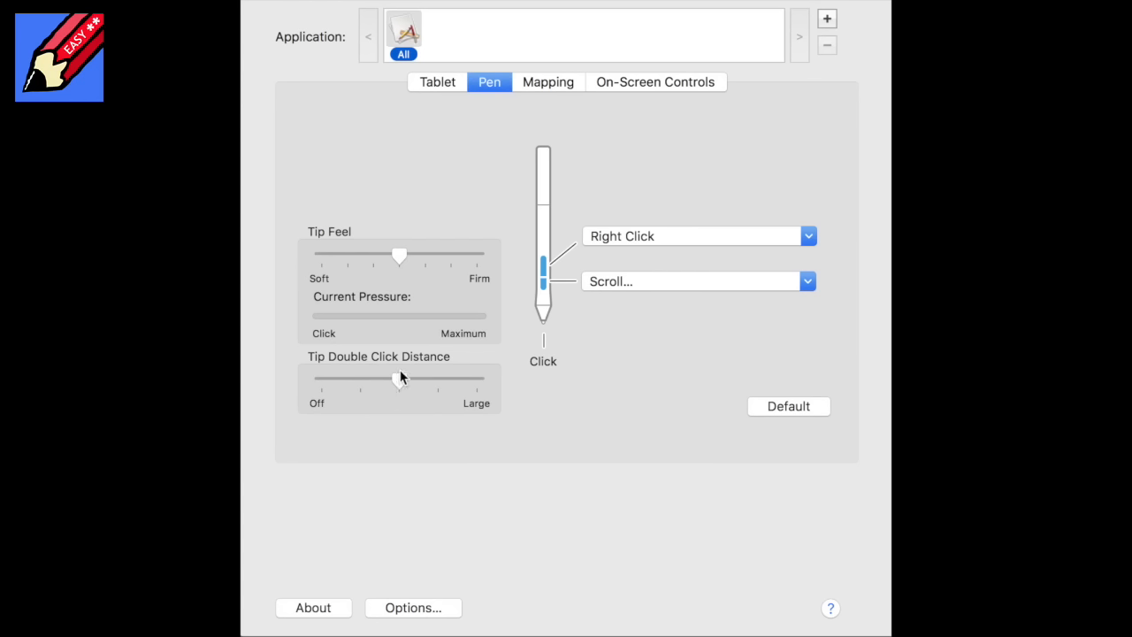
drag(398, 378, 434, 378)
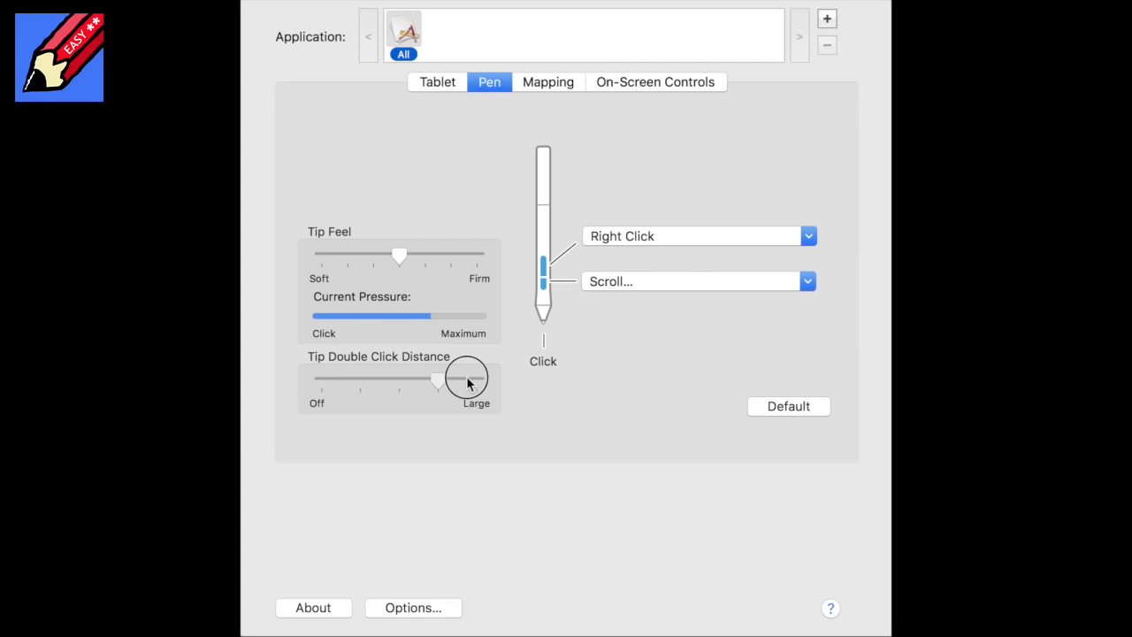
drag(464, 382, 477, 388)
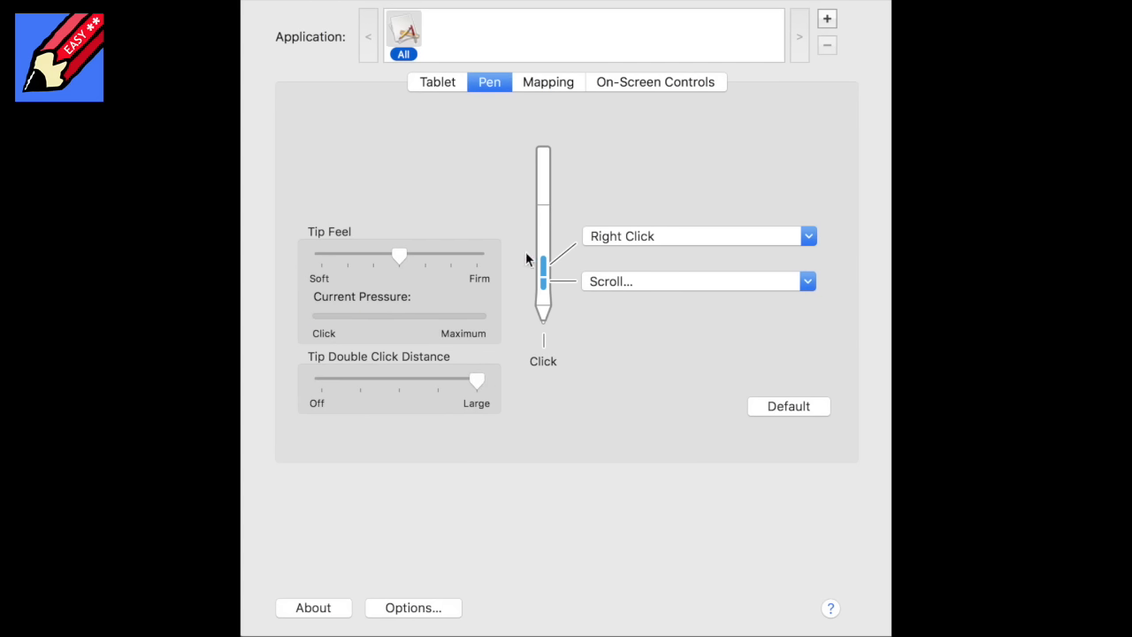
mouse_move(542, 281)
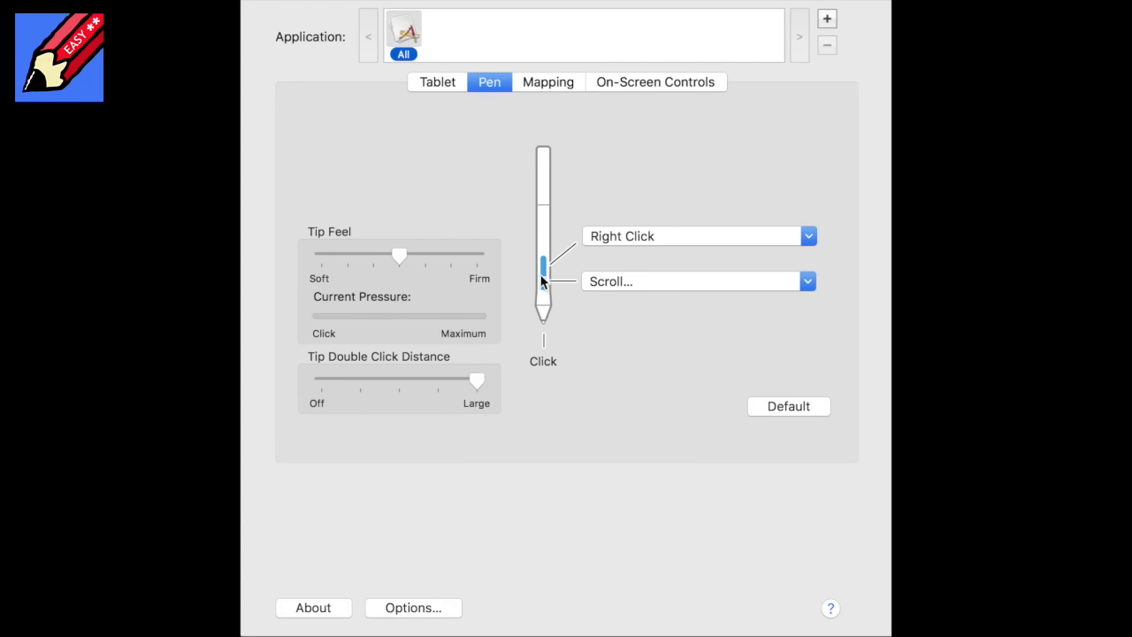
mouse_move(583, 67)
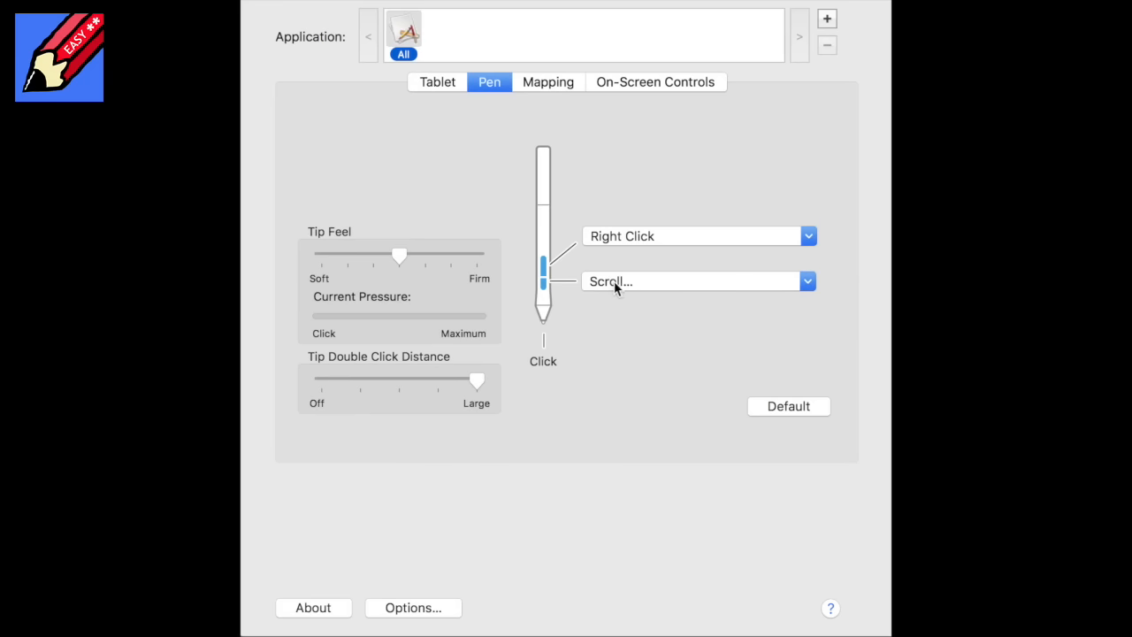
click(698, 281)
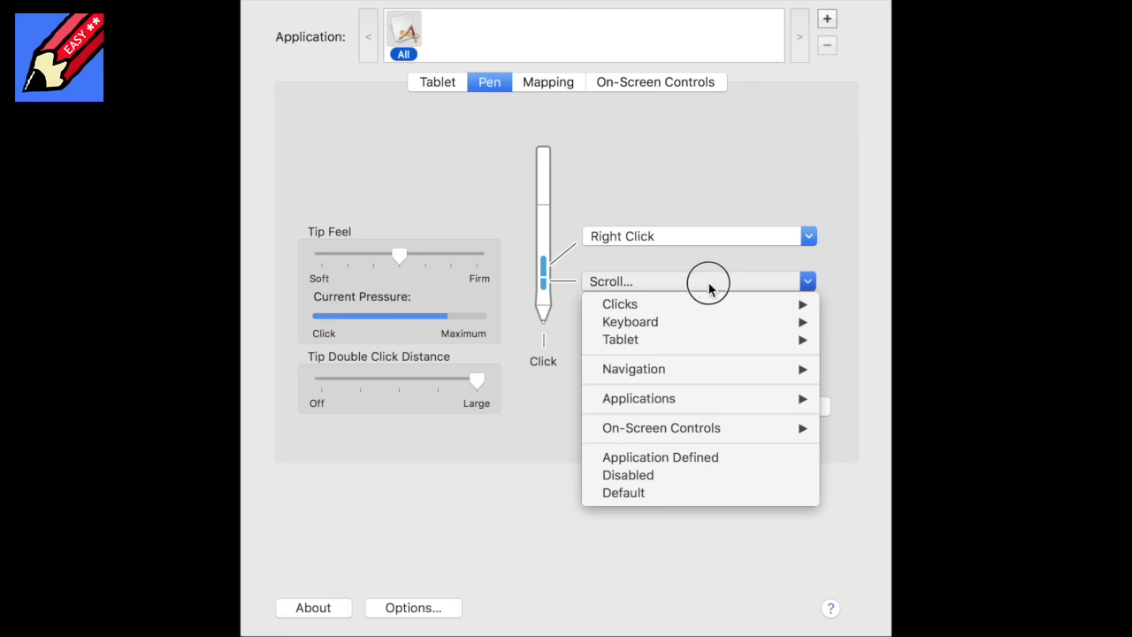
mouse_move(630, 321)
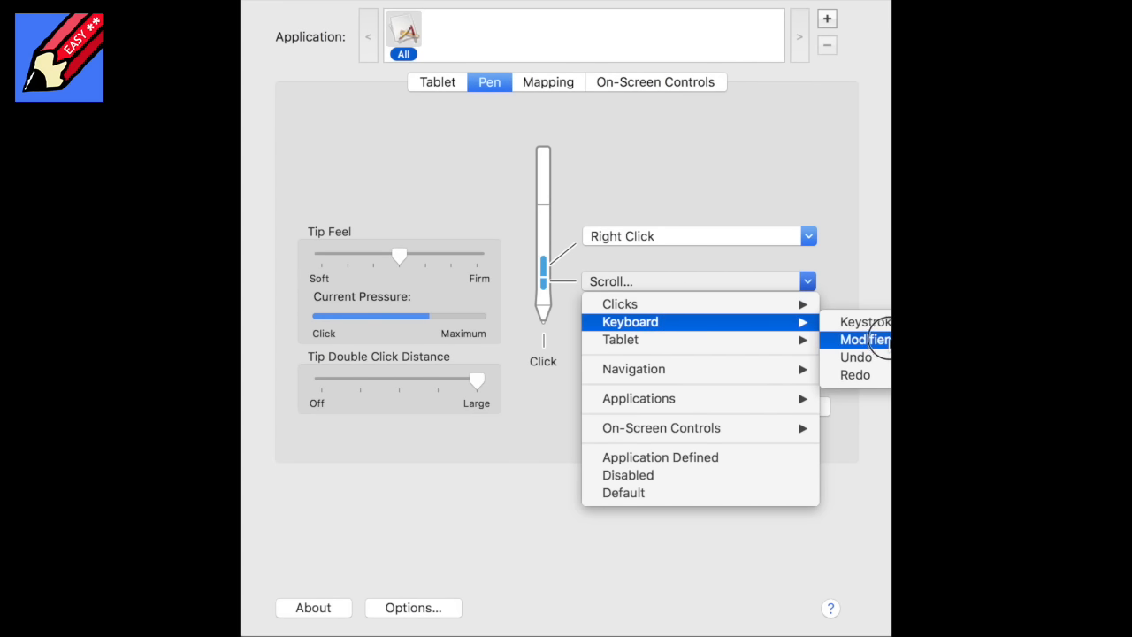
mouse_move(868, 346)
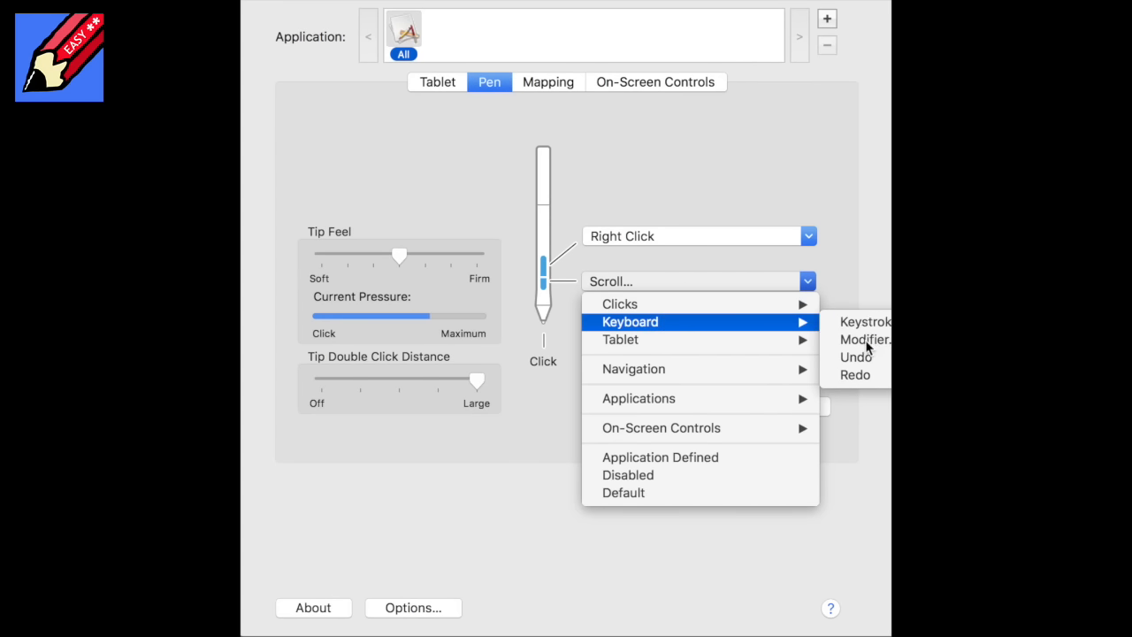
click(864, 340)
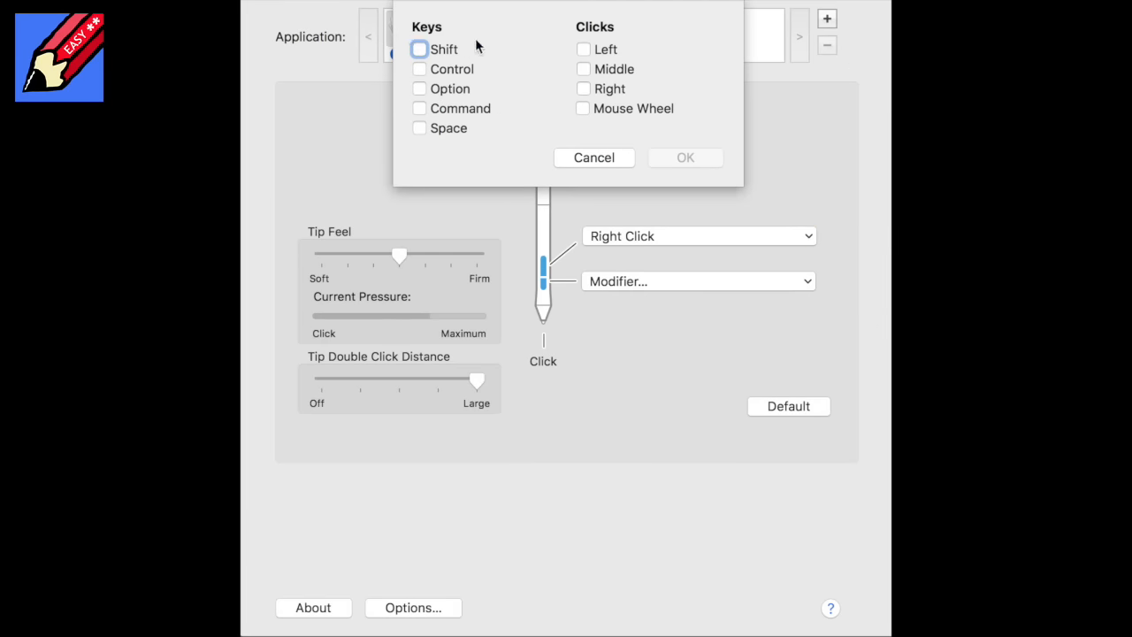
mouse_move(454, 113)
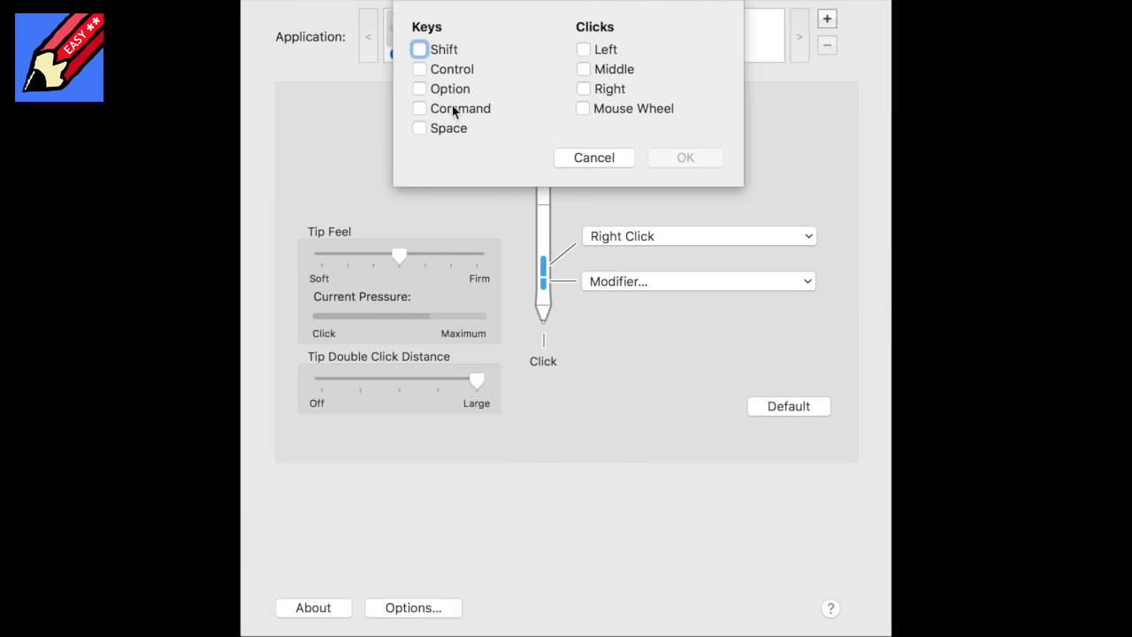
mouse_move(448, 85)
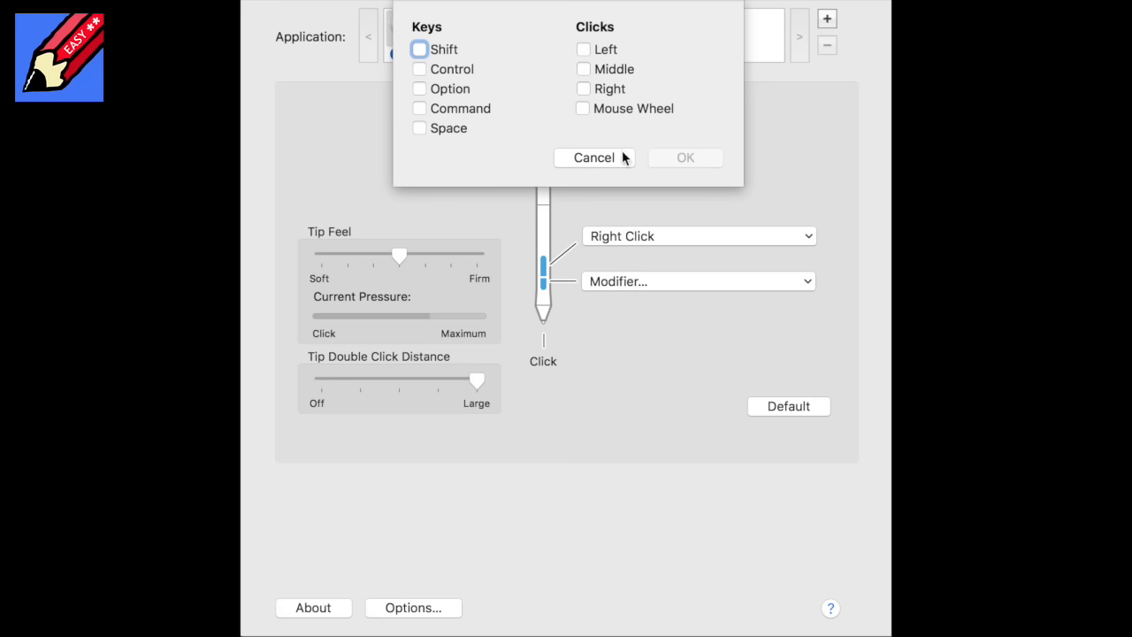
mouse_move(603, 166)
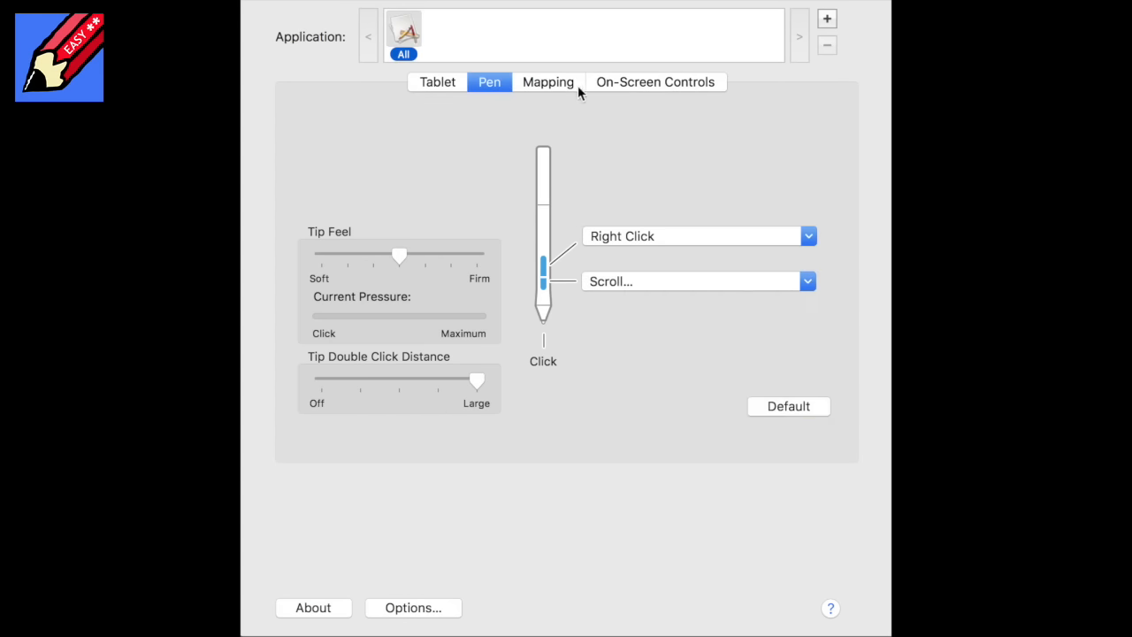
Switch the pen to Mouse mode, keep acceleration High, and set speed to Slow
click(547, 82)
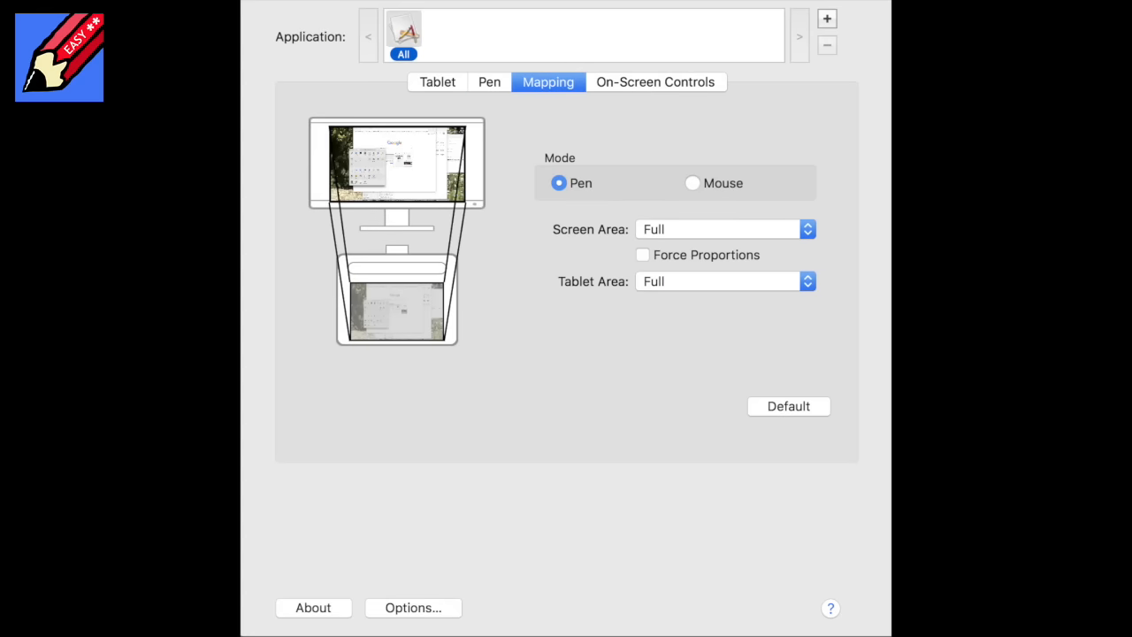
mouse_move(535, 56)
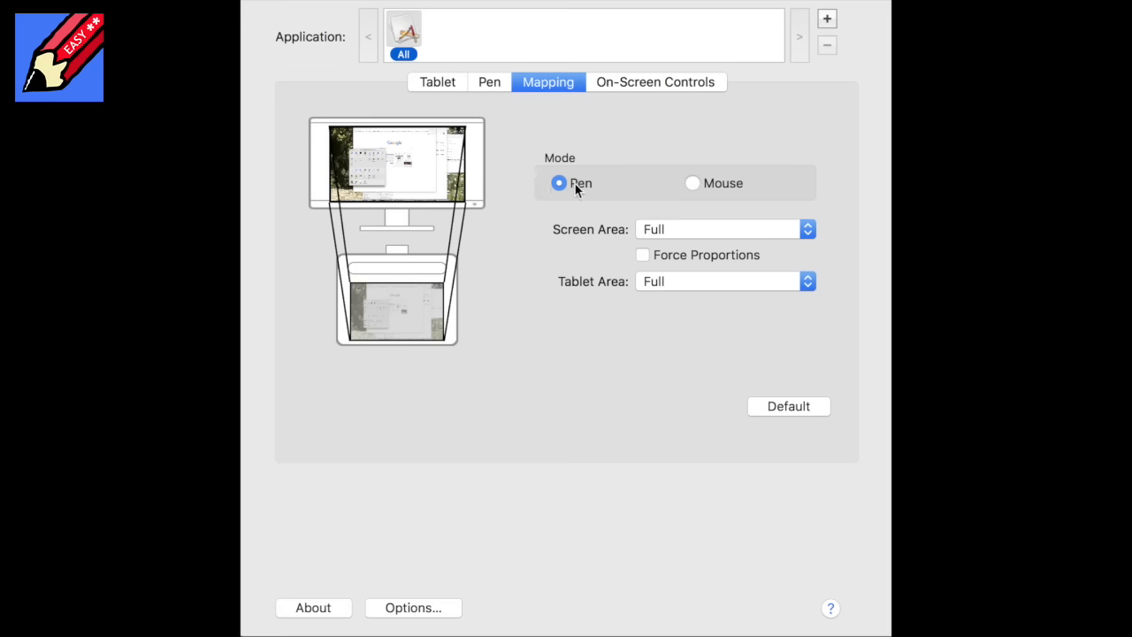
click(691, 183)
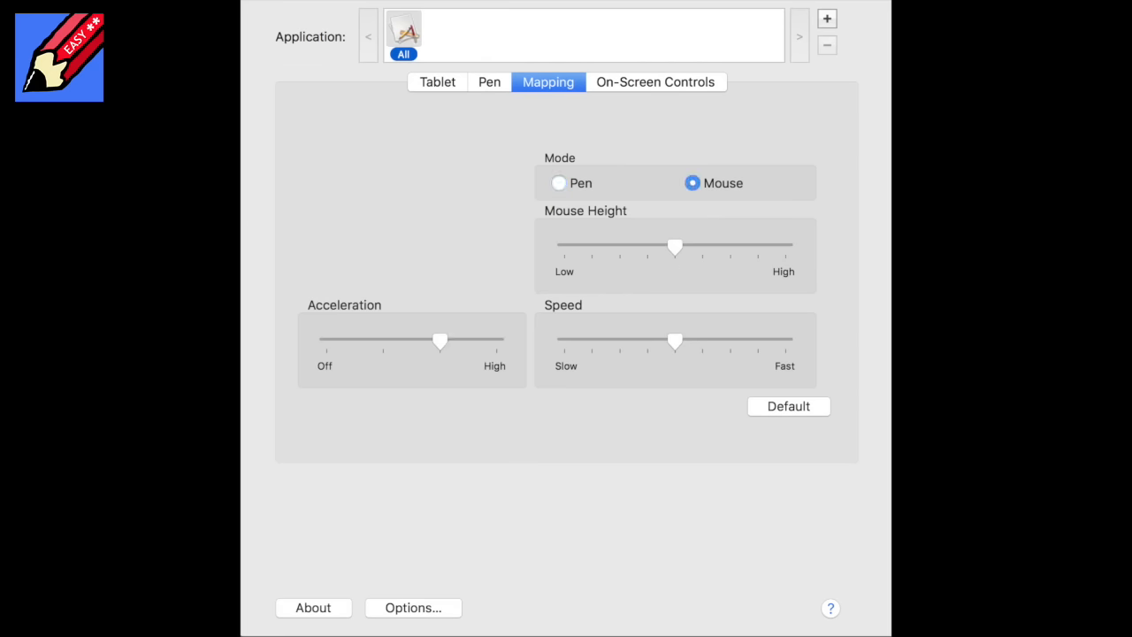
mouse_move(378, 134)
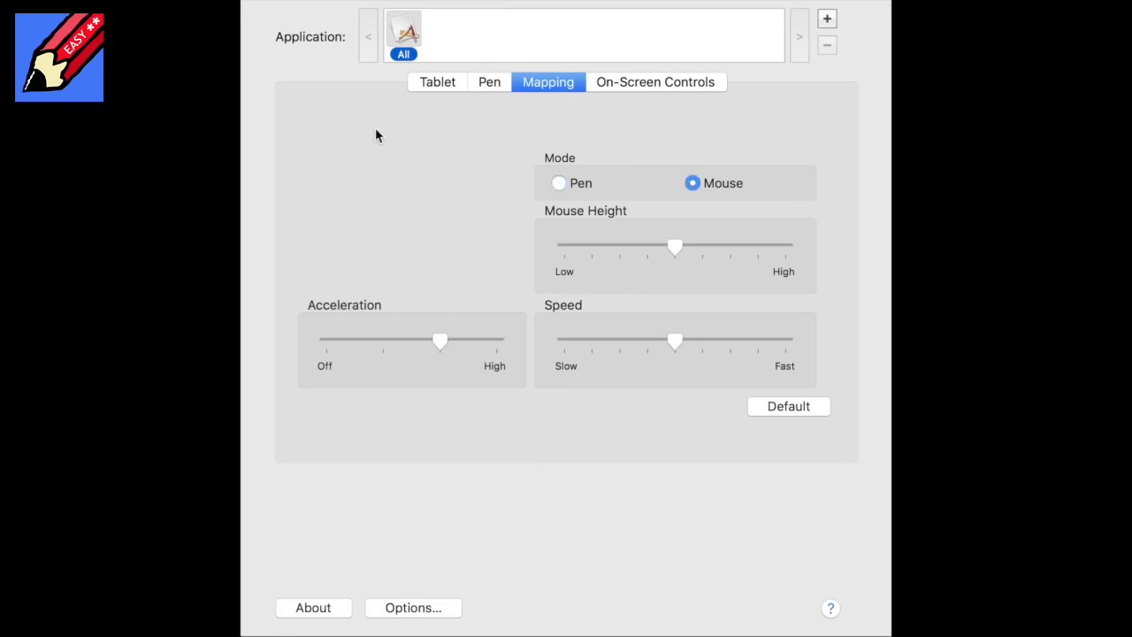
mouse_move(402, 376)
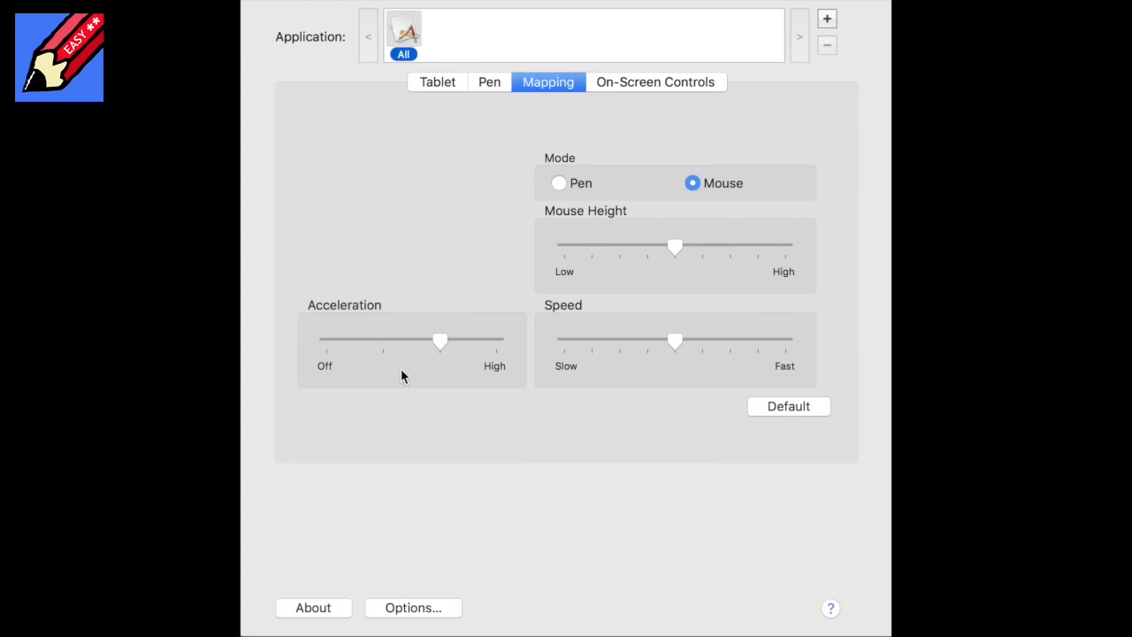
click(441, 339)
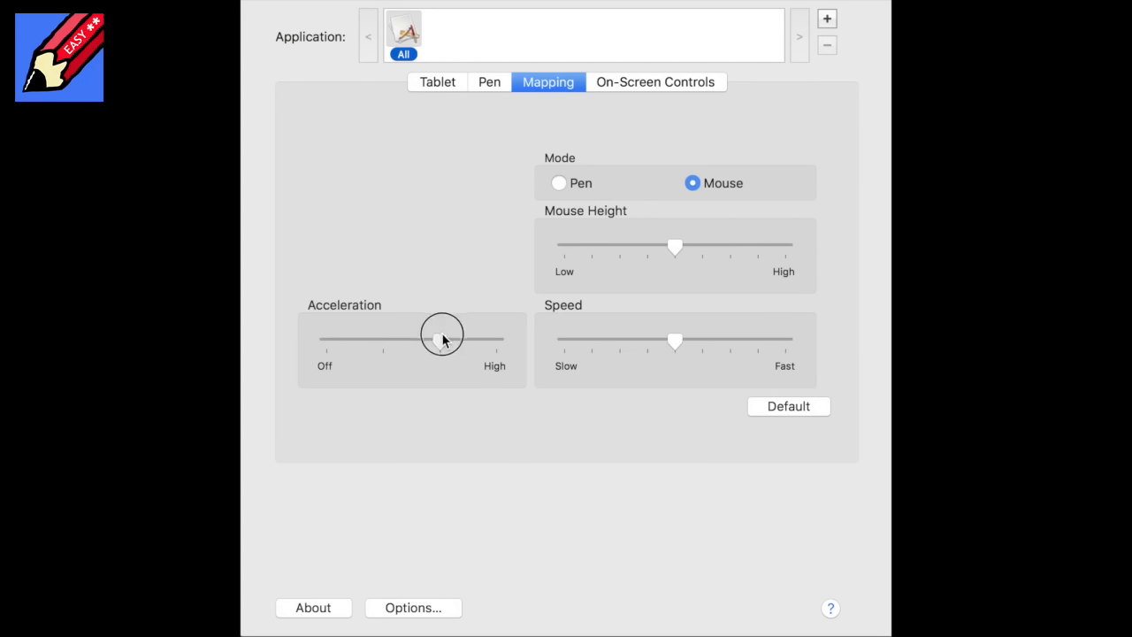
drag(442, 338, 326, 340)
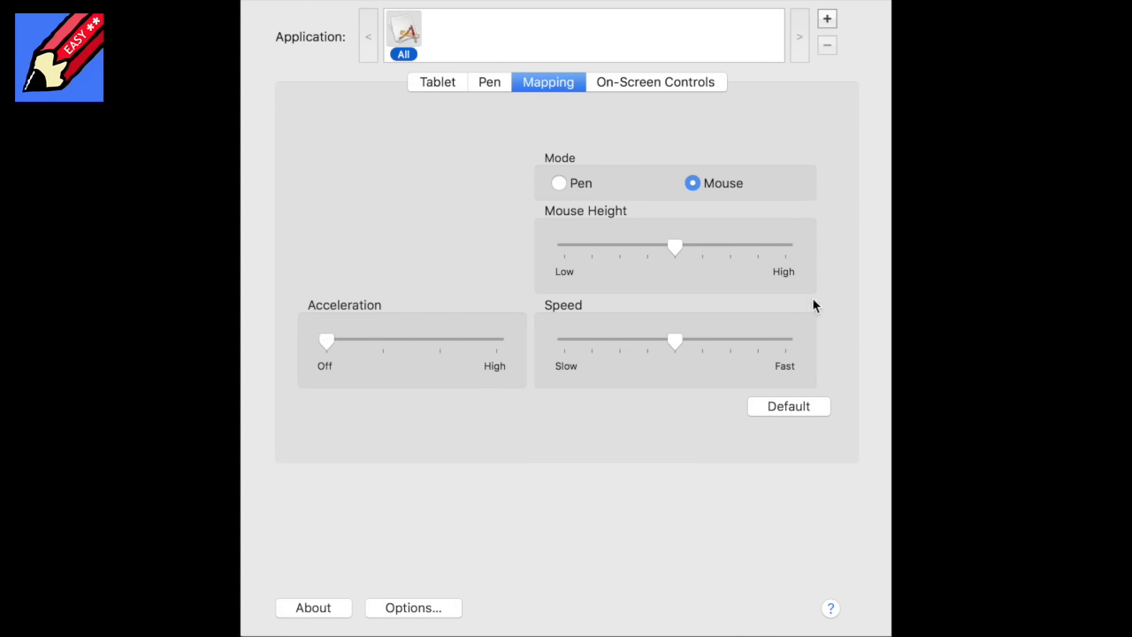
mouse_move(328, 322)
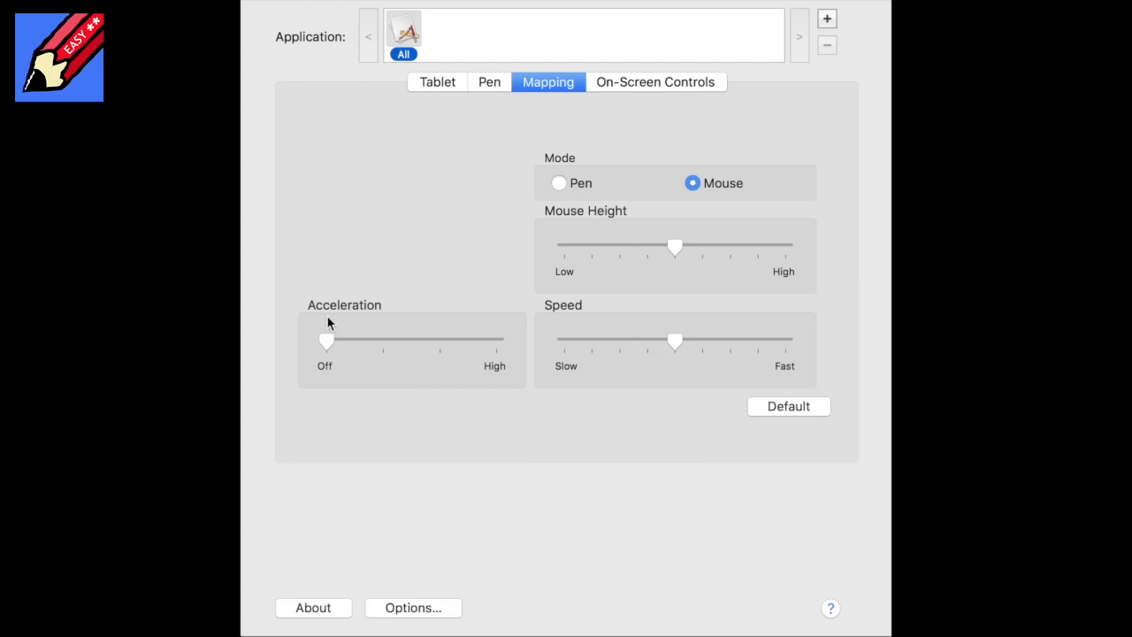
drag(327, 340, 495, 339)
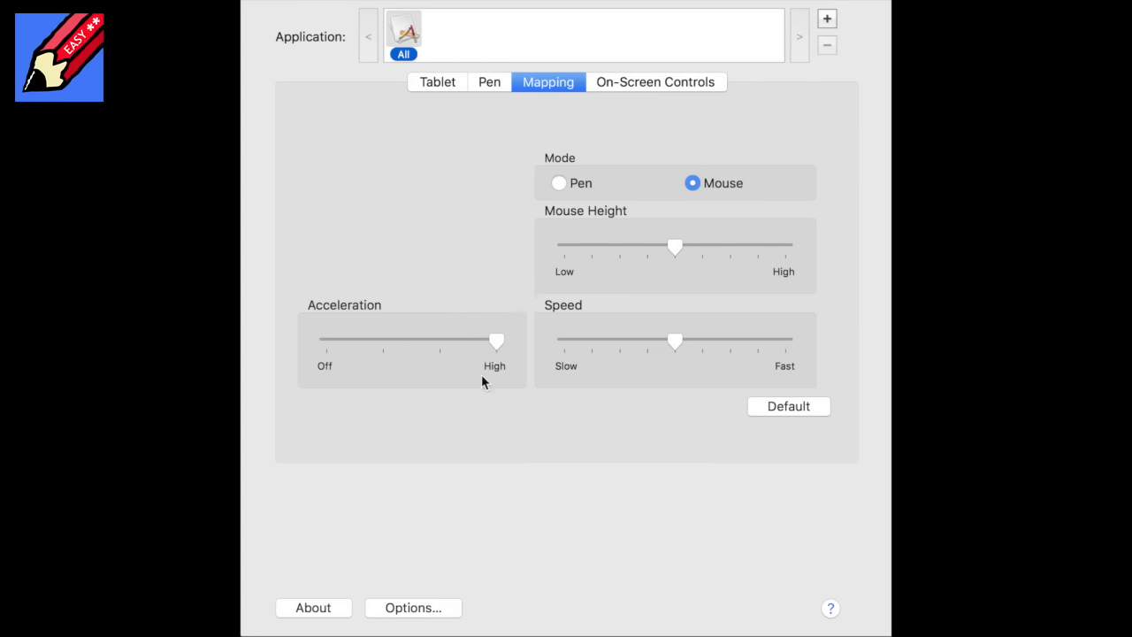
mouse_move(507, 416)
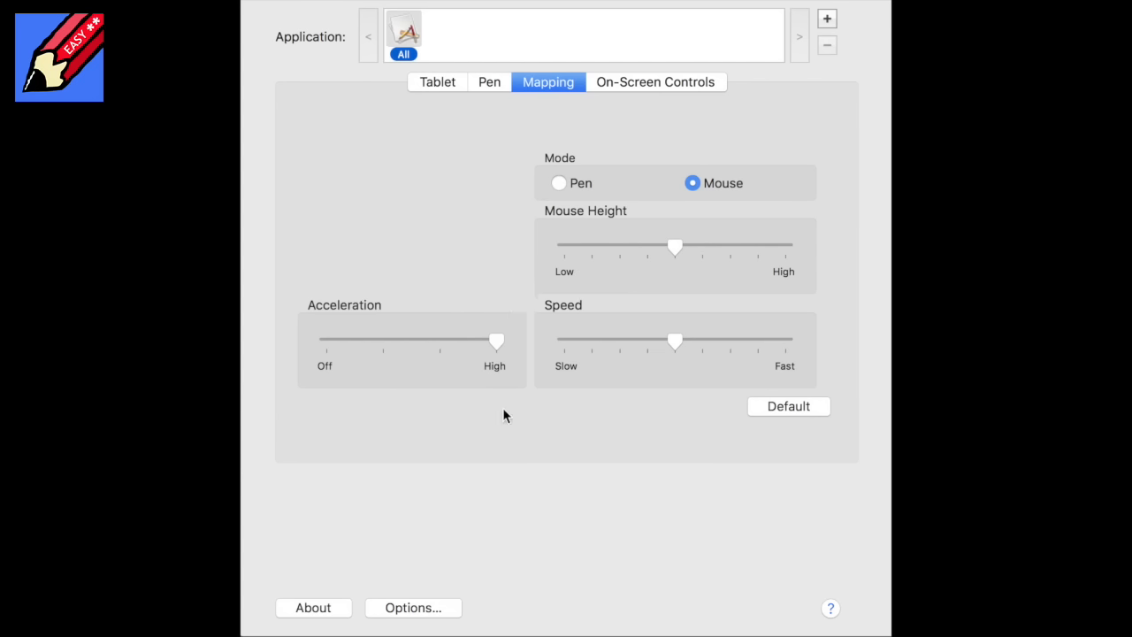
mouse_move(777, 302)
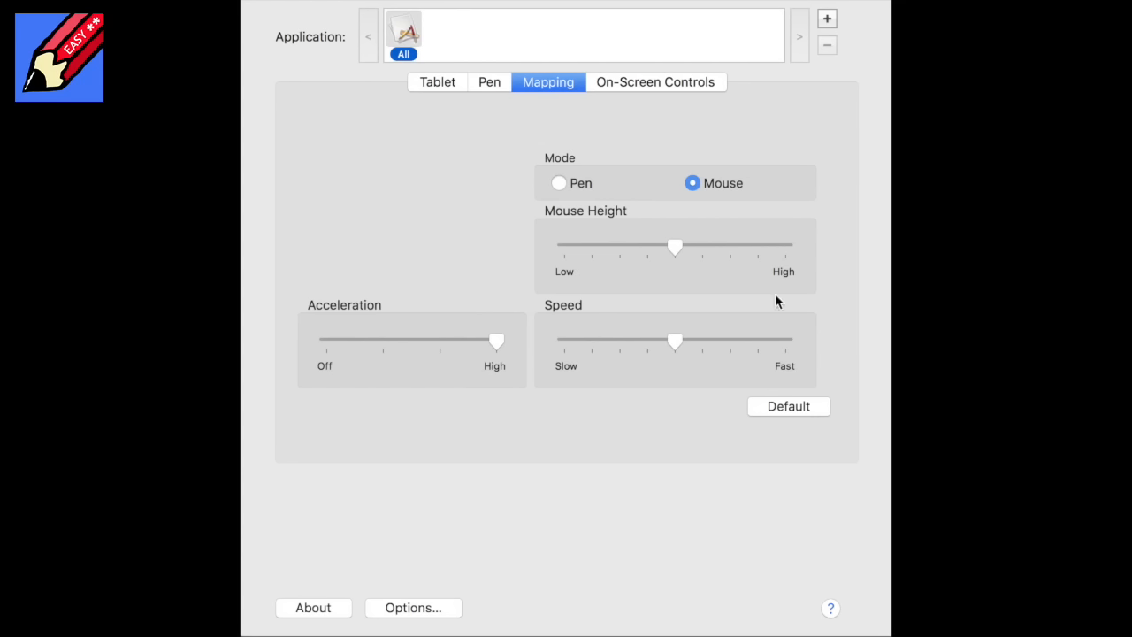
mouse_move(453, 395)
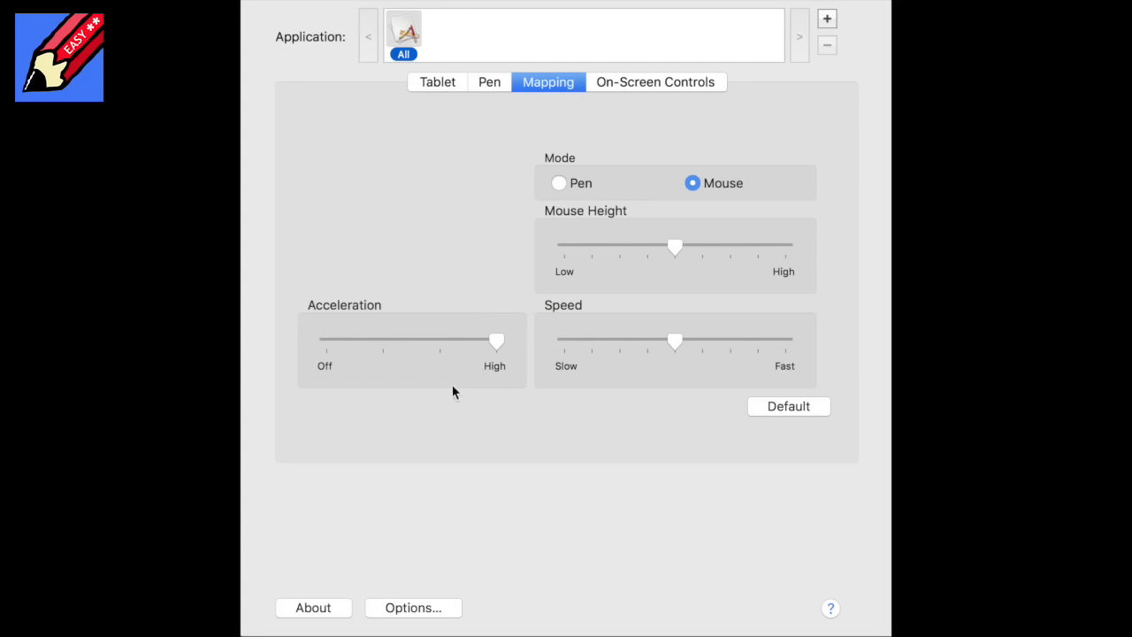
mouse_move(669, 332)
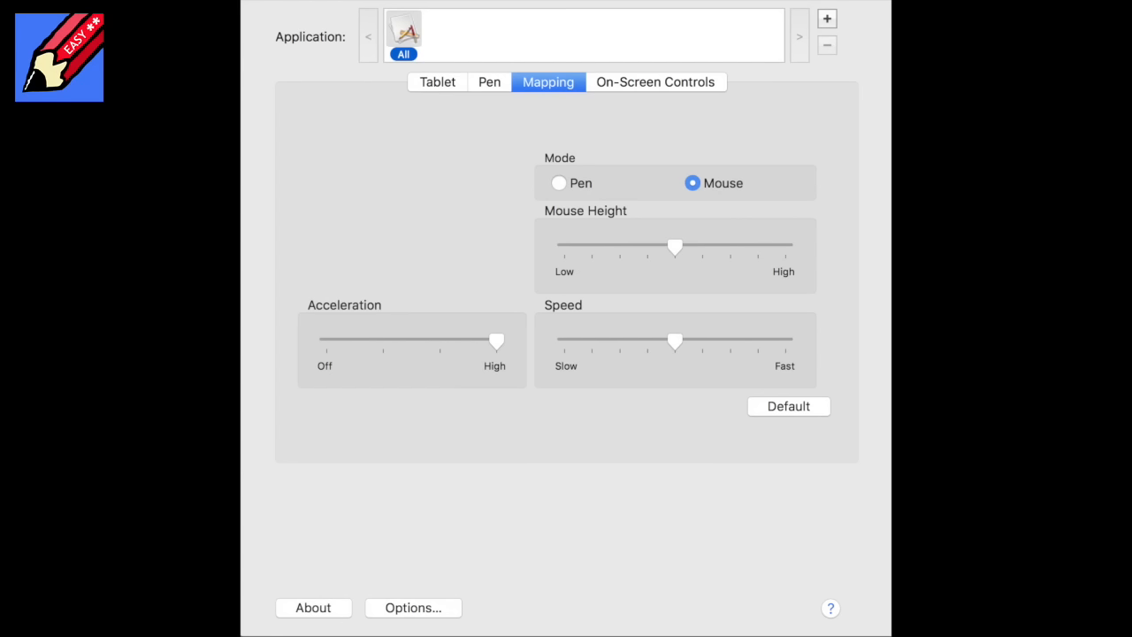
mouse_move(593, 488)
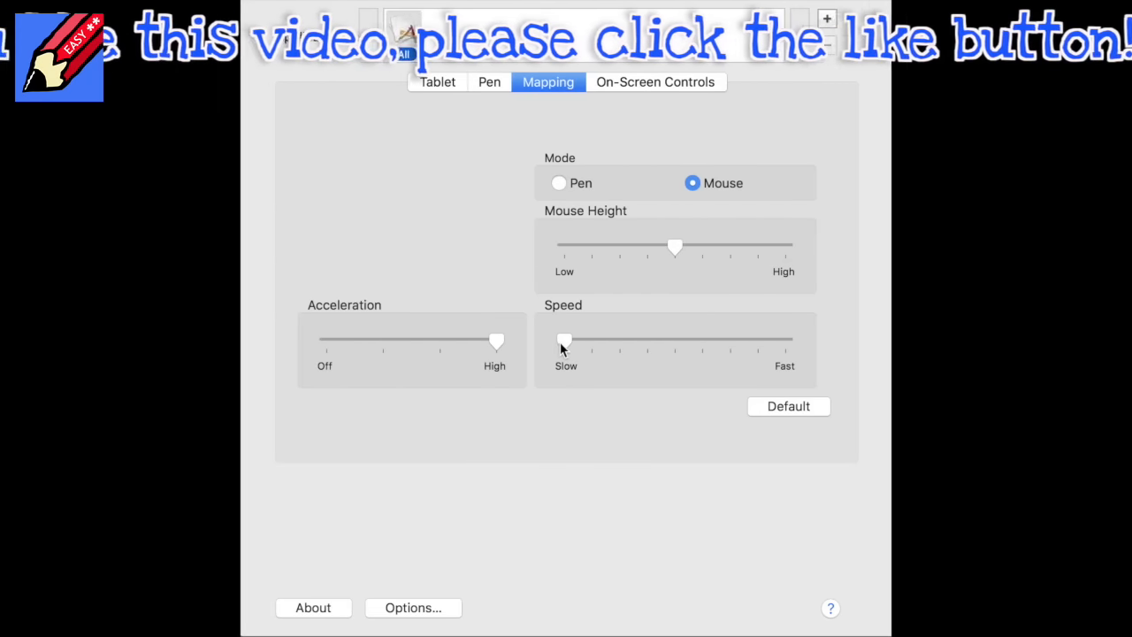
drag(564, 341, 730, 342)
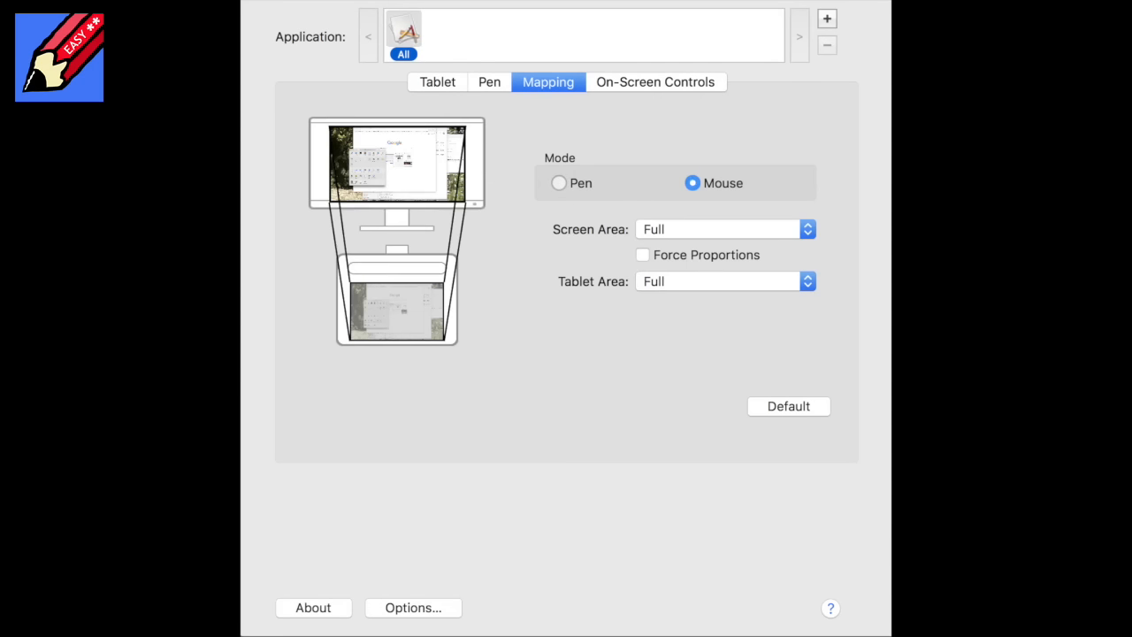
Return mapping to Pen mode and toggle Force Proportions off and back on
click(558, 183)
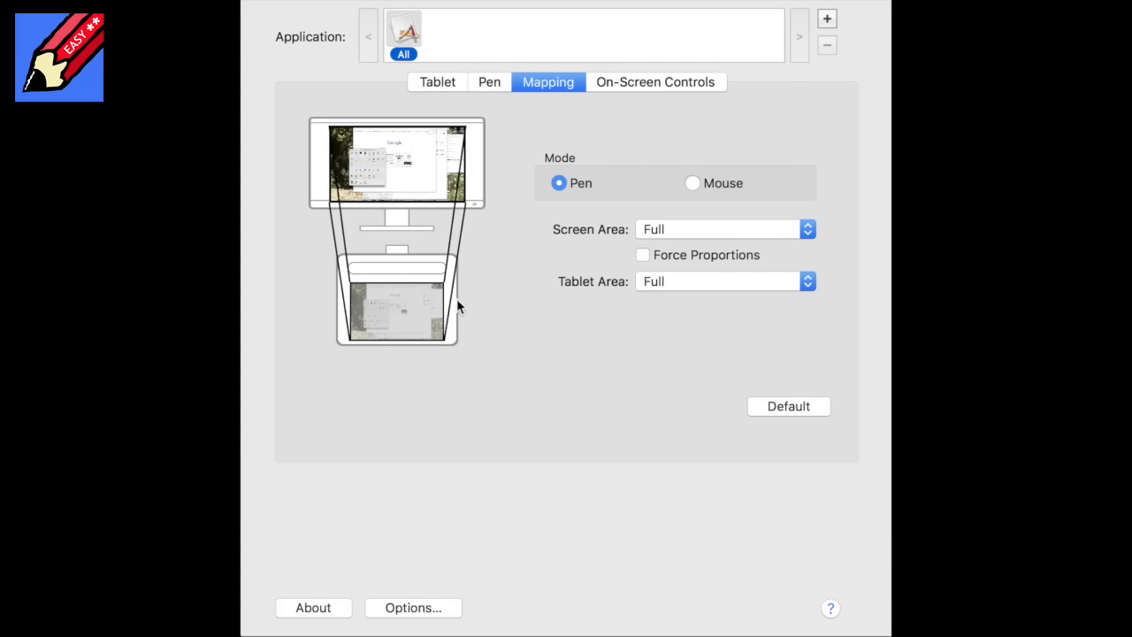
mouse_move(643, 265)
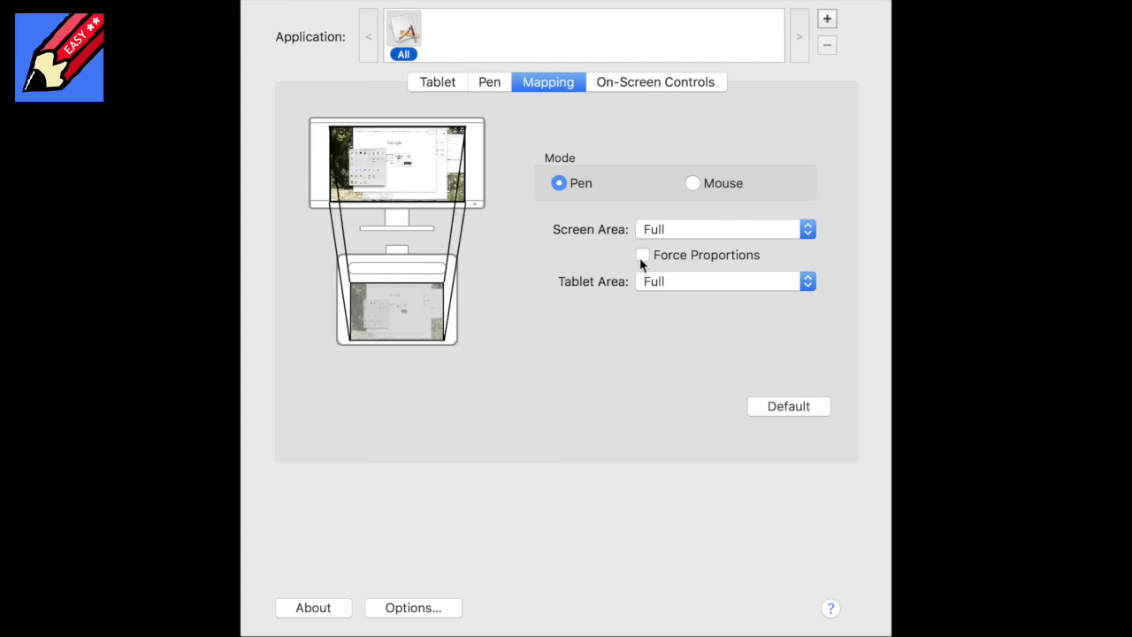
click(642, 255)
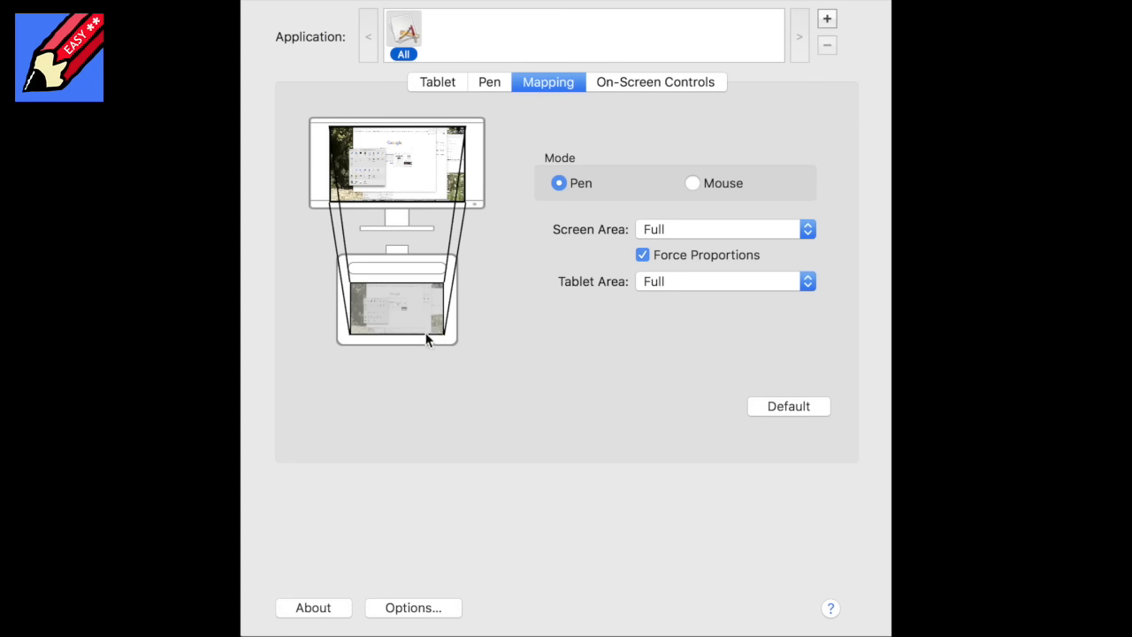
mouse_move(431, 310)
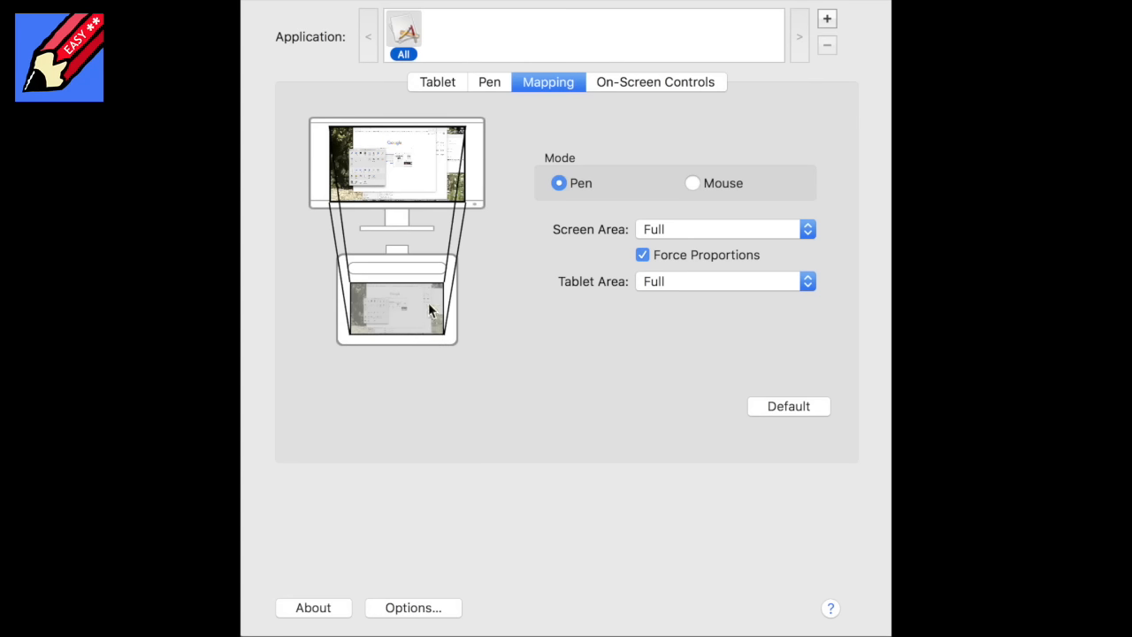
mouse_move(791, 388)
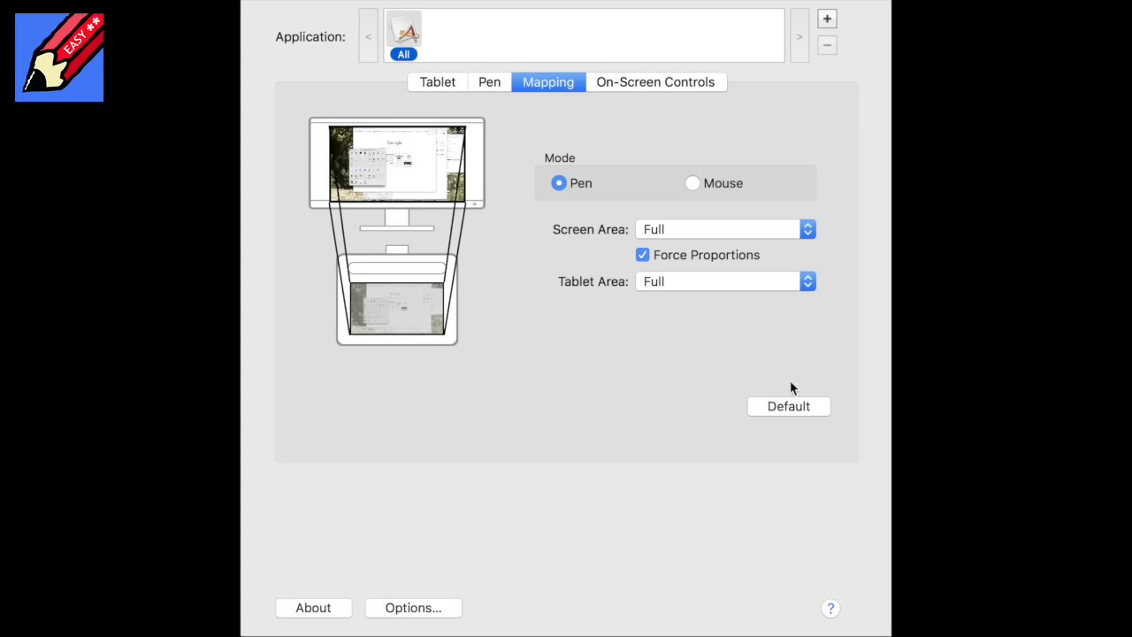
mouse_move(743, 330)
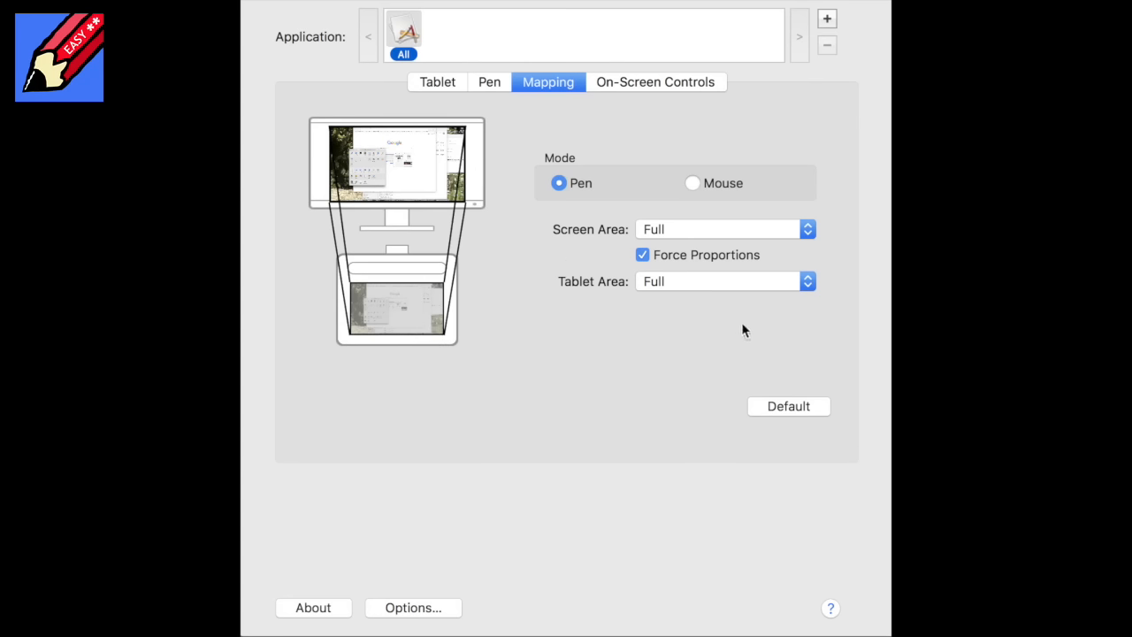
mouse_move(641, 207)
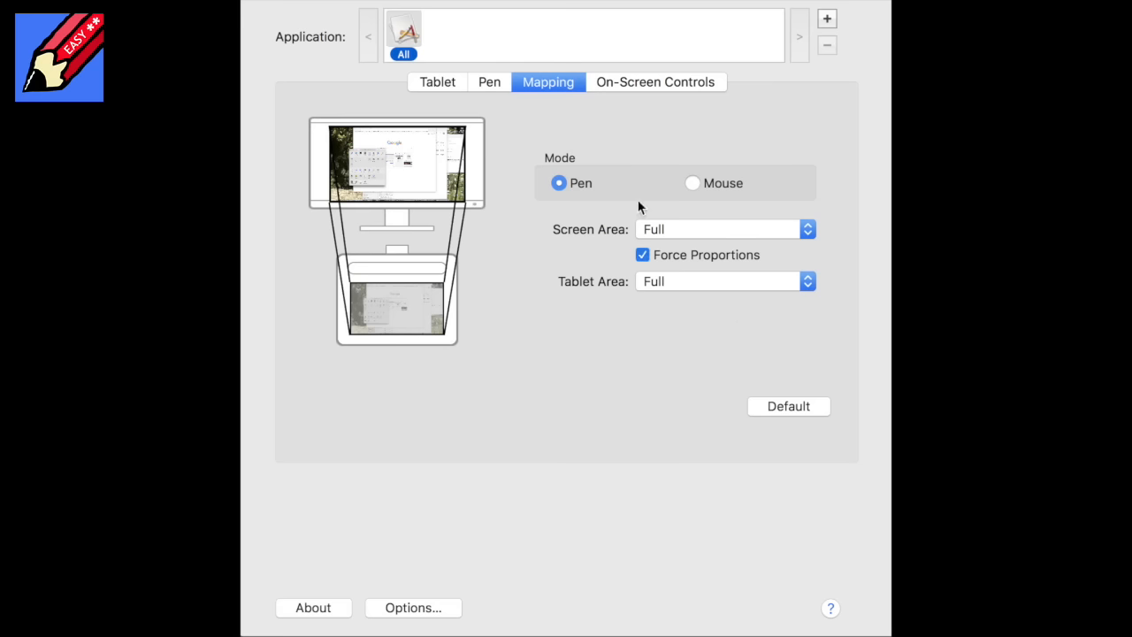
click(642, 255)
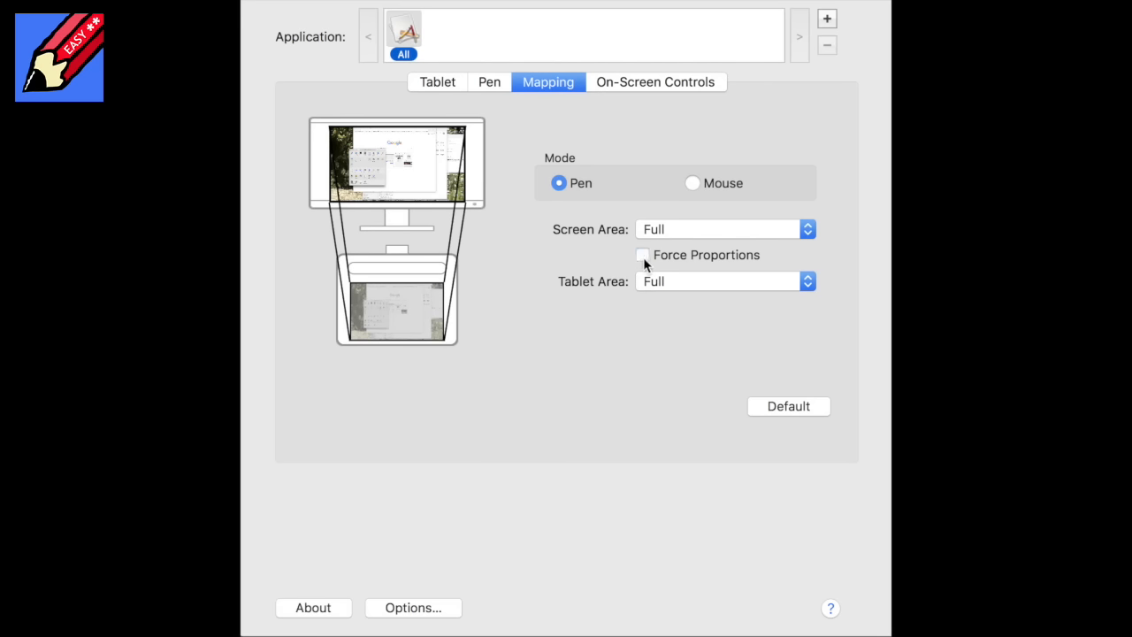
mouse_move(649, 276)
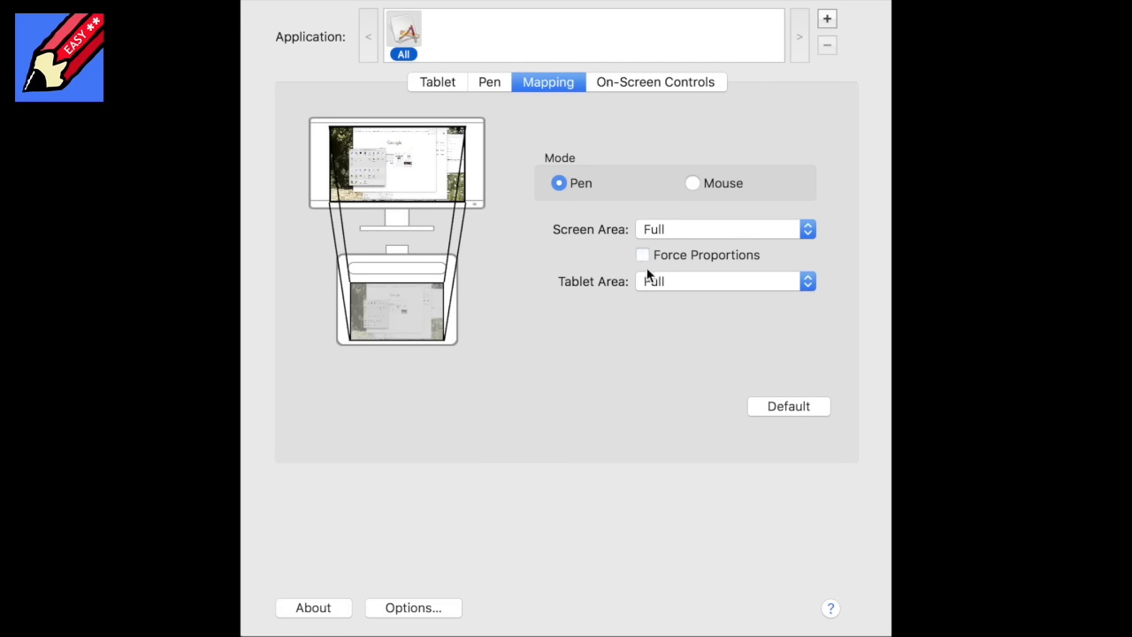
mouse_move(661, 277)
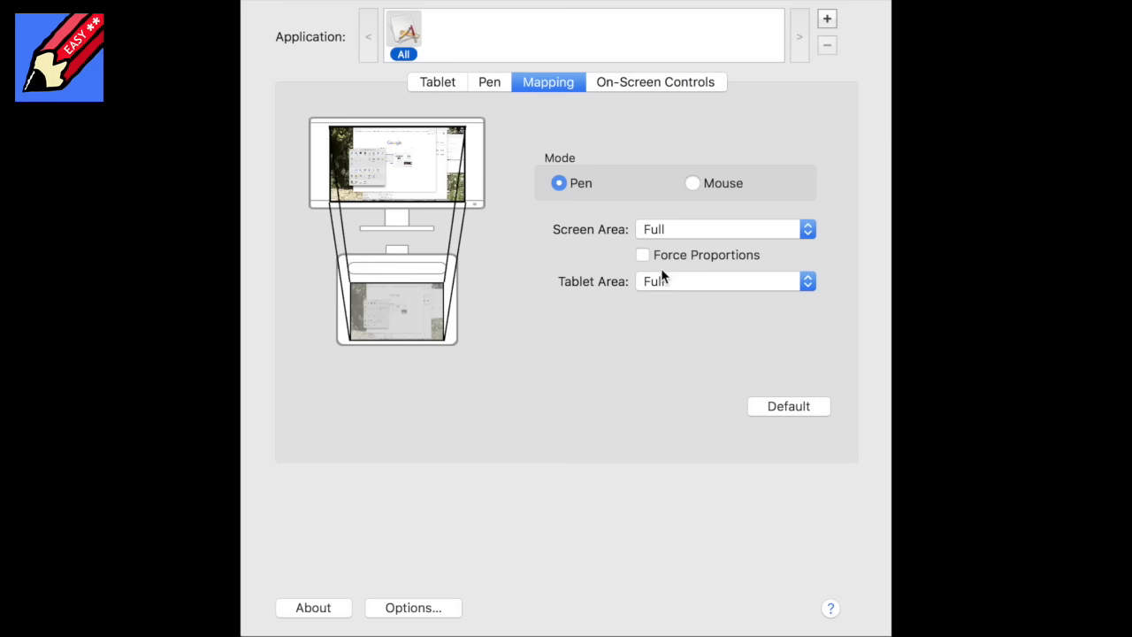
mouse_move(664, 276)
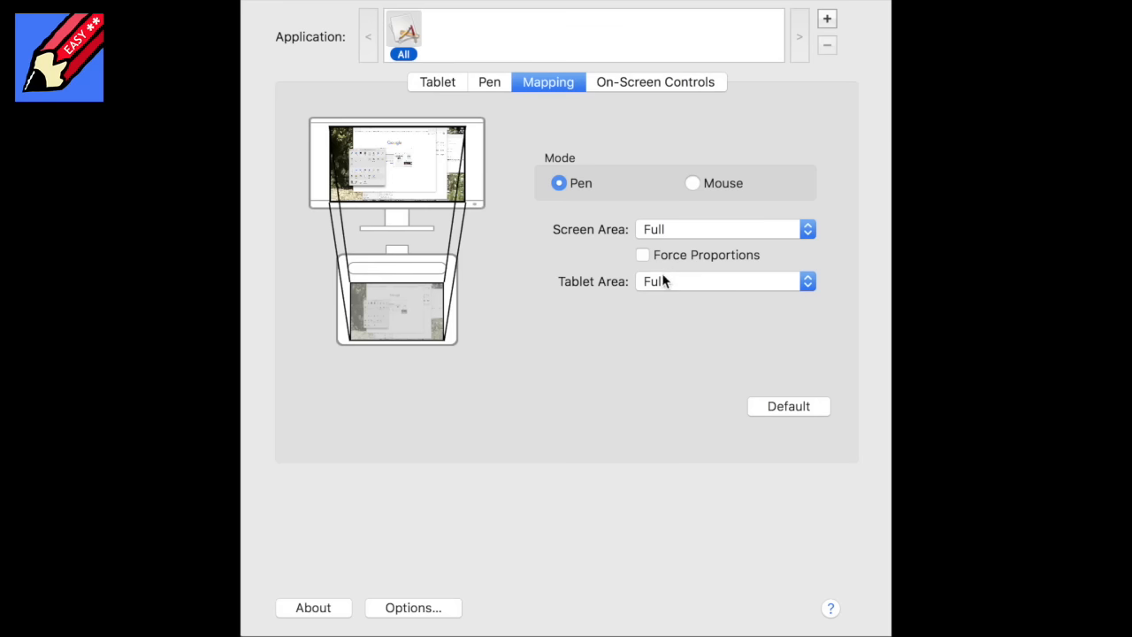
mouse_move(677, 281)
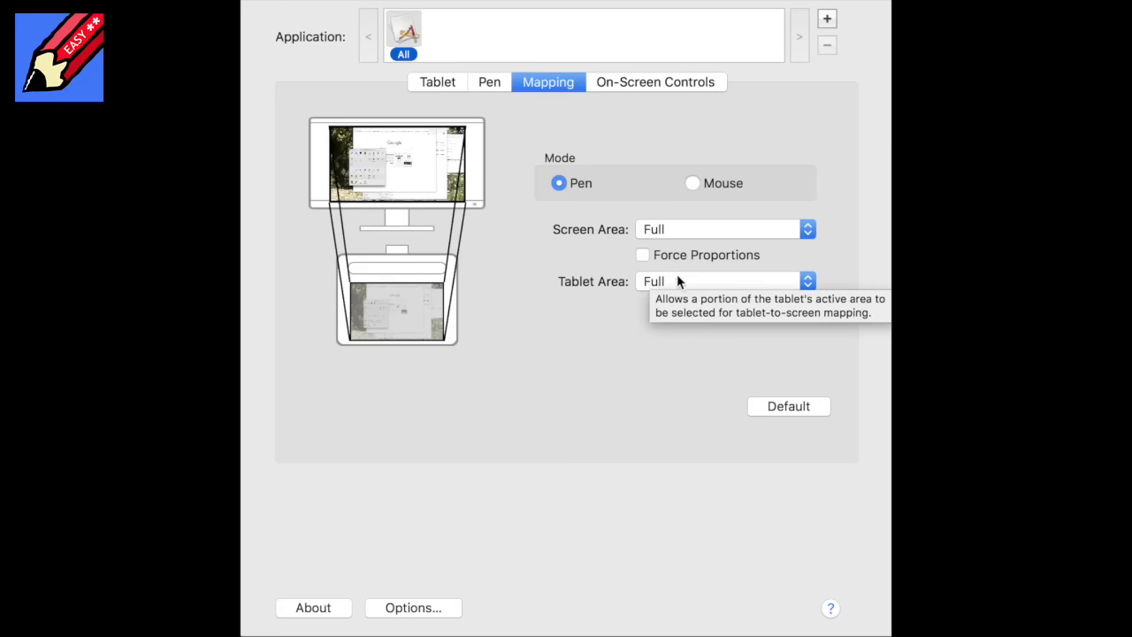
mouse_move(659, 281)
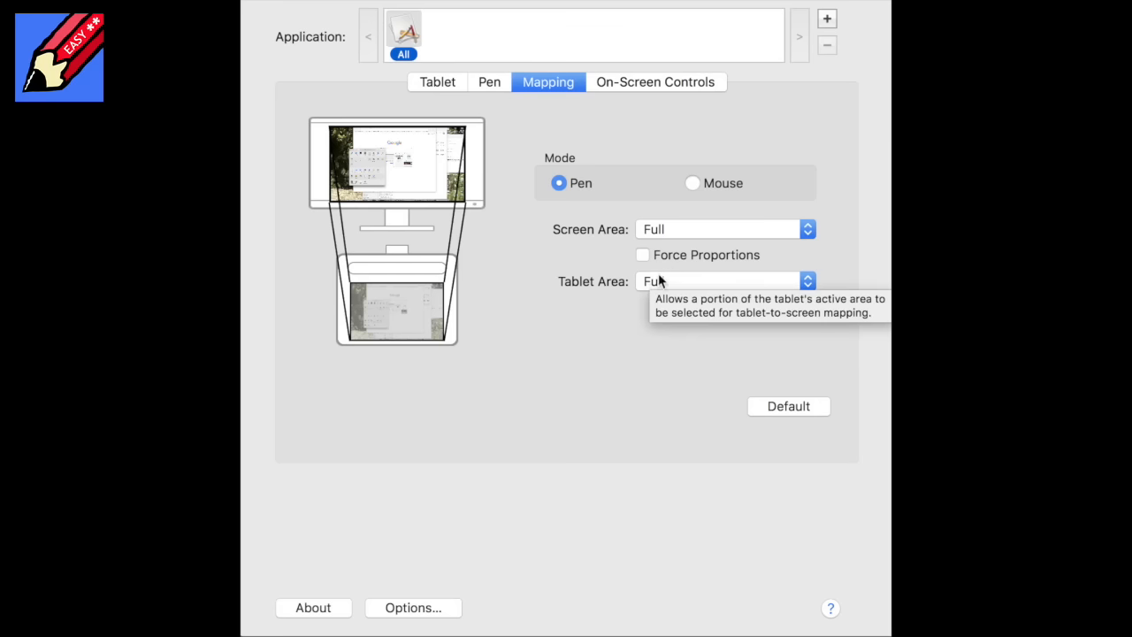
click(642, 254)
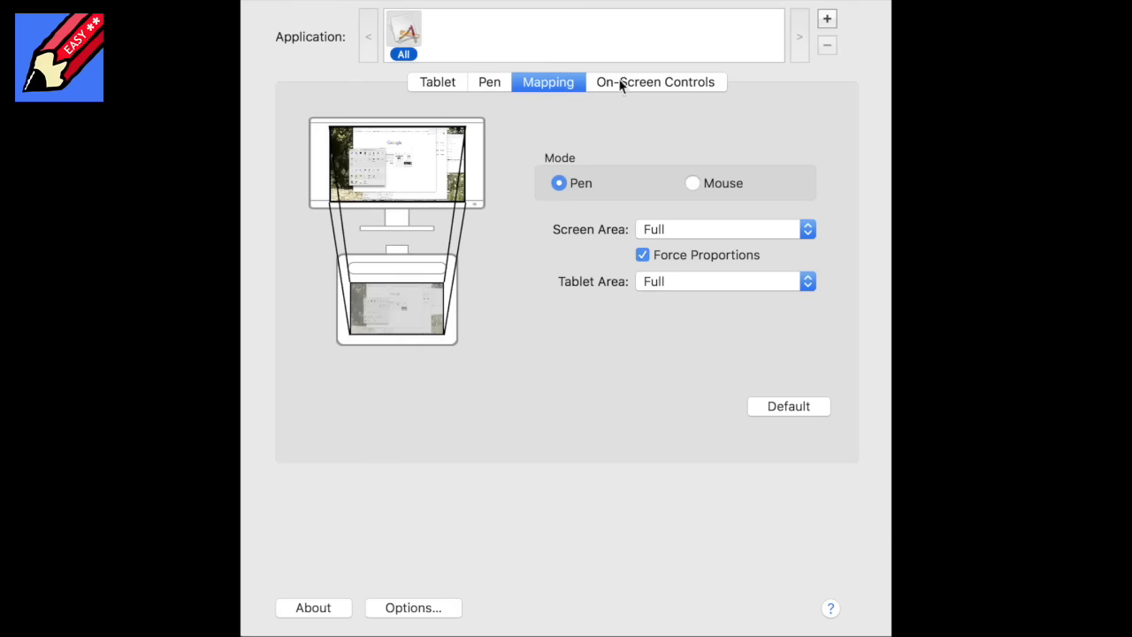
View the On-Screen Controls panels, then switch tabs again
click(655, 82)
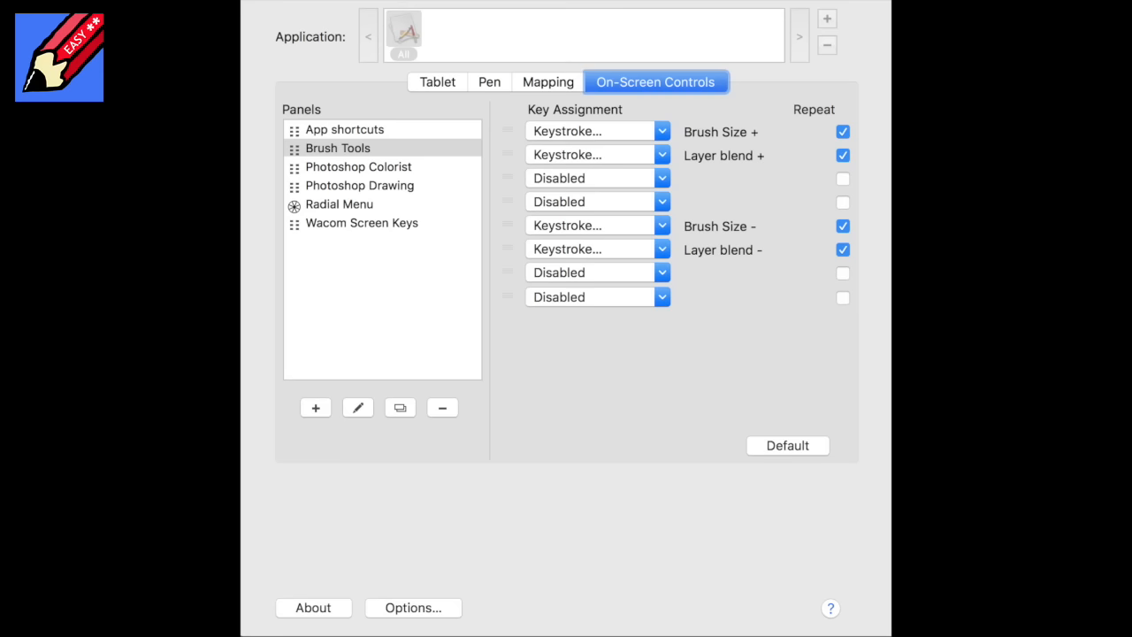
click(489, 82)
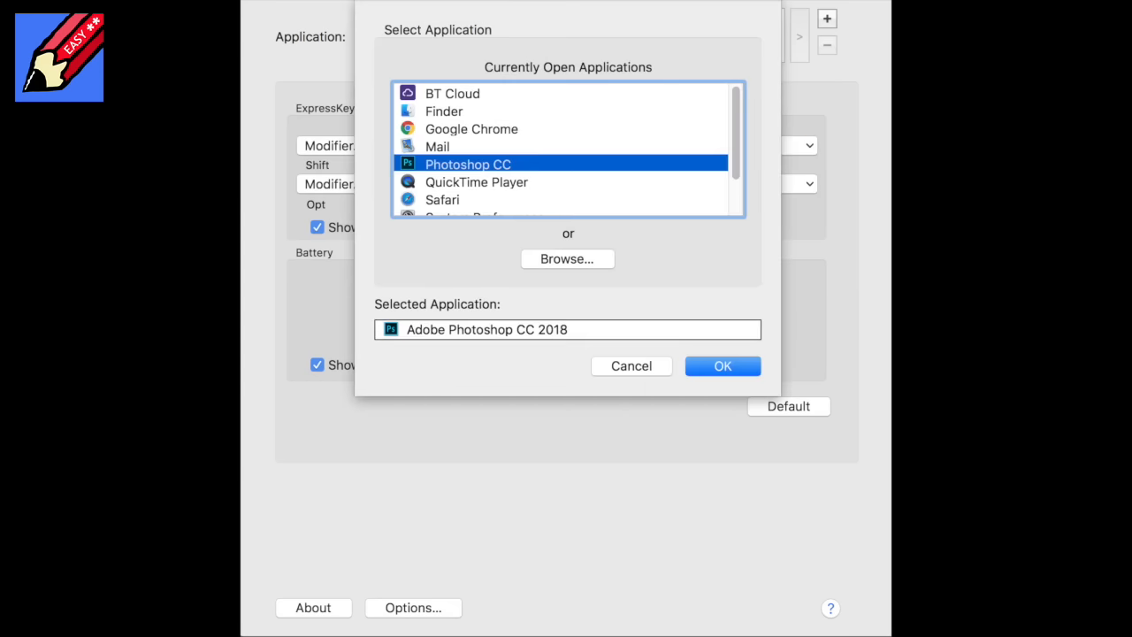
Add Photoshop CC 2018 as a custom app and change the Opt ExpressKey to Ctrl
click(721, 365)
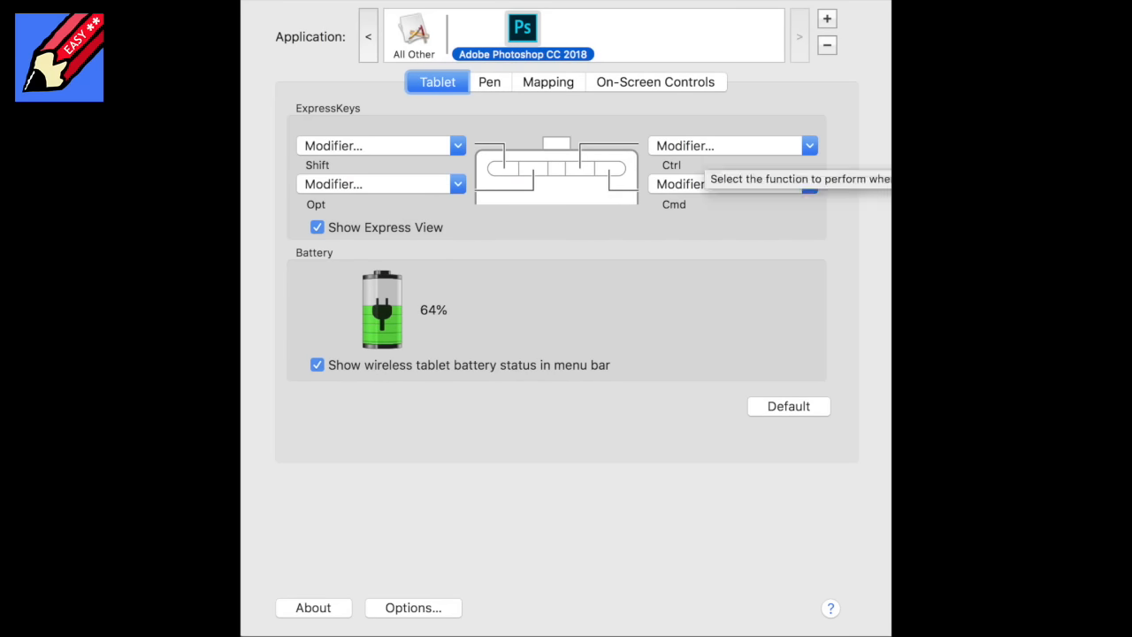
click(457, 184)
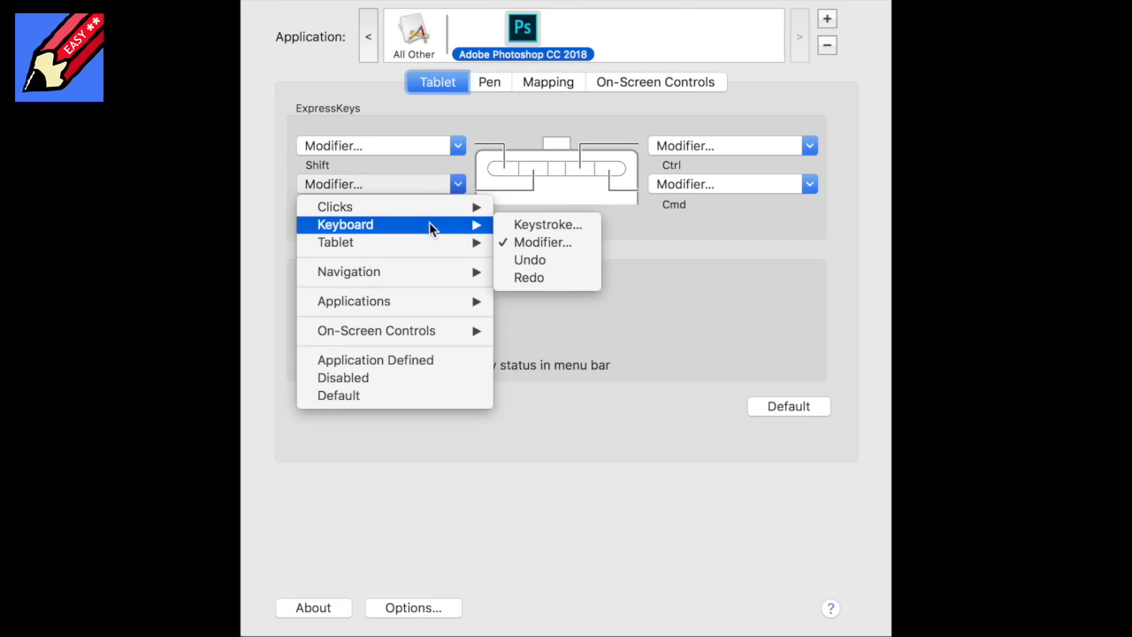
mouse_move(438, 230)
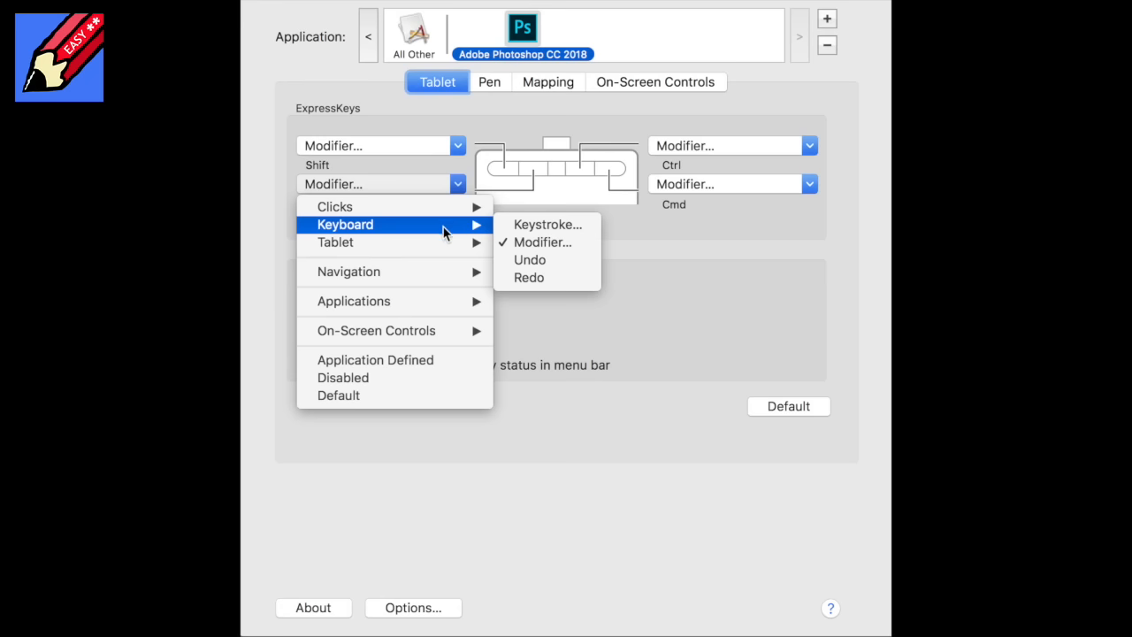
click(542, 241)
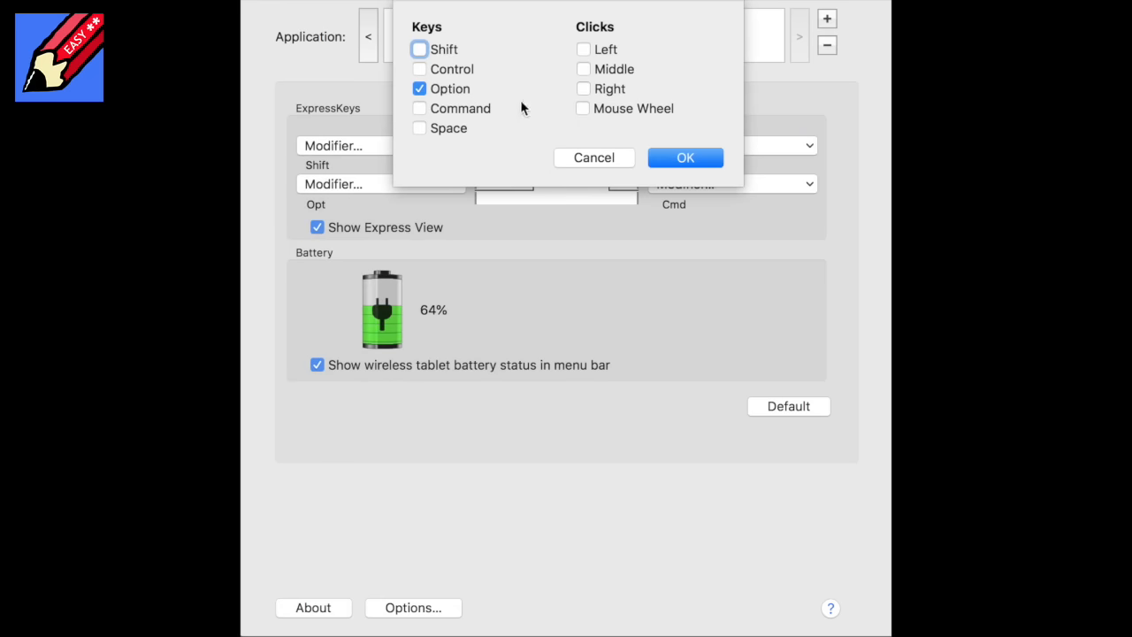
click(419, 69)
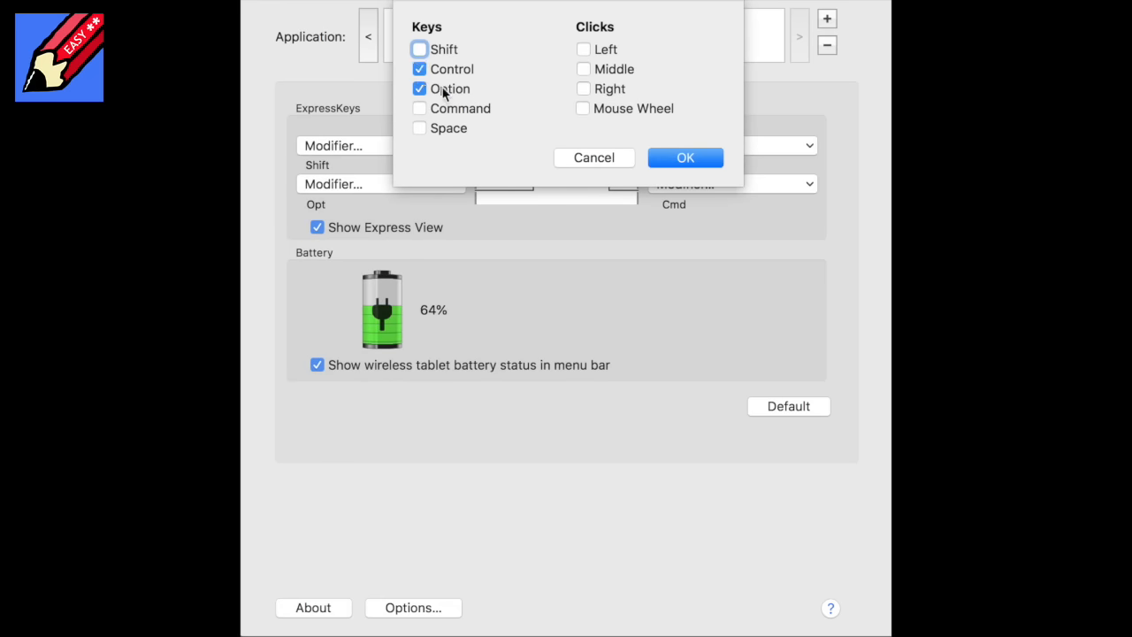
click(684, 157)
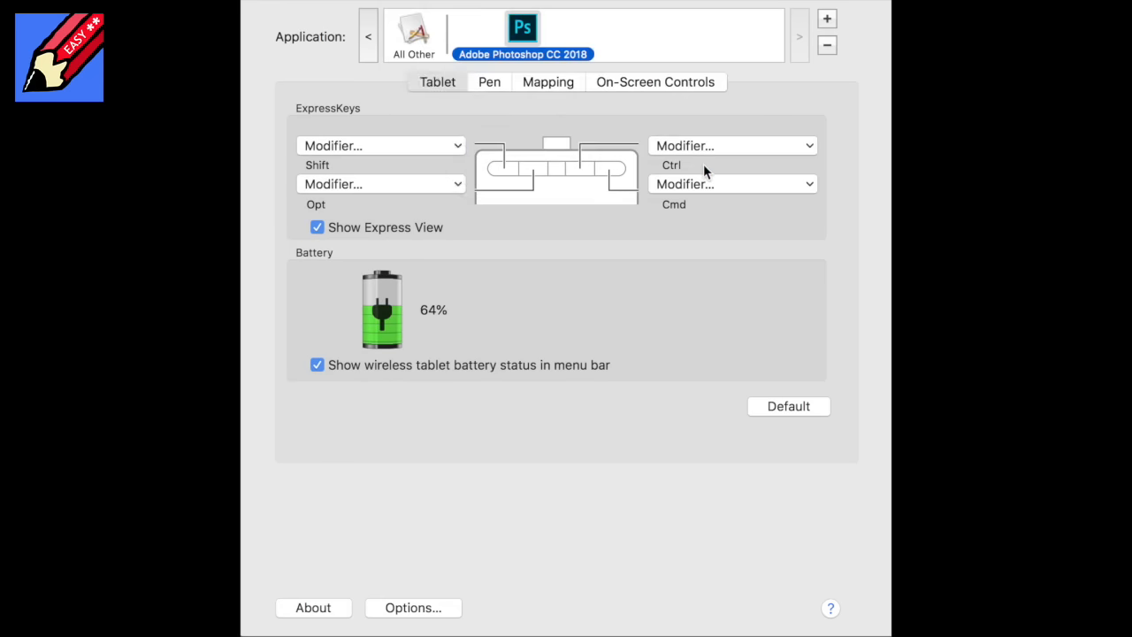
click(732, 145)
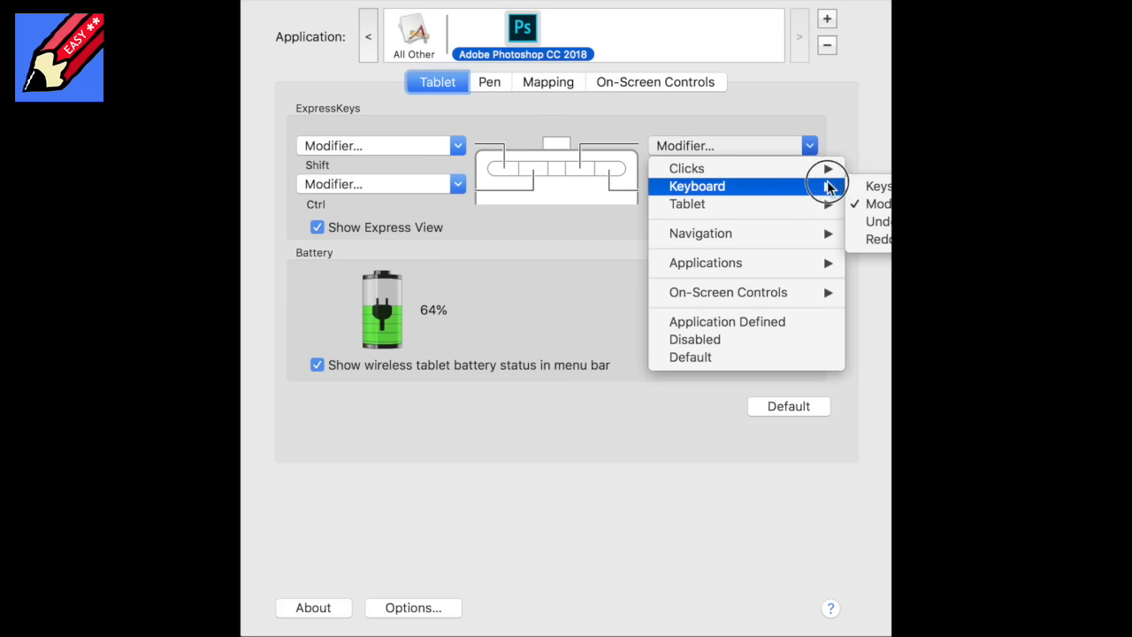
Make the next ExpressKey send an x keystroke
click(881, 185)
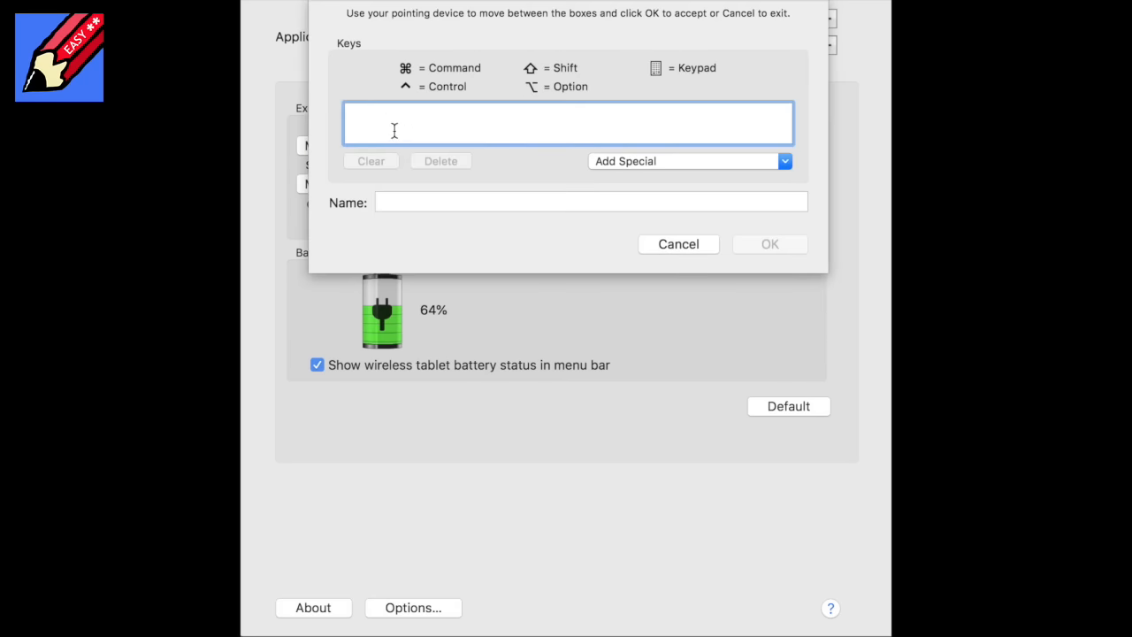
click(678, 243)
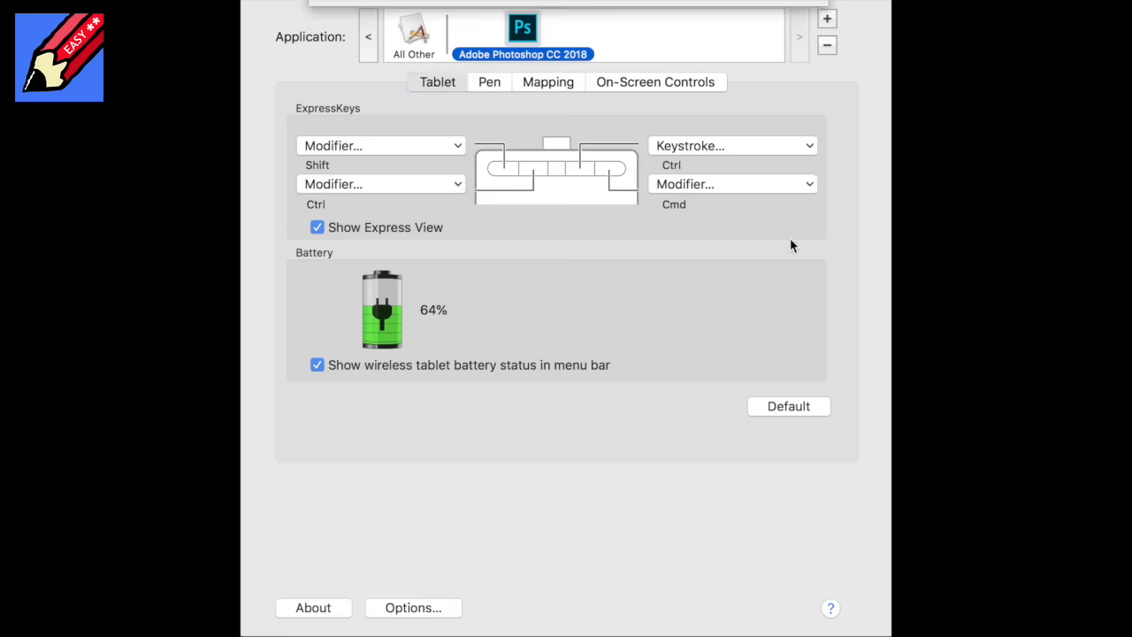
click(436, 81)
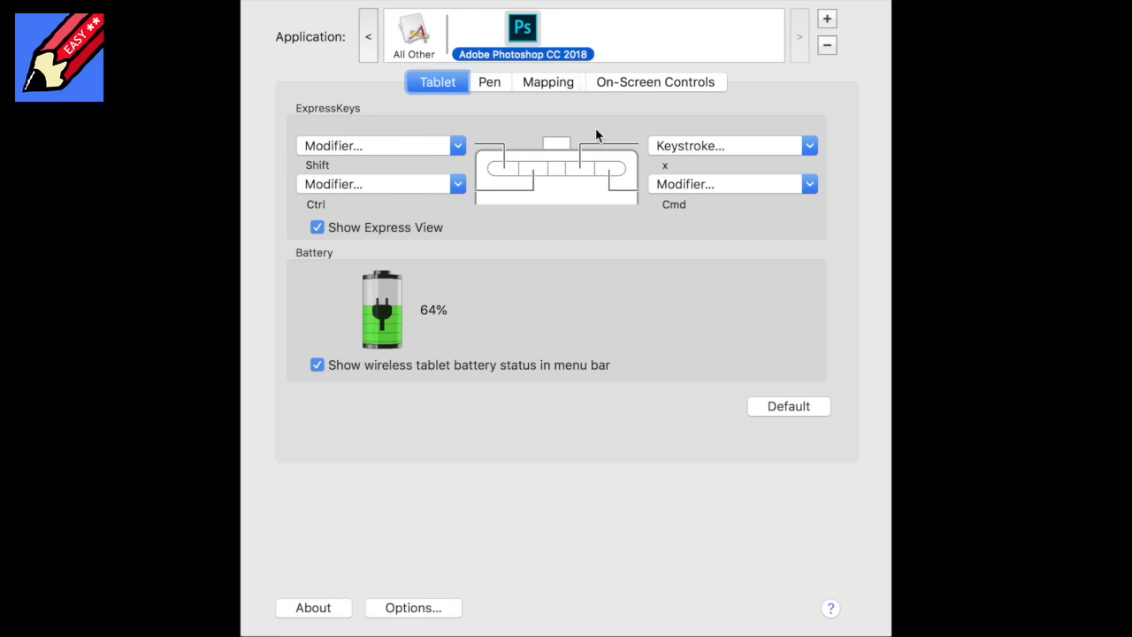
mouse_move(695, 209)
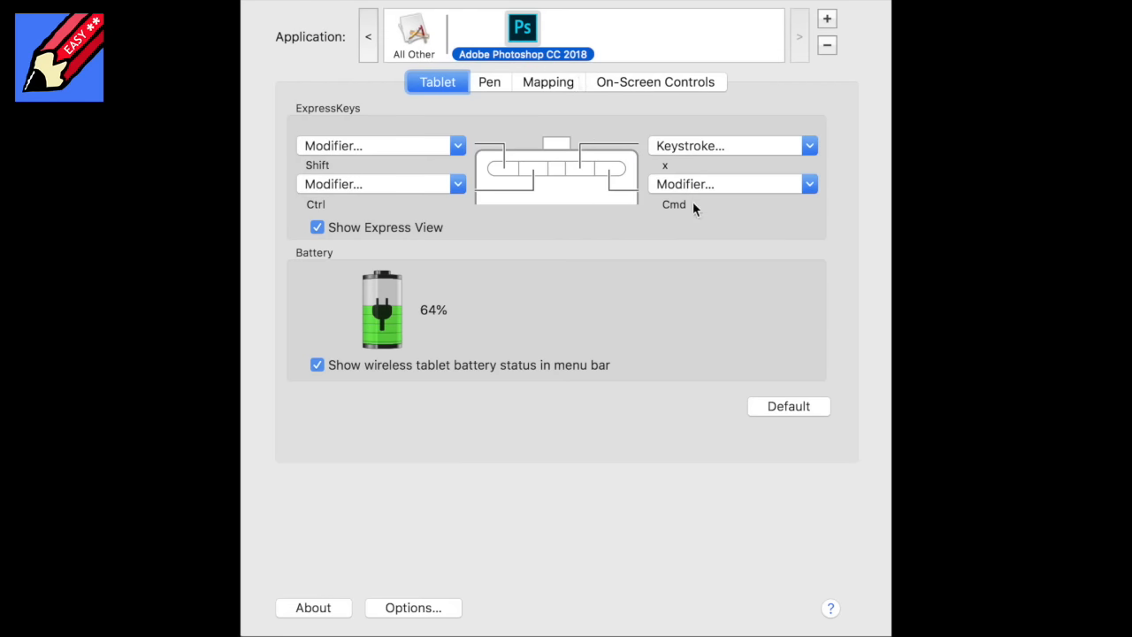
mouse_move(628, 116)
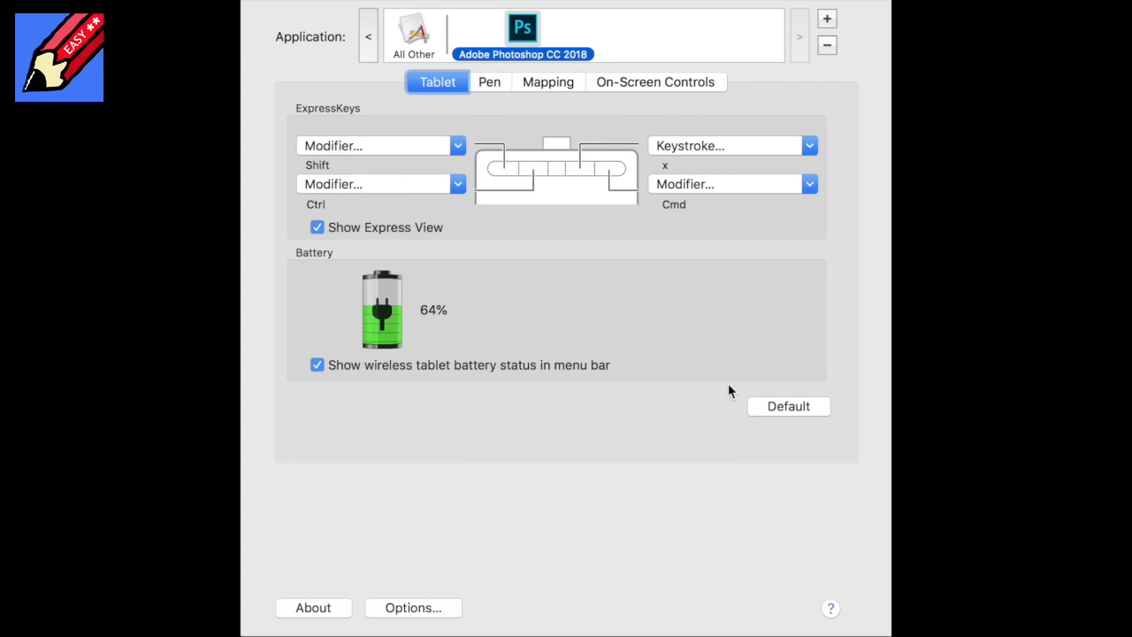
mouse_move(743, 41)
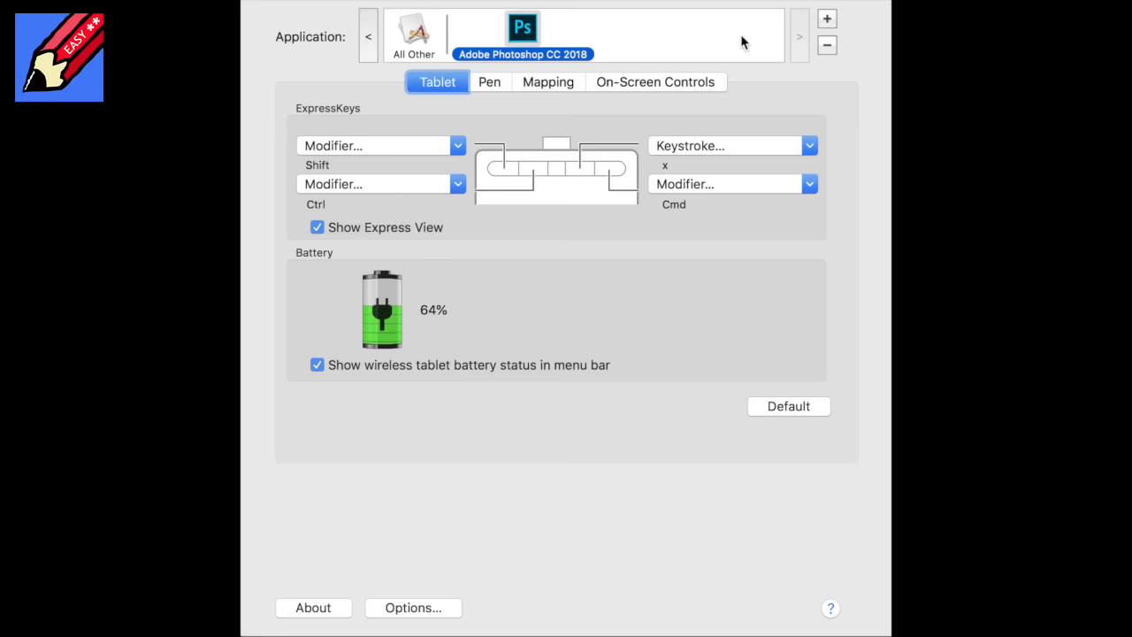
mouse_move(575, 175)
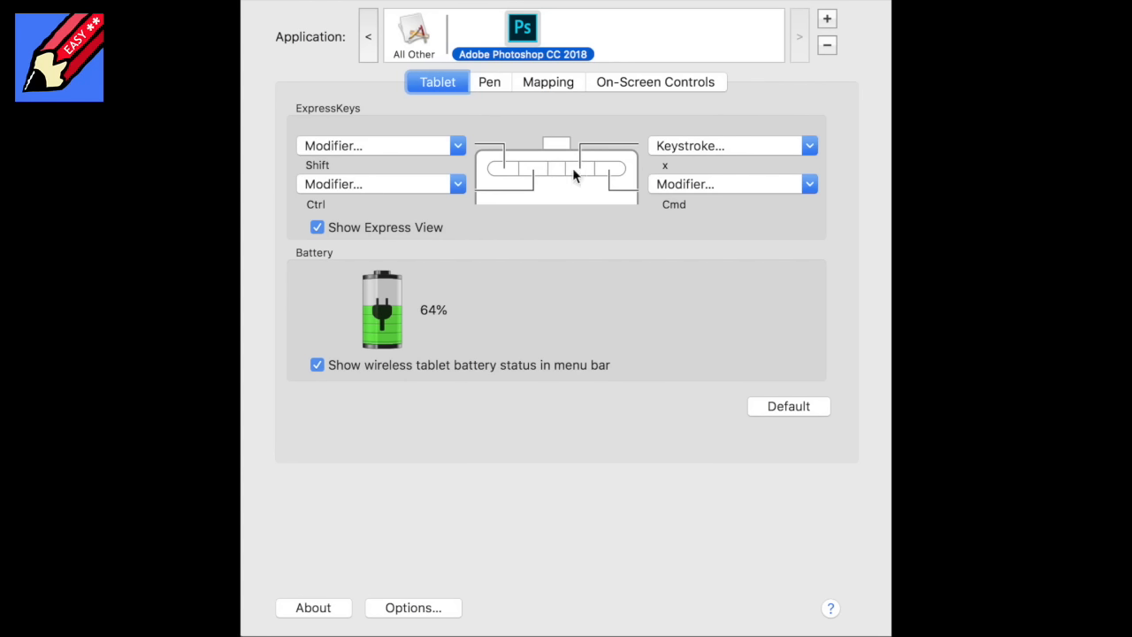
mouse_move(591, 155)
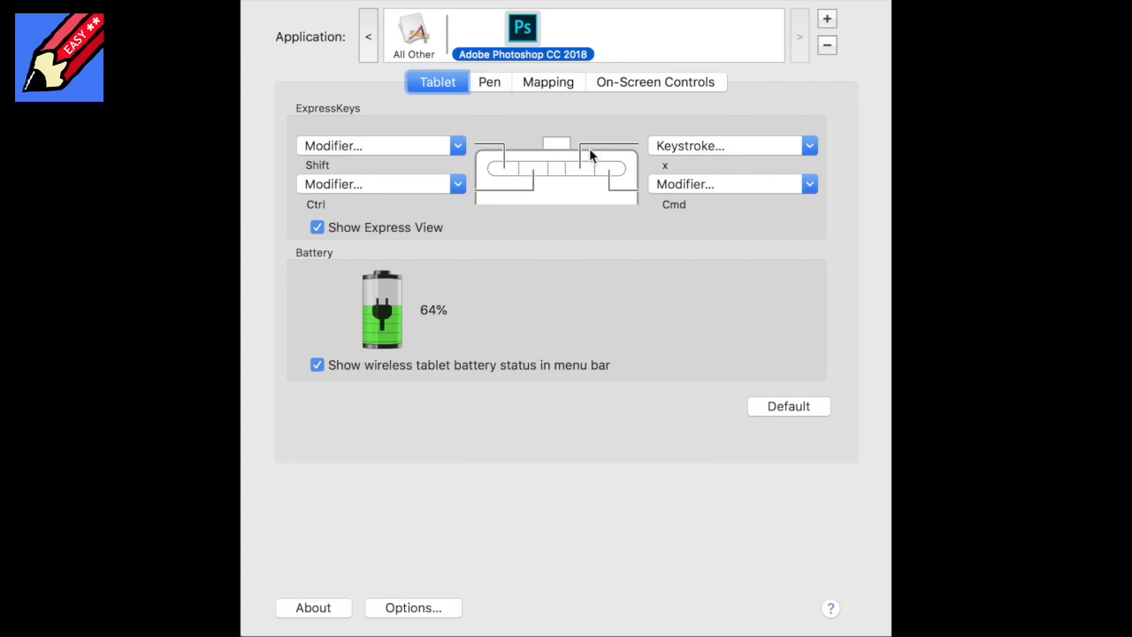
Show Photoshop's pen settings with side buttons set to Right Click and Scroll
click(489, 81)
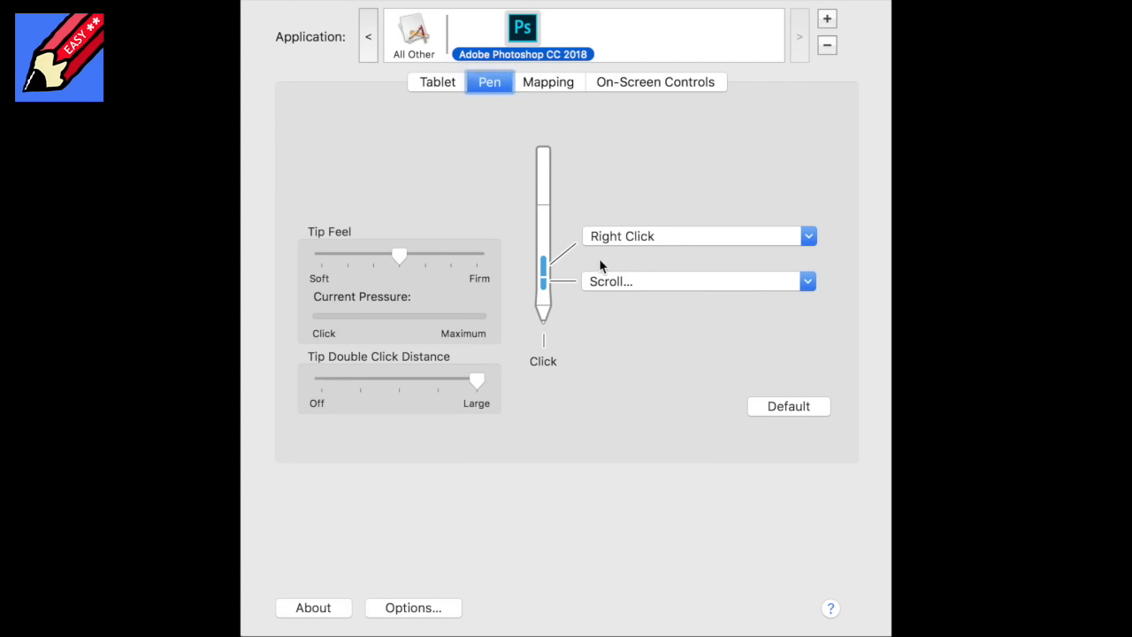
mouse_move(548, 277)
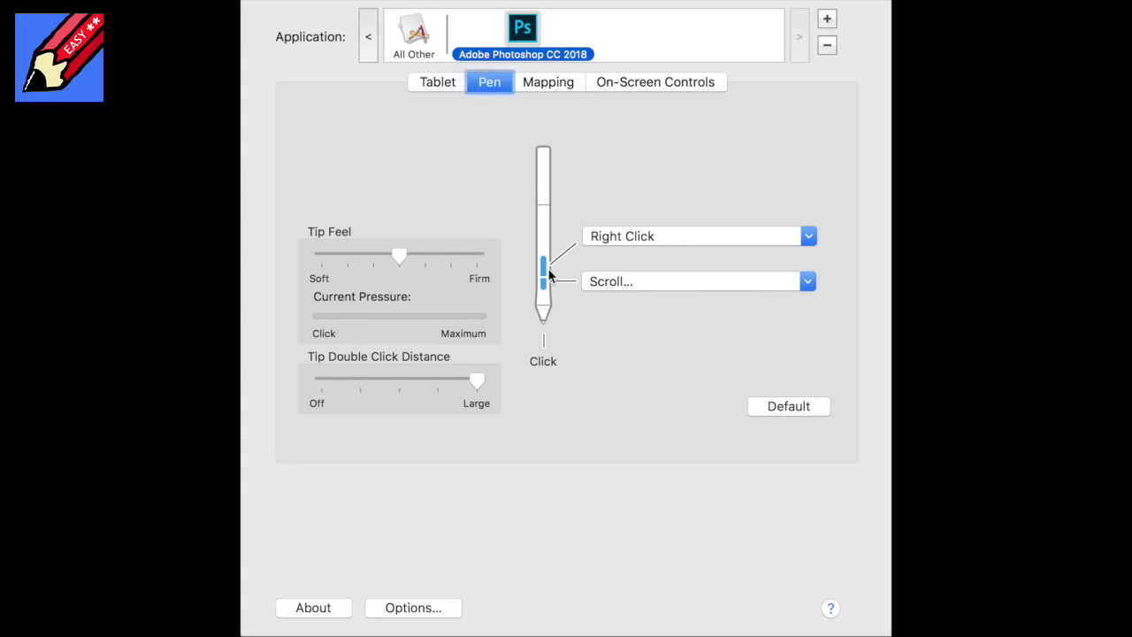
mouse_move(621, 271)
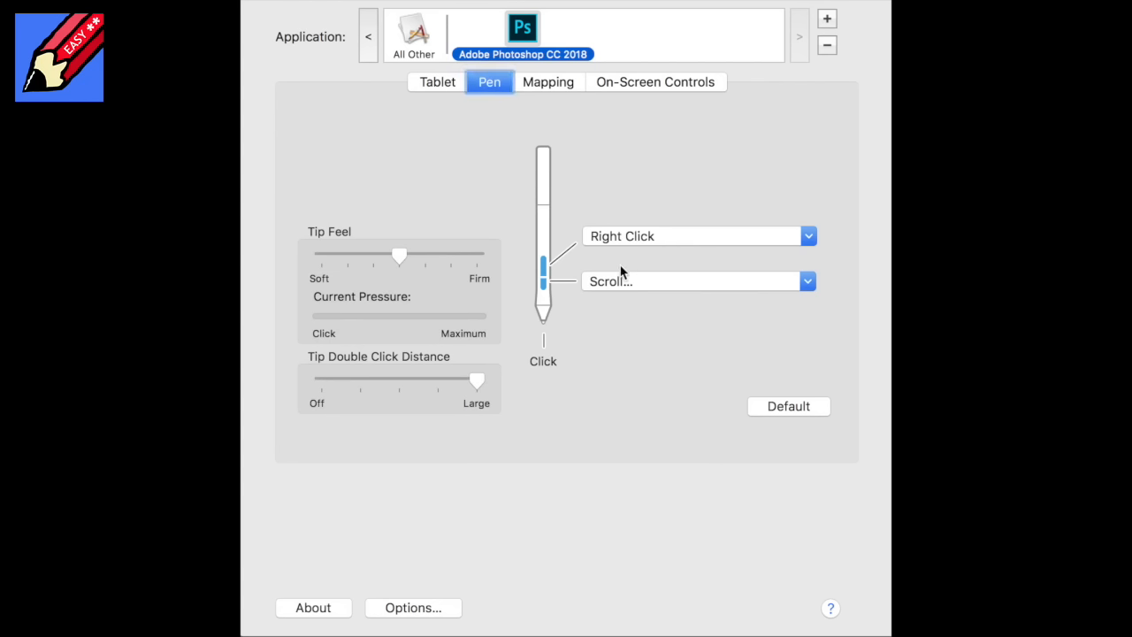
mouse_move(834, 97)
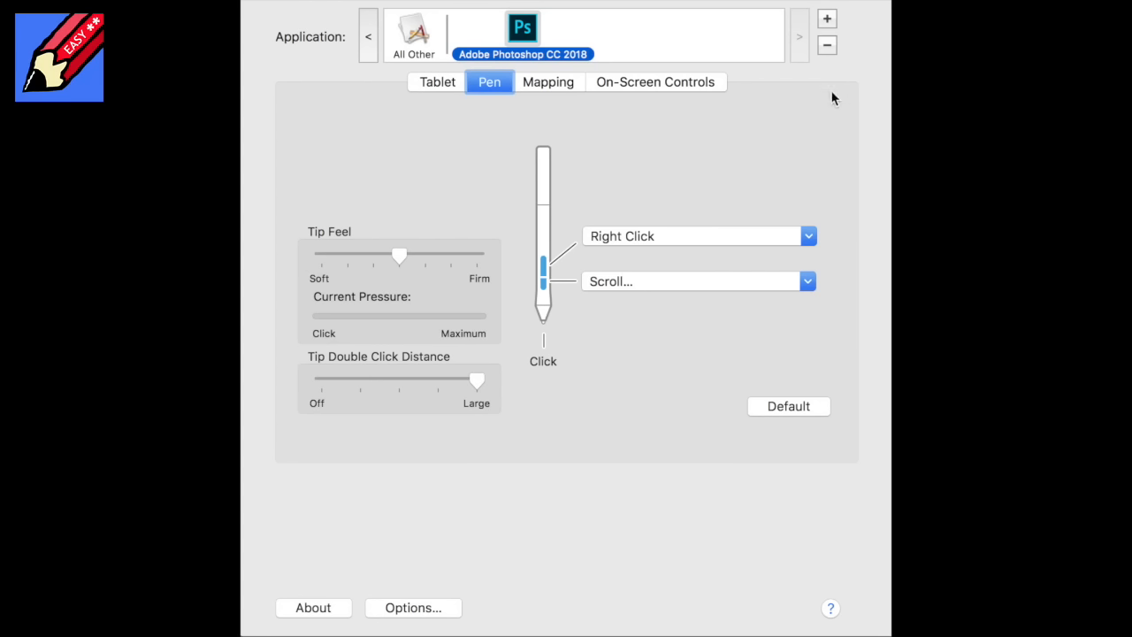
mouse_move(696, 20)
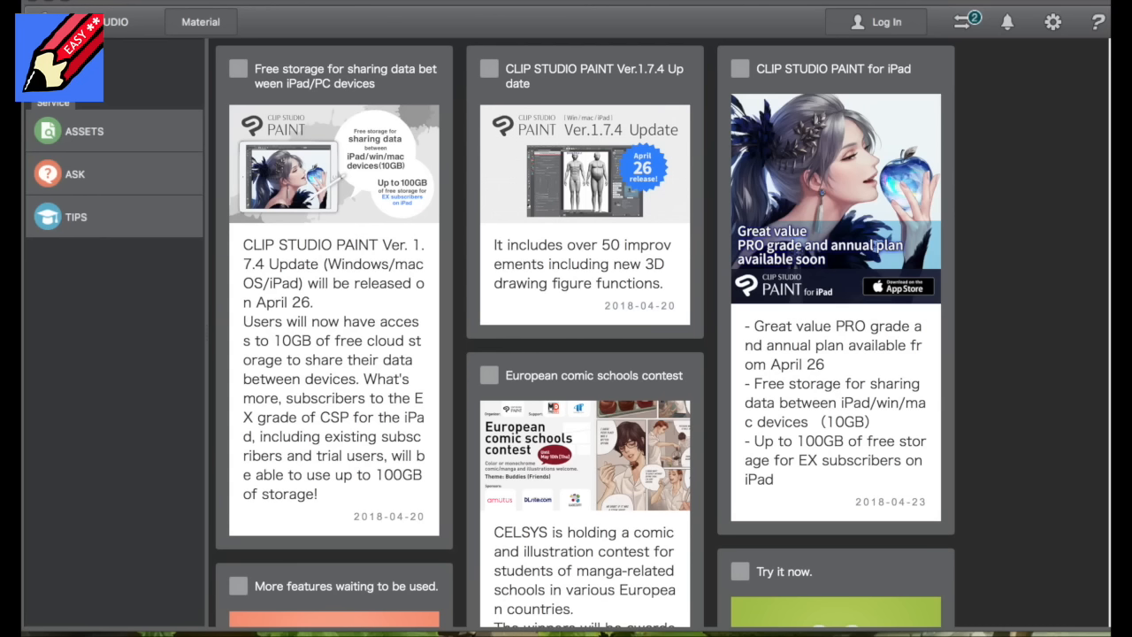
Scroll through the feed and the Operations Available in CLIP STUDIO PAINT tips article
scroll(down, 3)
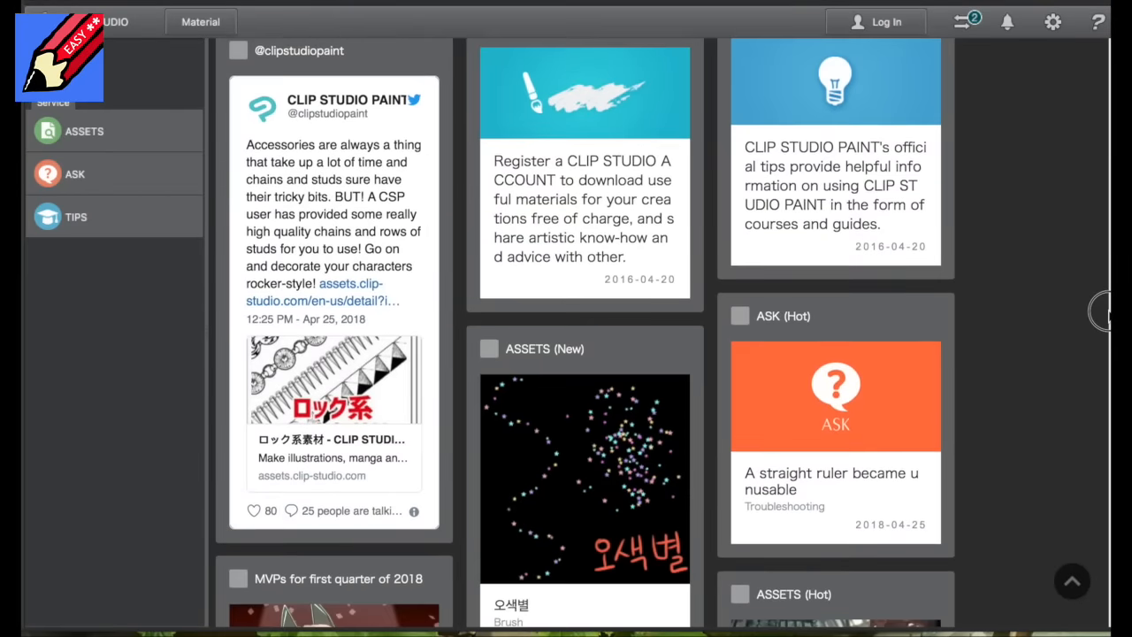
scroll(down, 3)
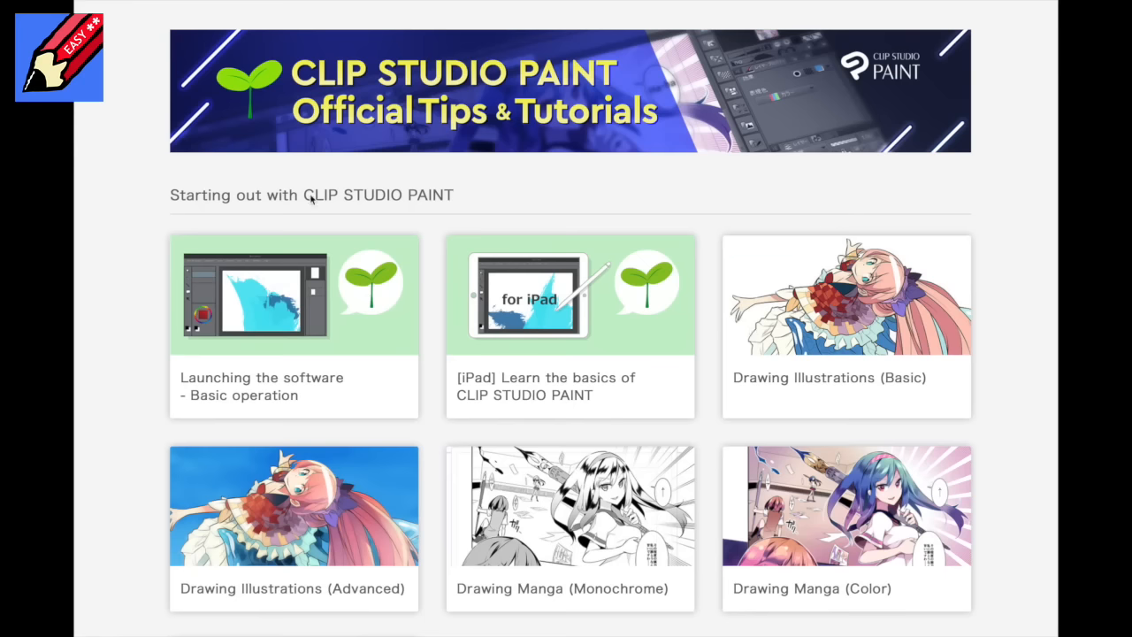
mouse_move(997, 113)
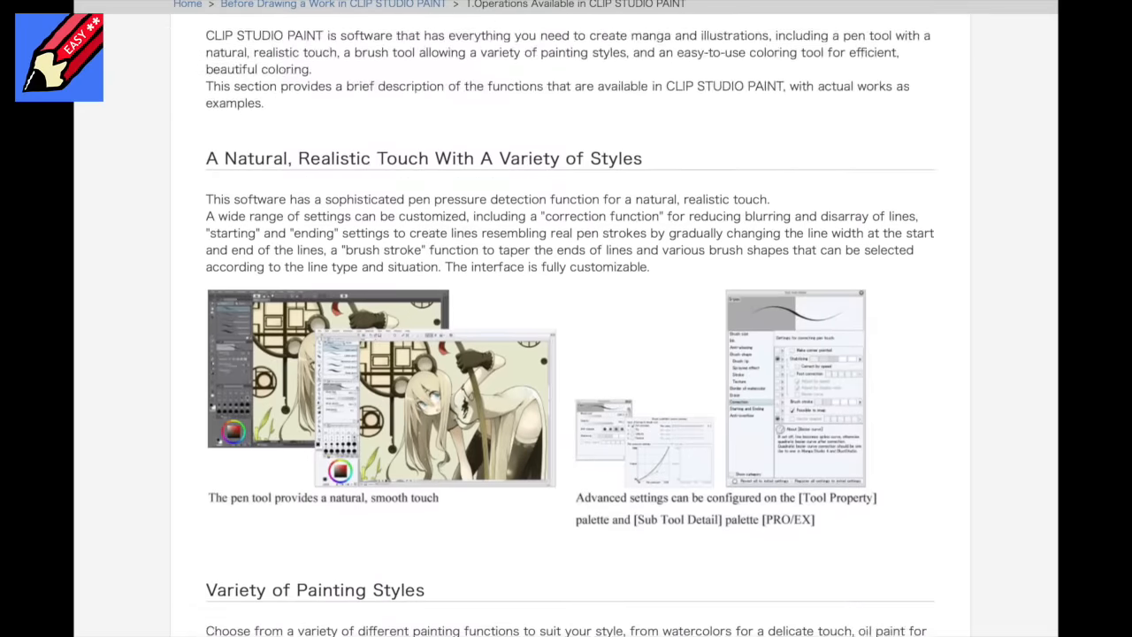
scroll(down, 3)
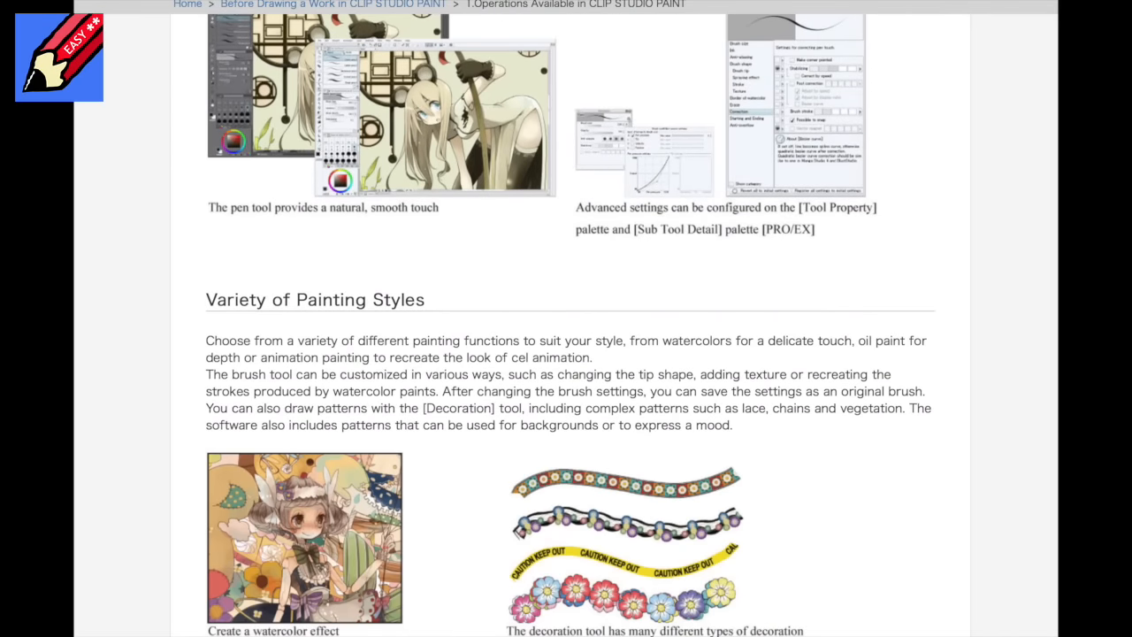
scroll(down, 3)
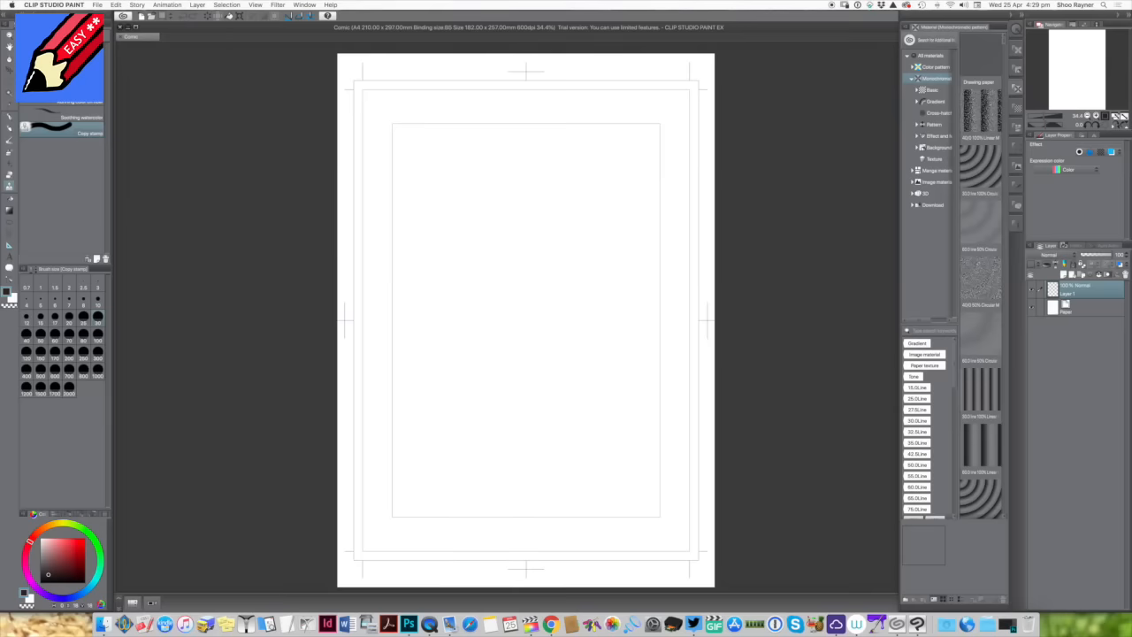
mouse_move(45, 117)
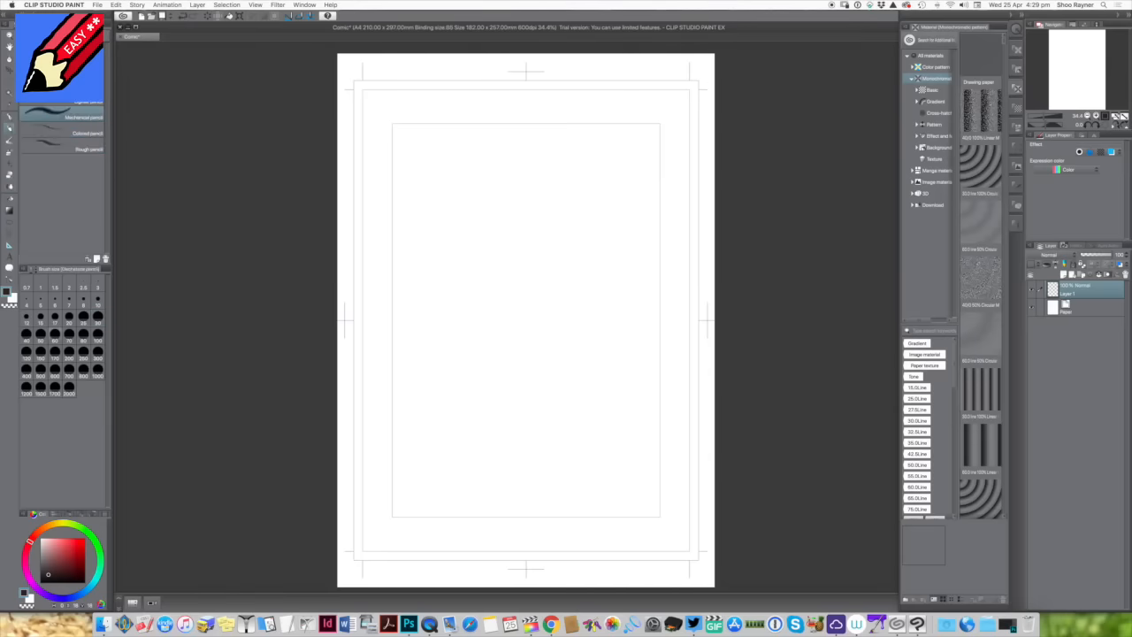
Draw zigzag, looping and wavy pencil lines across the top of the page
drag(438, 159, 544, 261)
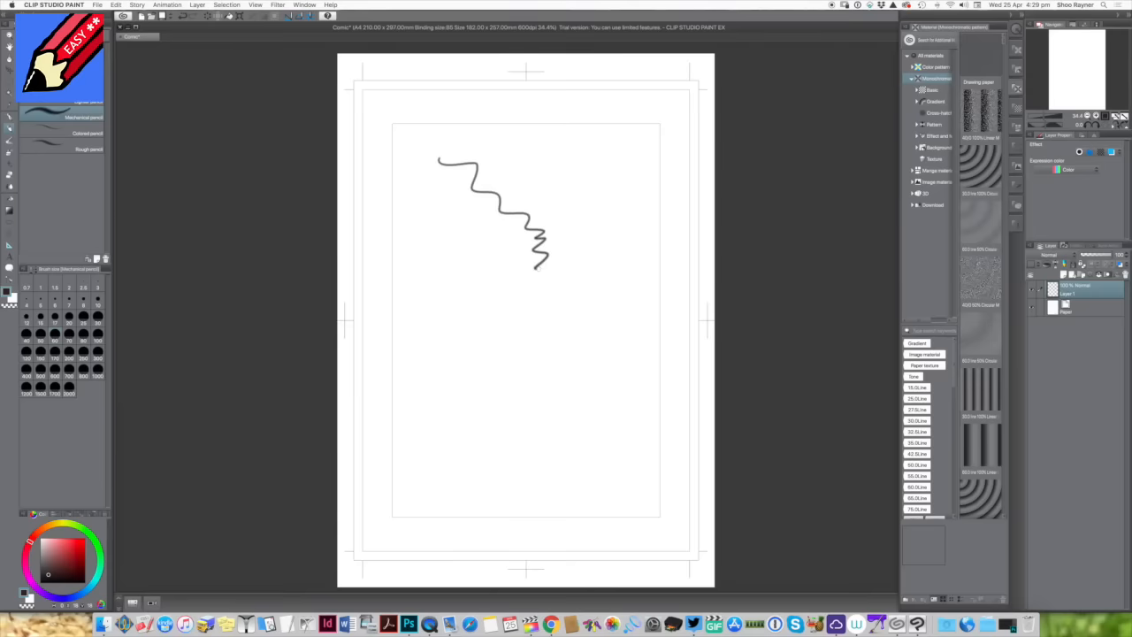
drag(530, 163, 505, 345)
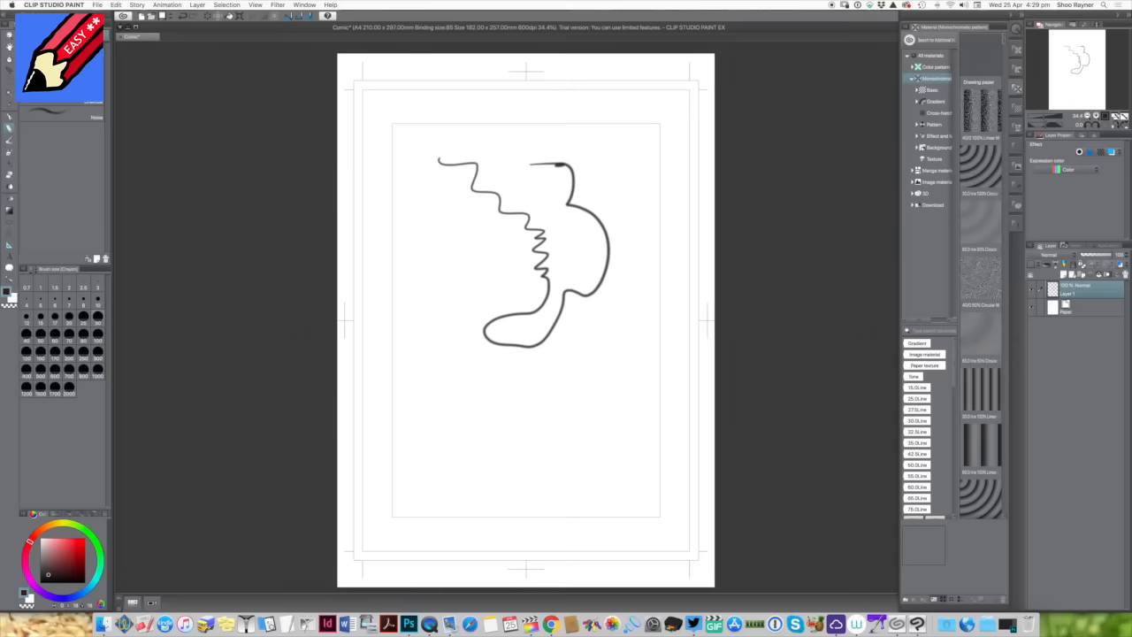
drag(424, 163, 593, 292)
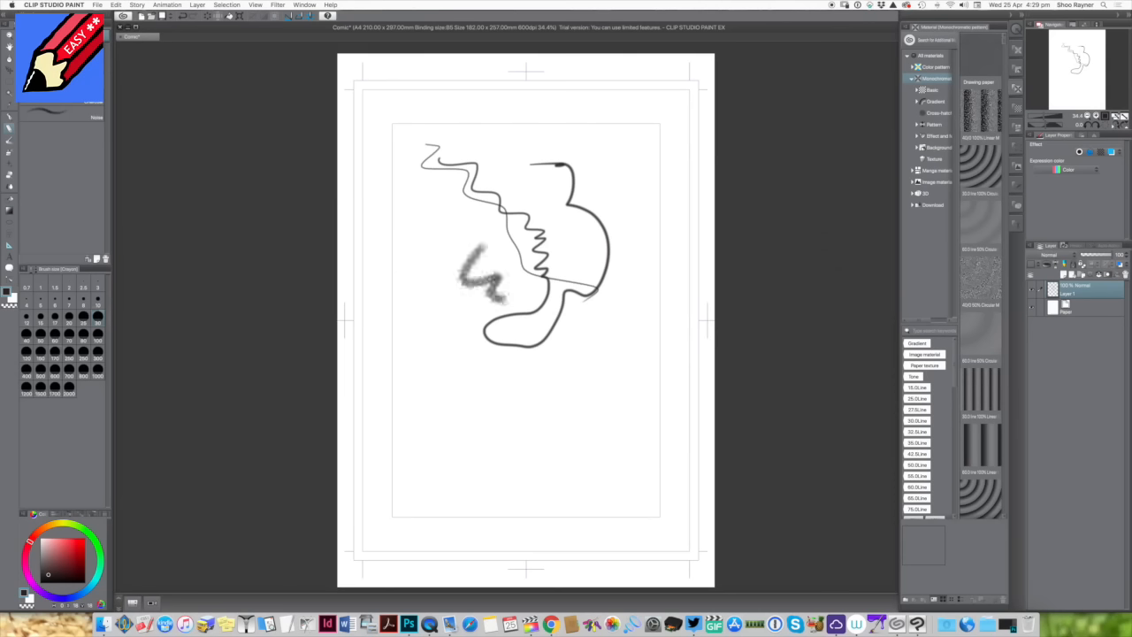
Add a grey crayon loop, soft red marks and green strokes down the right
drag(495, 319, 460, 380)
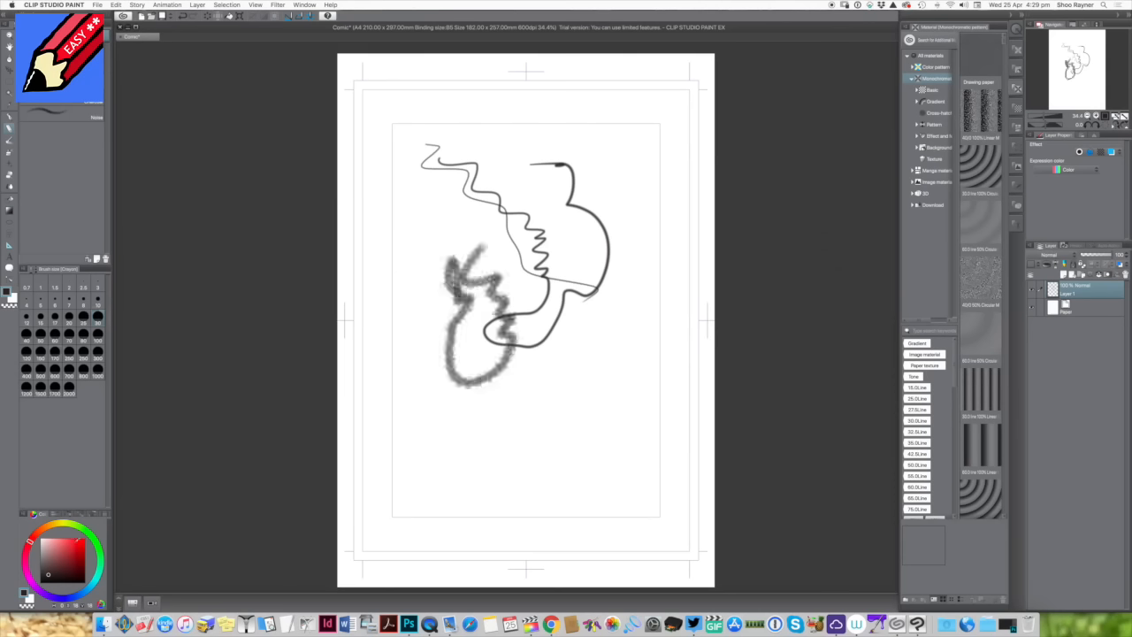
drag(530, 239, 566, 336)
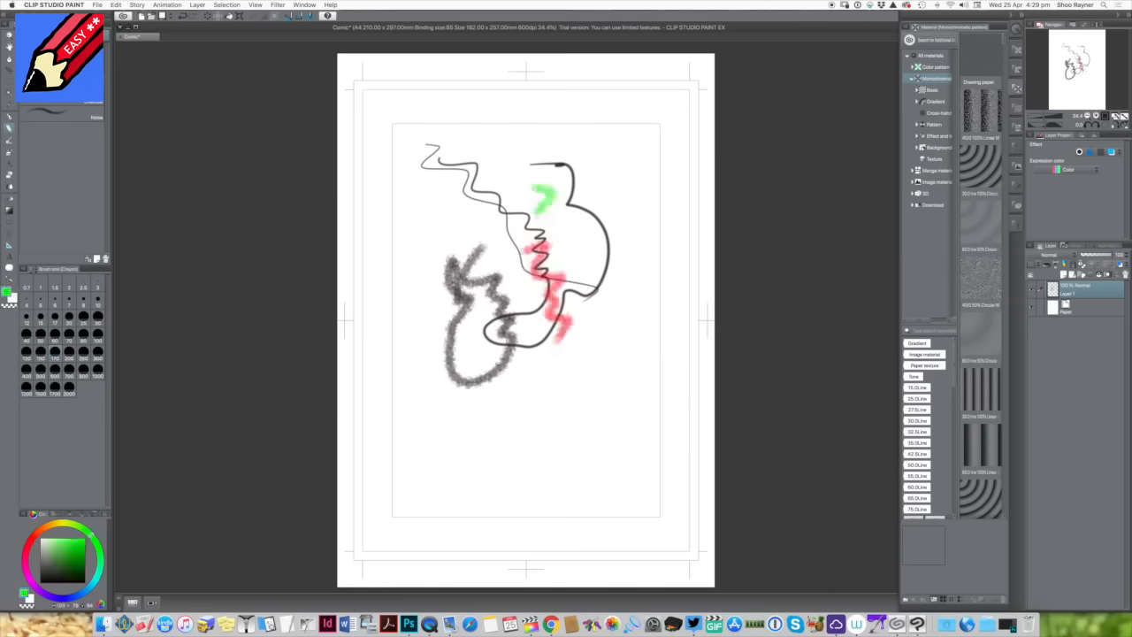
drag(539, 181, 562, 451)
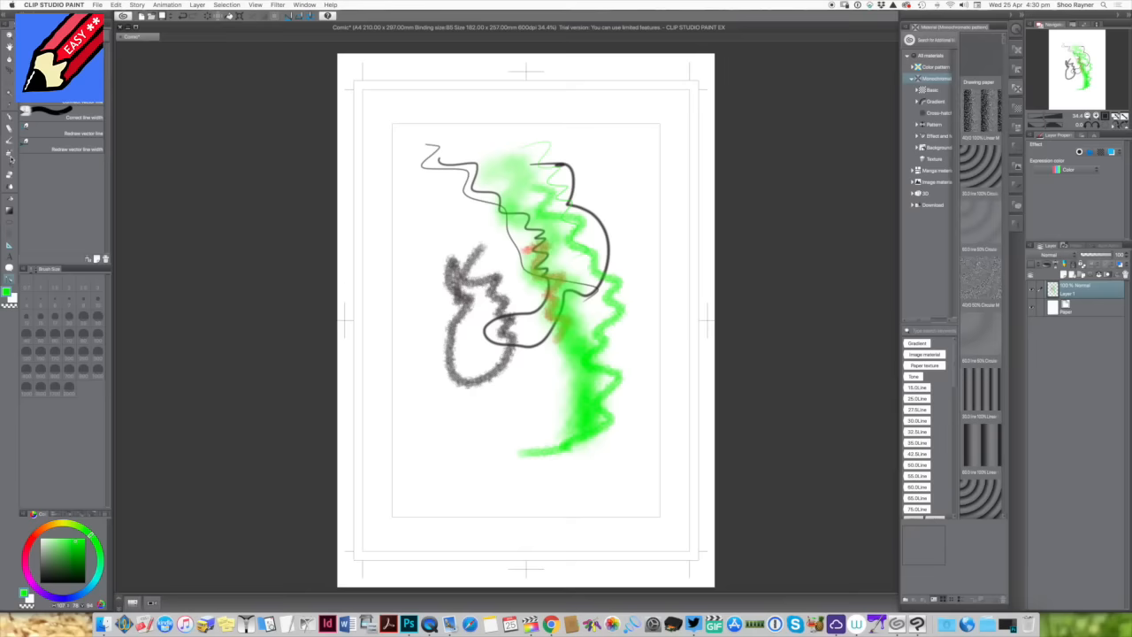
Spray green speckles around the drawing with the Running color spray airbrush
click(10, 158)
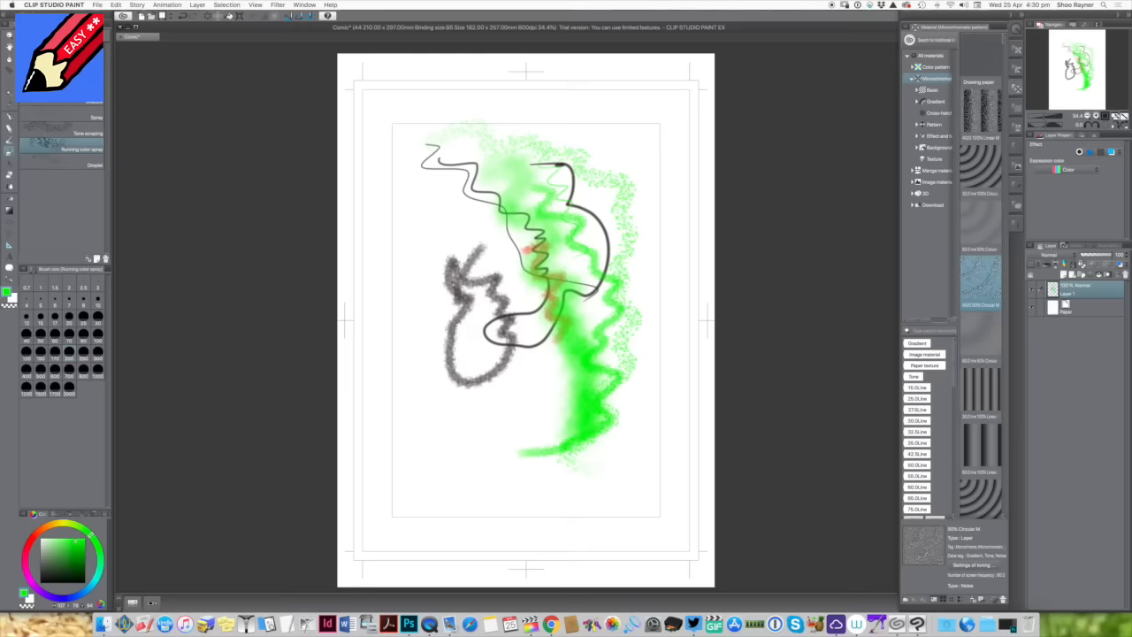
drag(477, 239, 442, 433)
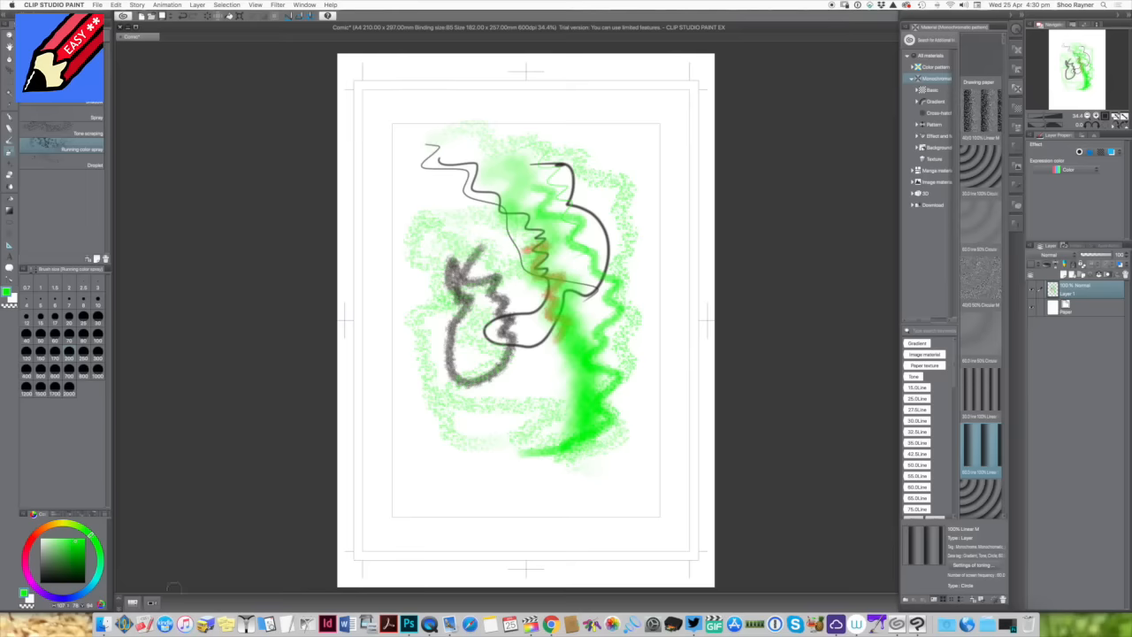
click(133, 602)
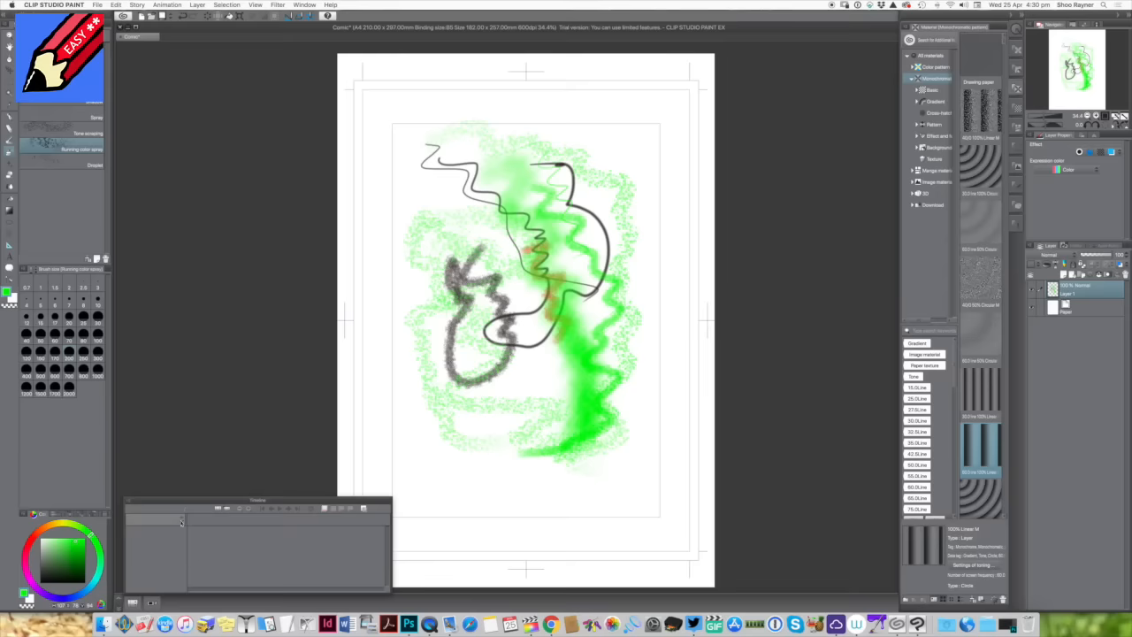
mouse_move(156, 587)
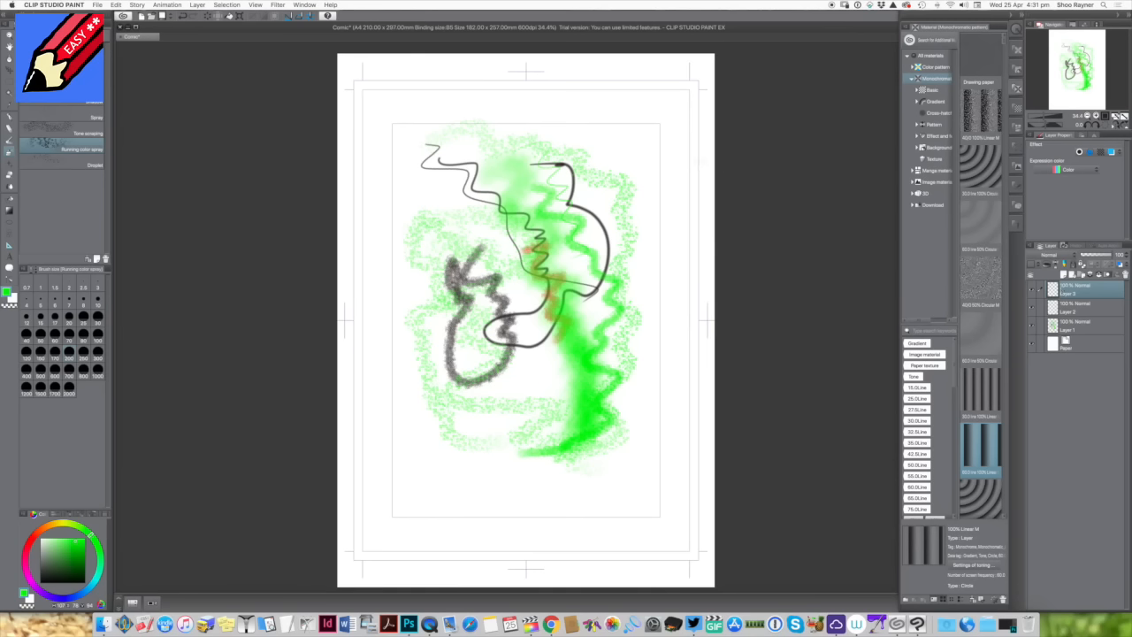
mouse_move(734, 152)
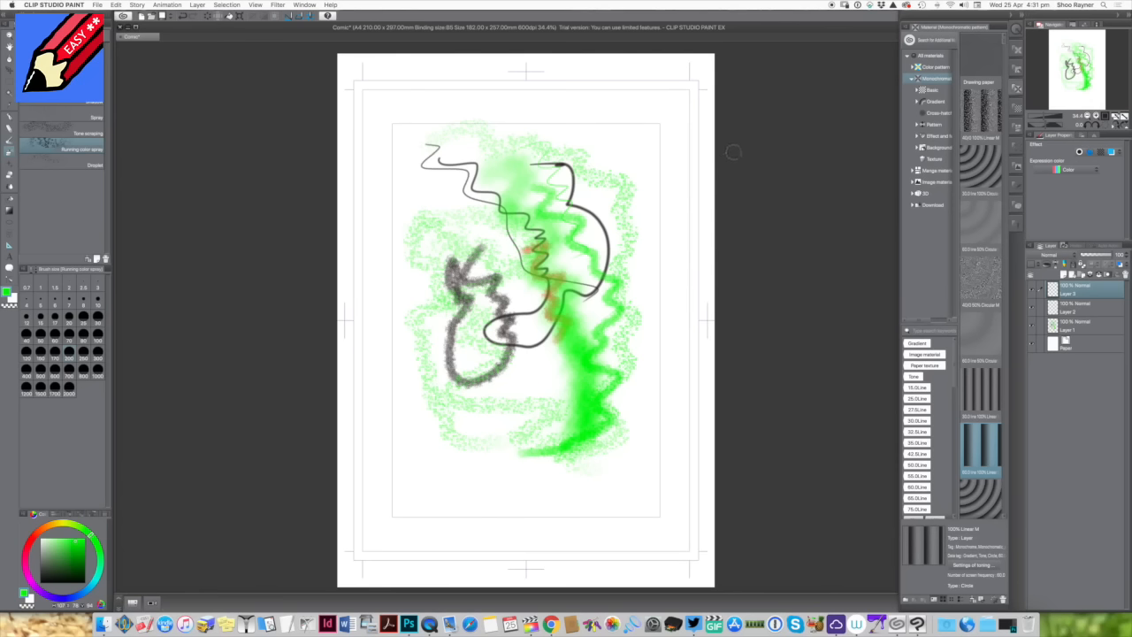